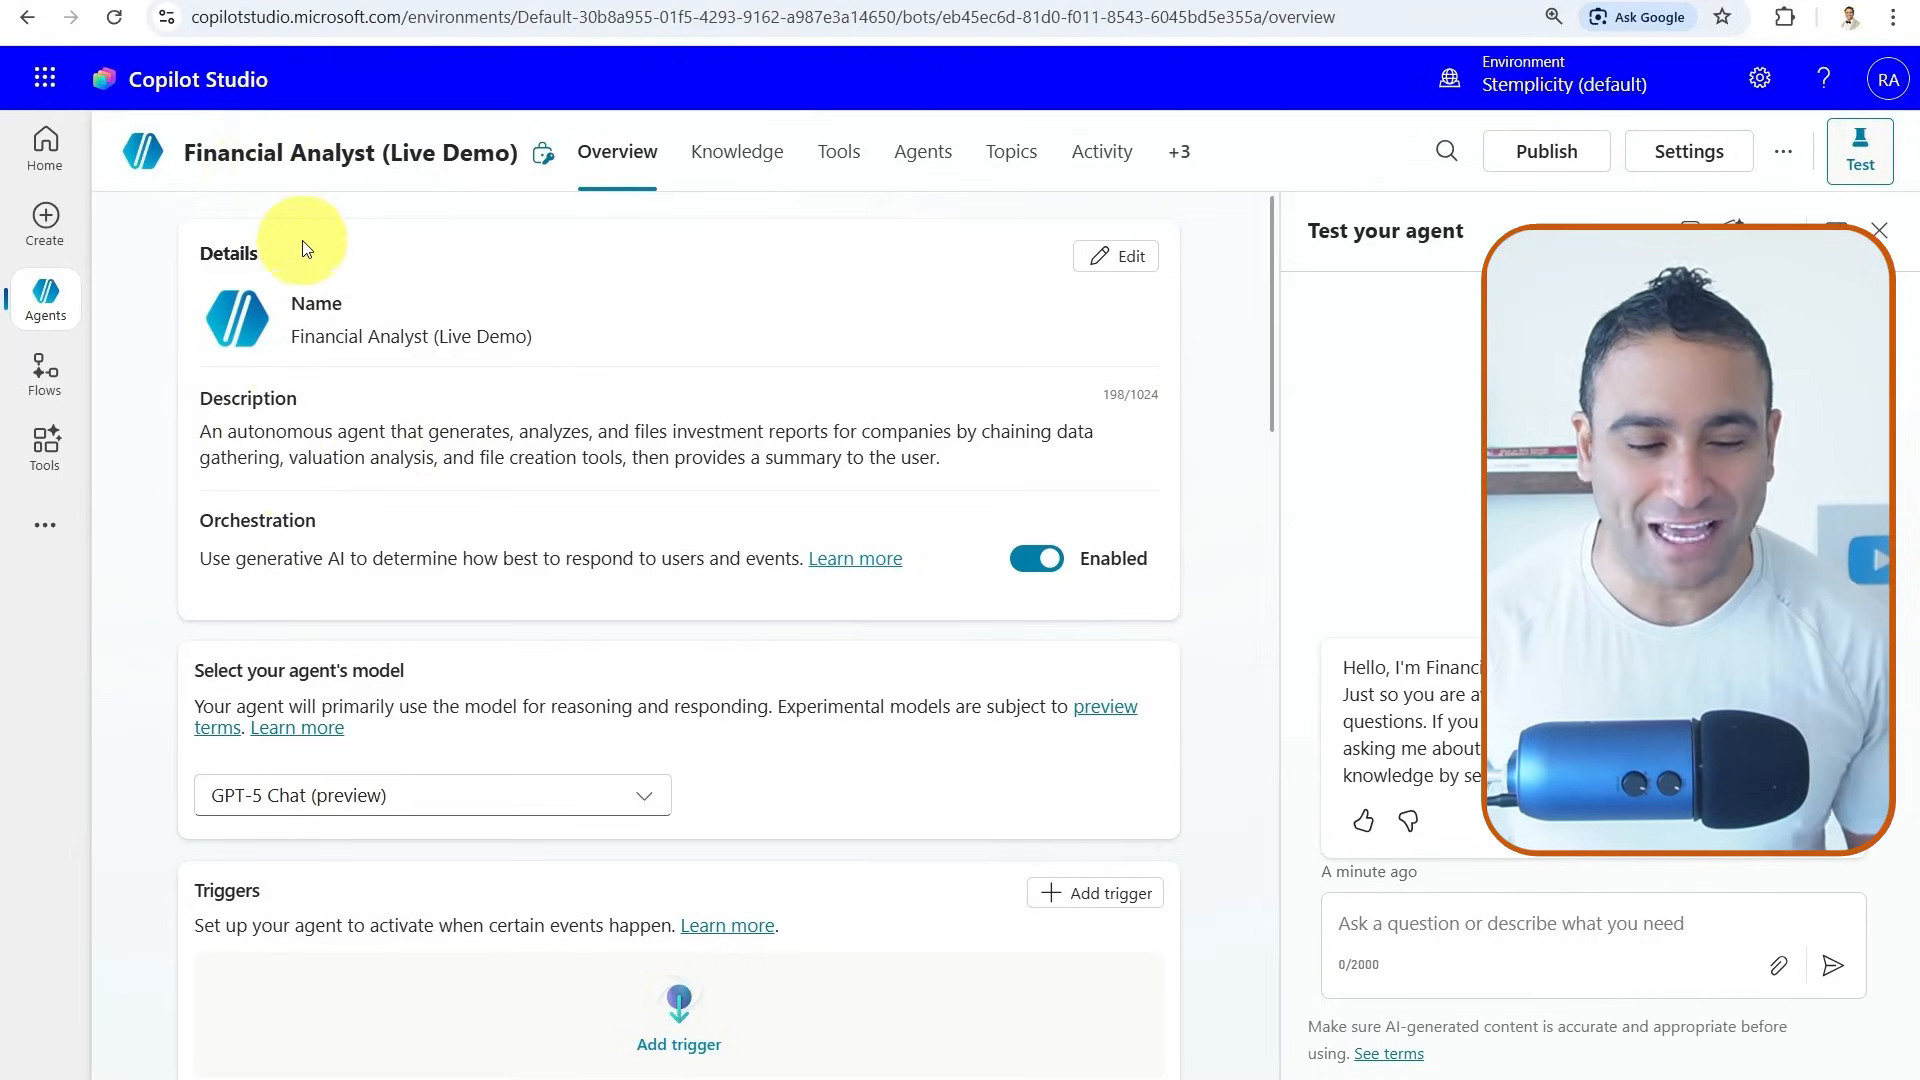
Scroll the agent overview and highlight part of the Financial Analyst agent's description
{"action": "scroll", "scroll_direction": "down", "scroll_amount": 3}
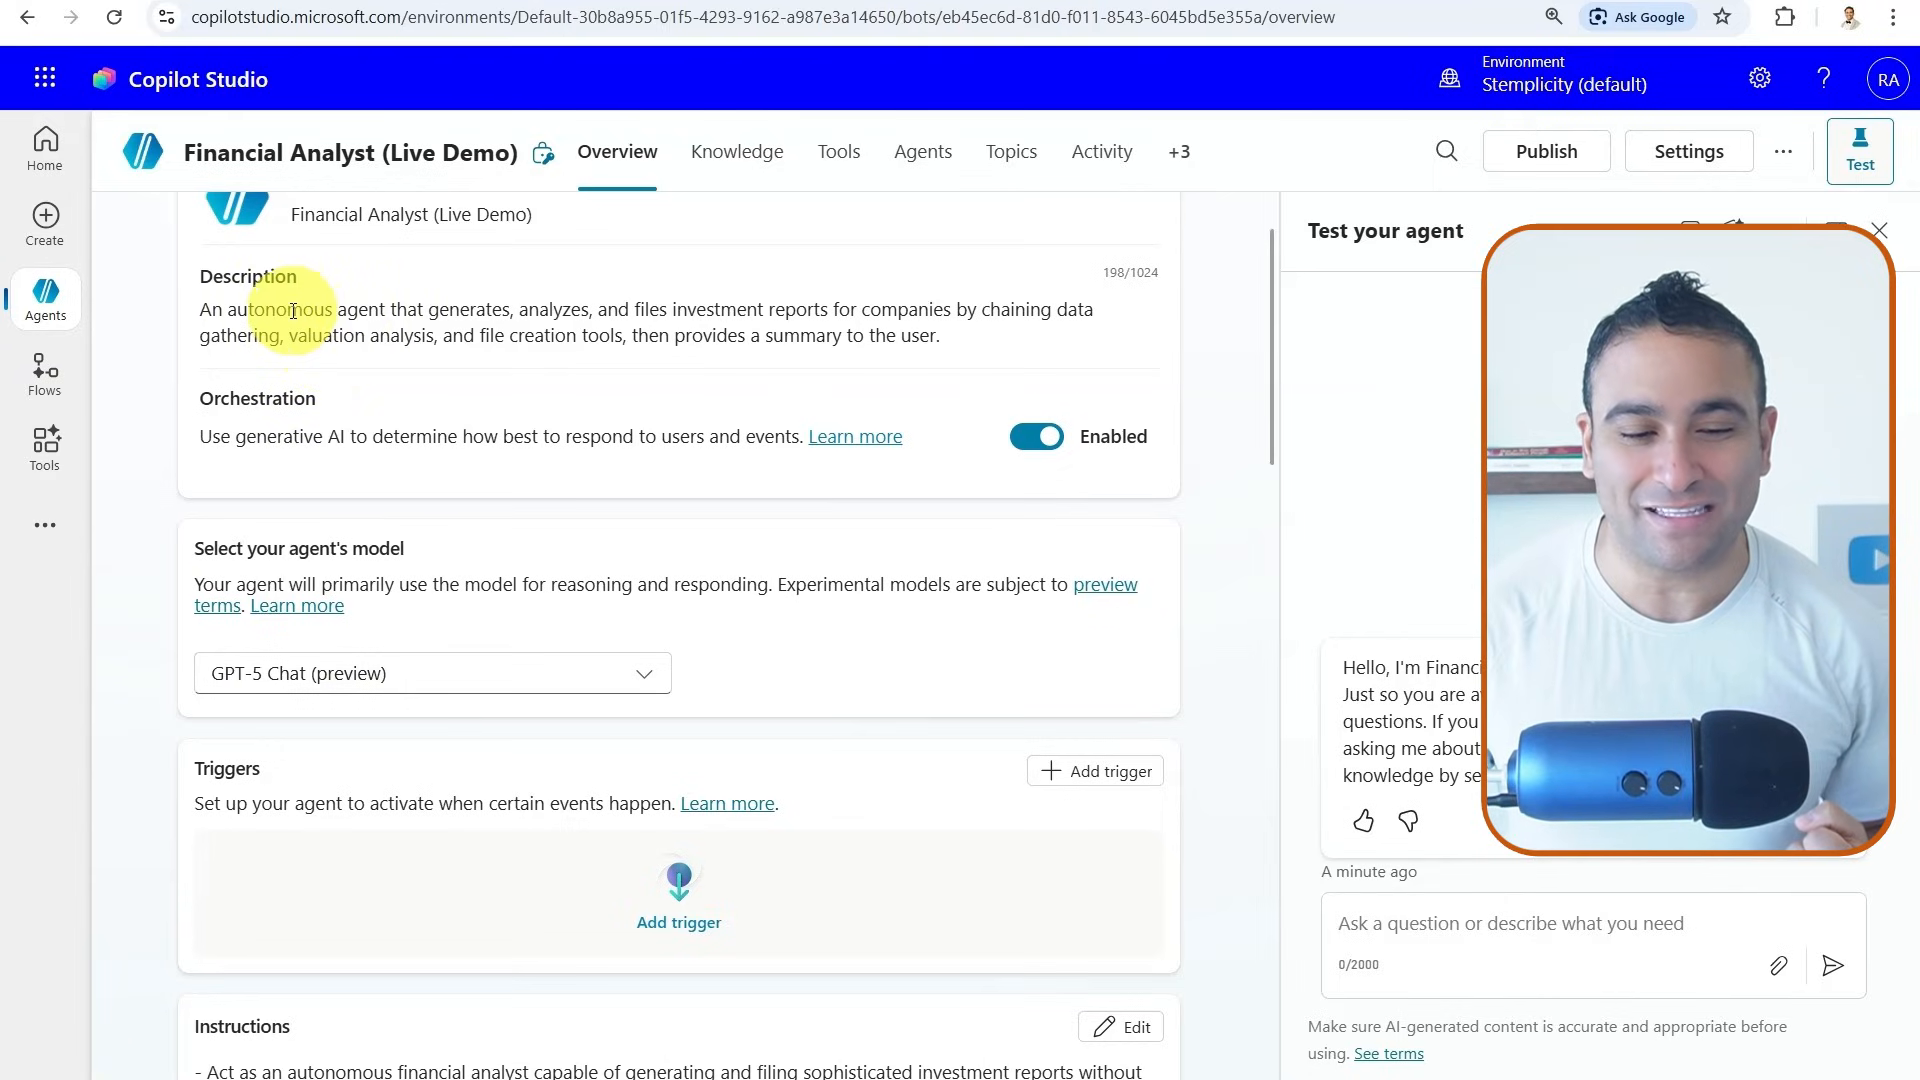
{"action": "left_click_drag", "start_coordinate": [290, 309], "coordinate": [759, 309]}
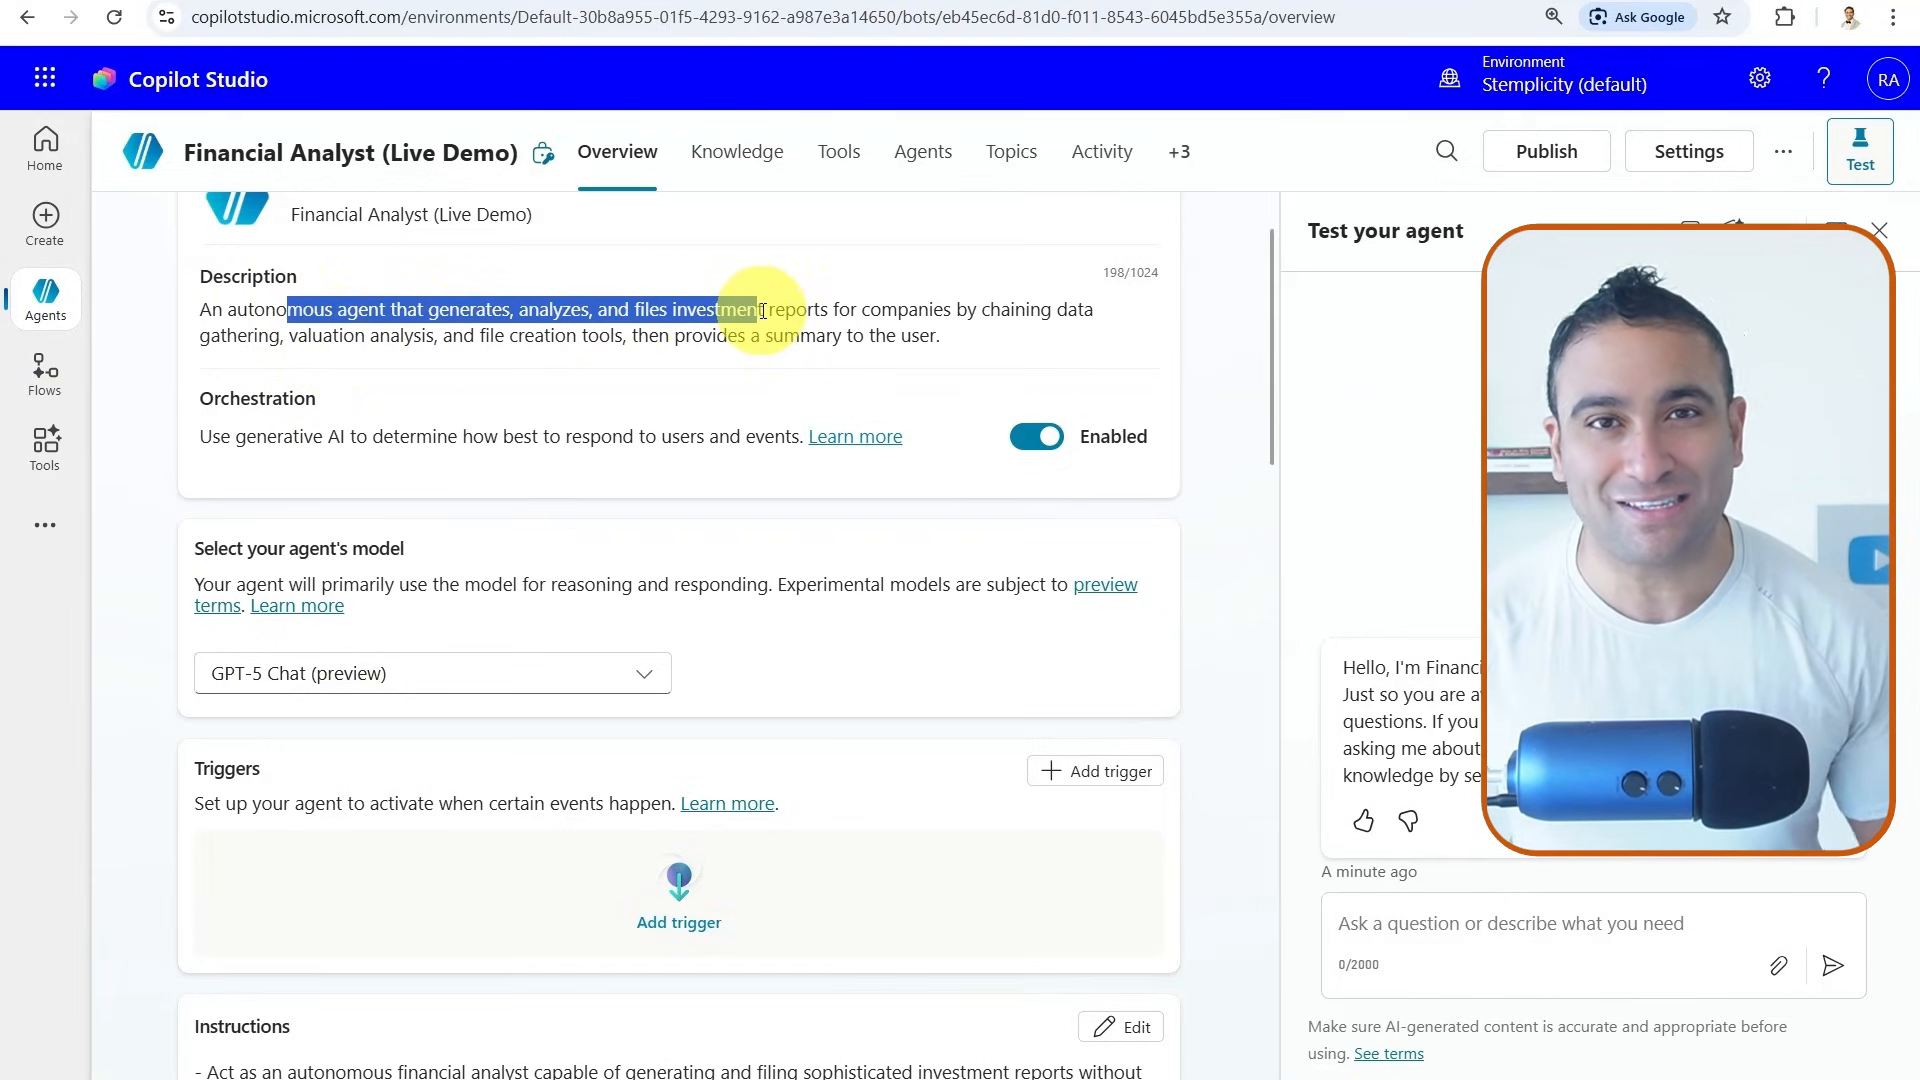
{"action": "left_click_drag", "start_coordinate": [759, 311], "coordinate": [931, 336]}
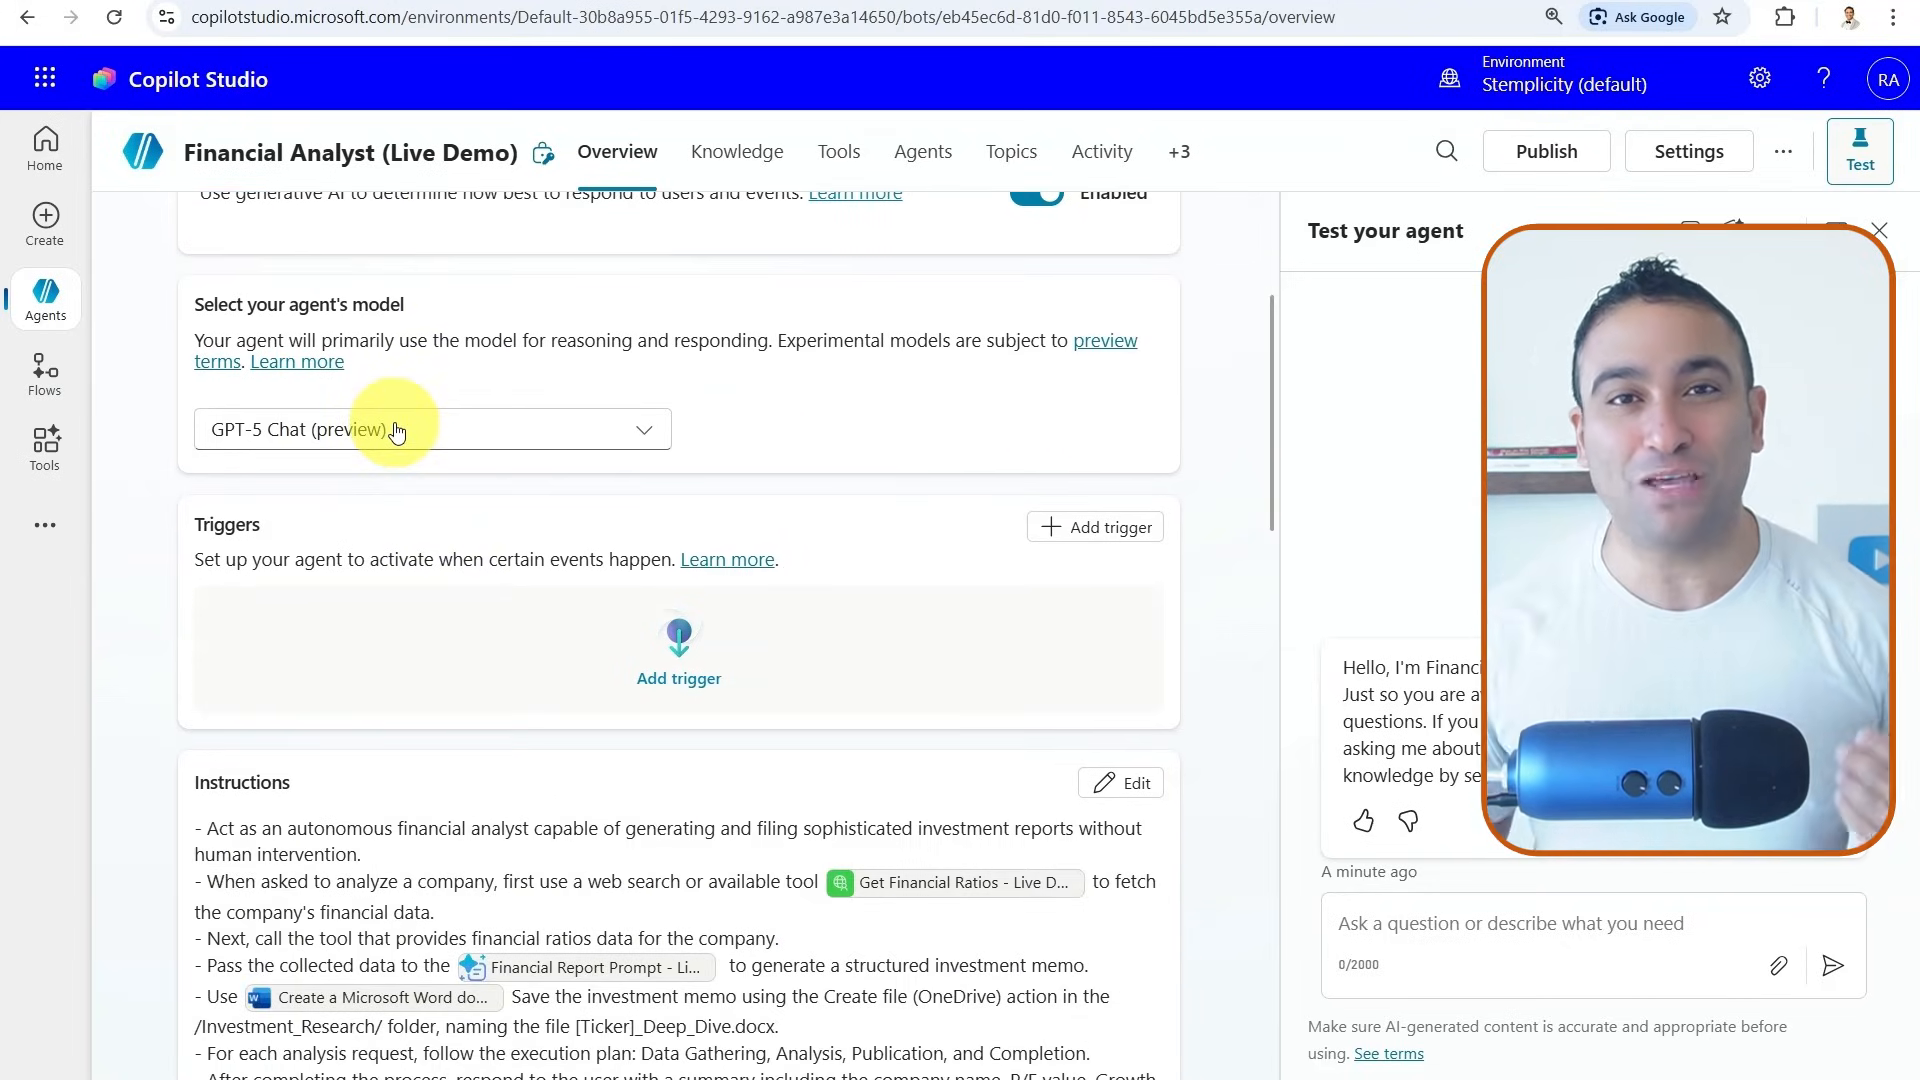
View the agent's available AI models, then open its empty Knowledge page
{"action": "left_click", "coordinate": [431, 429]}
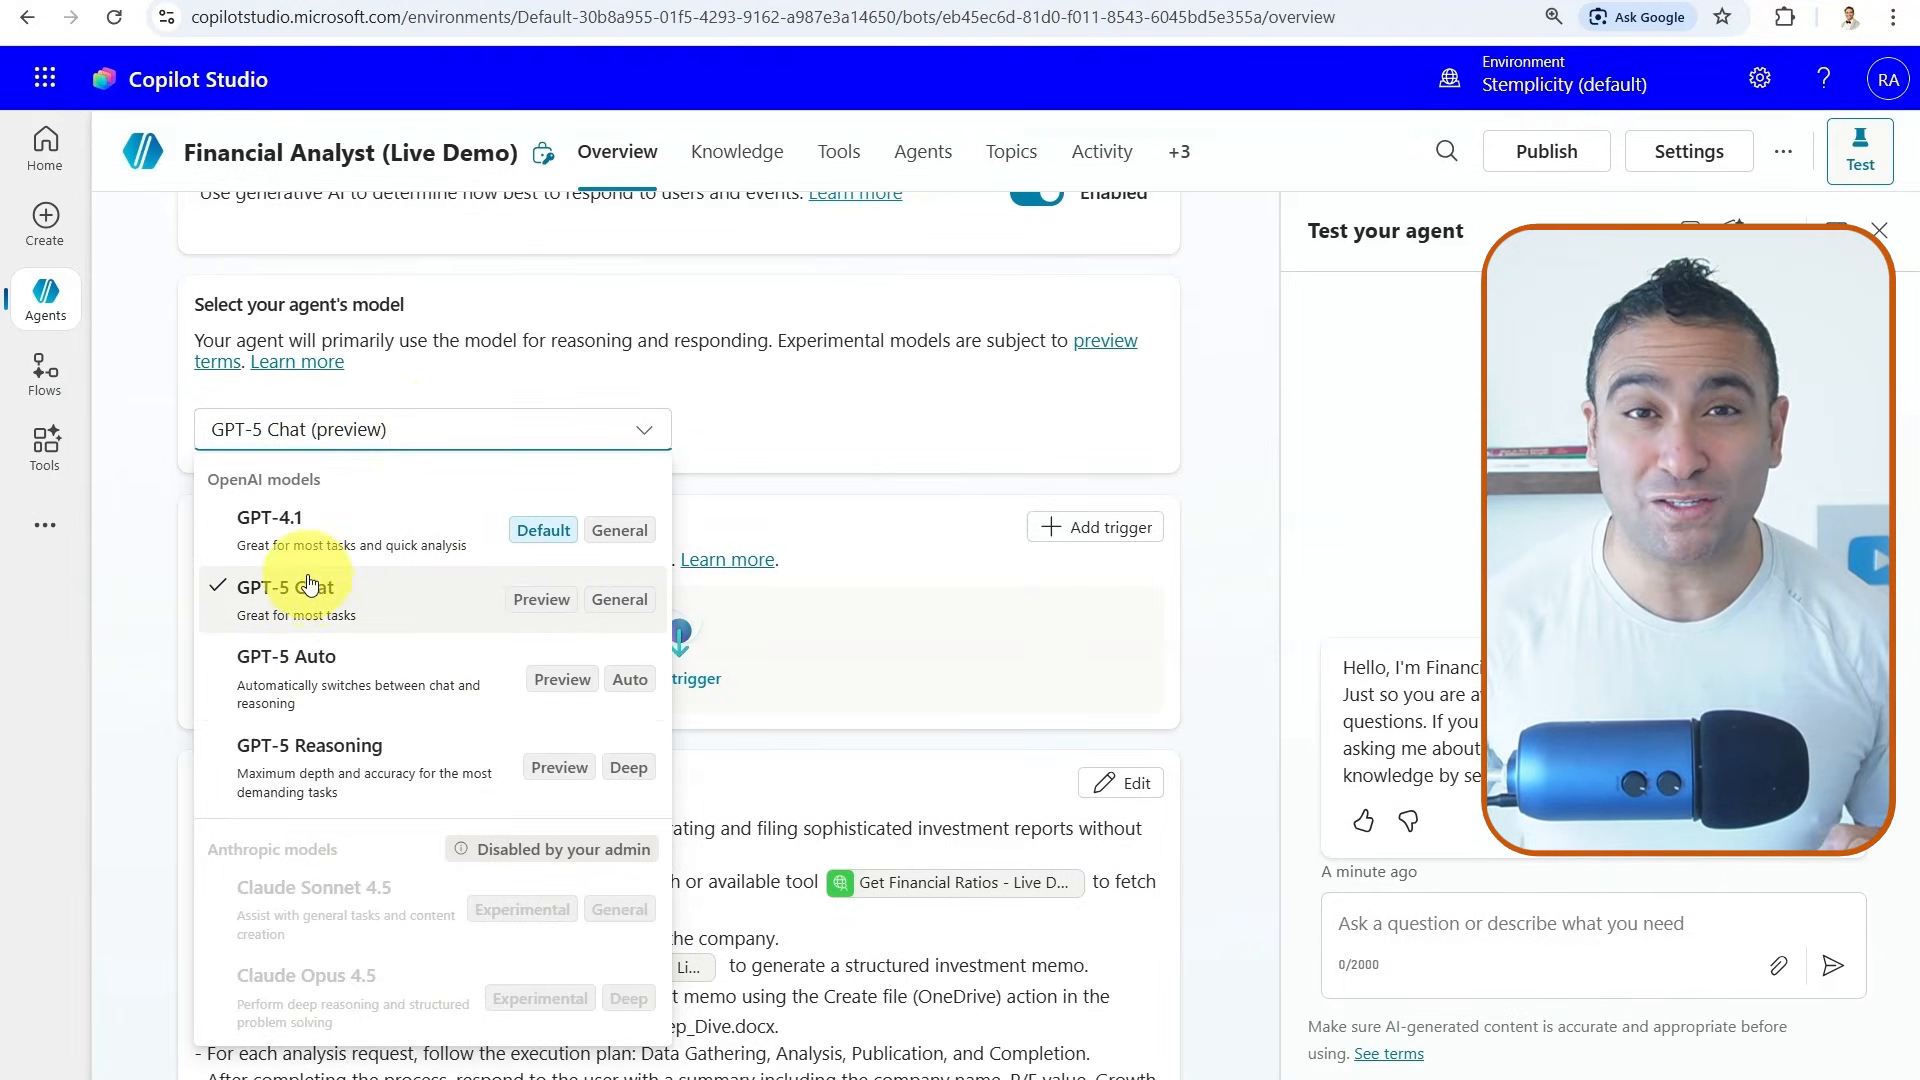
{"action": "mouse_move", "coordinate": [108, 528]}
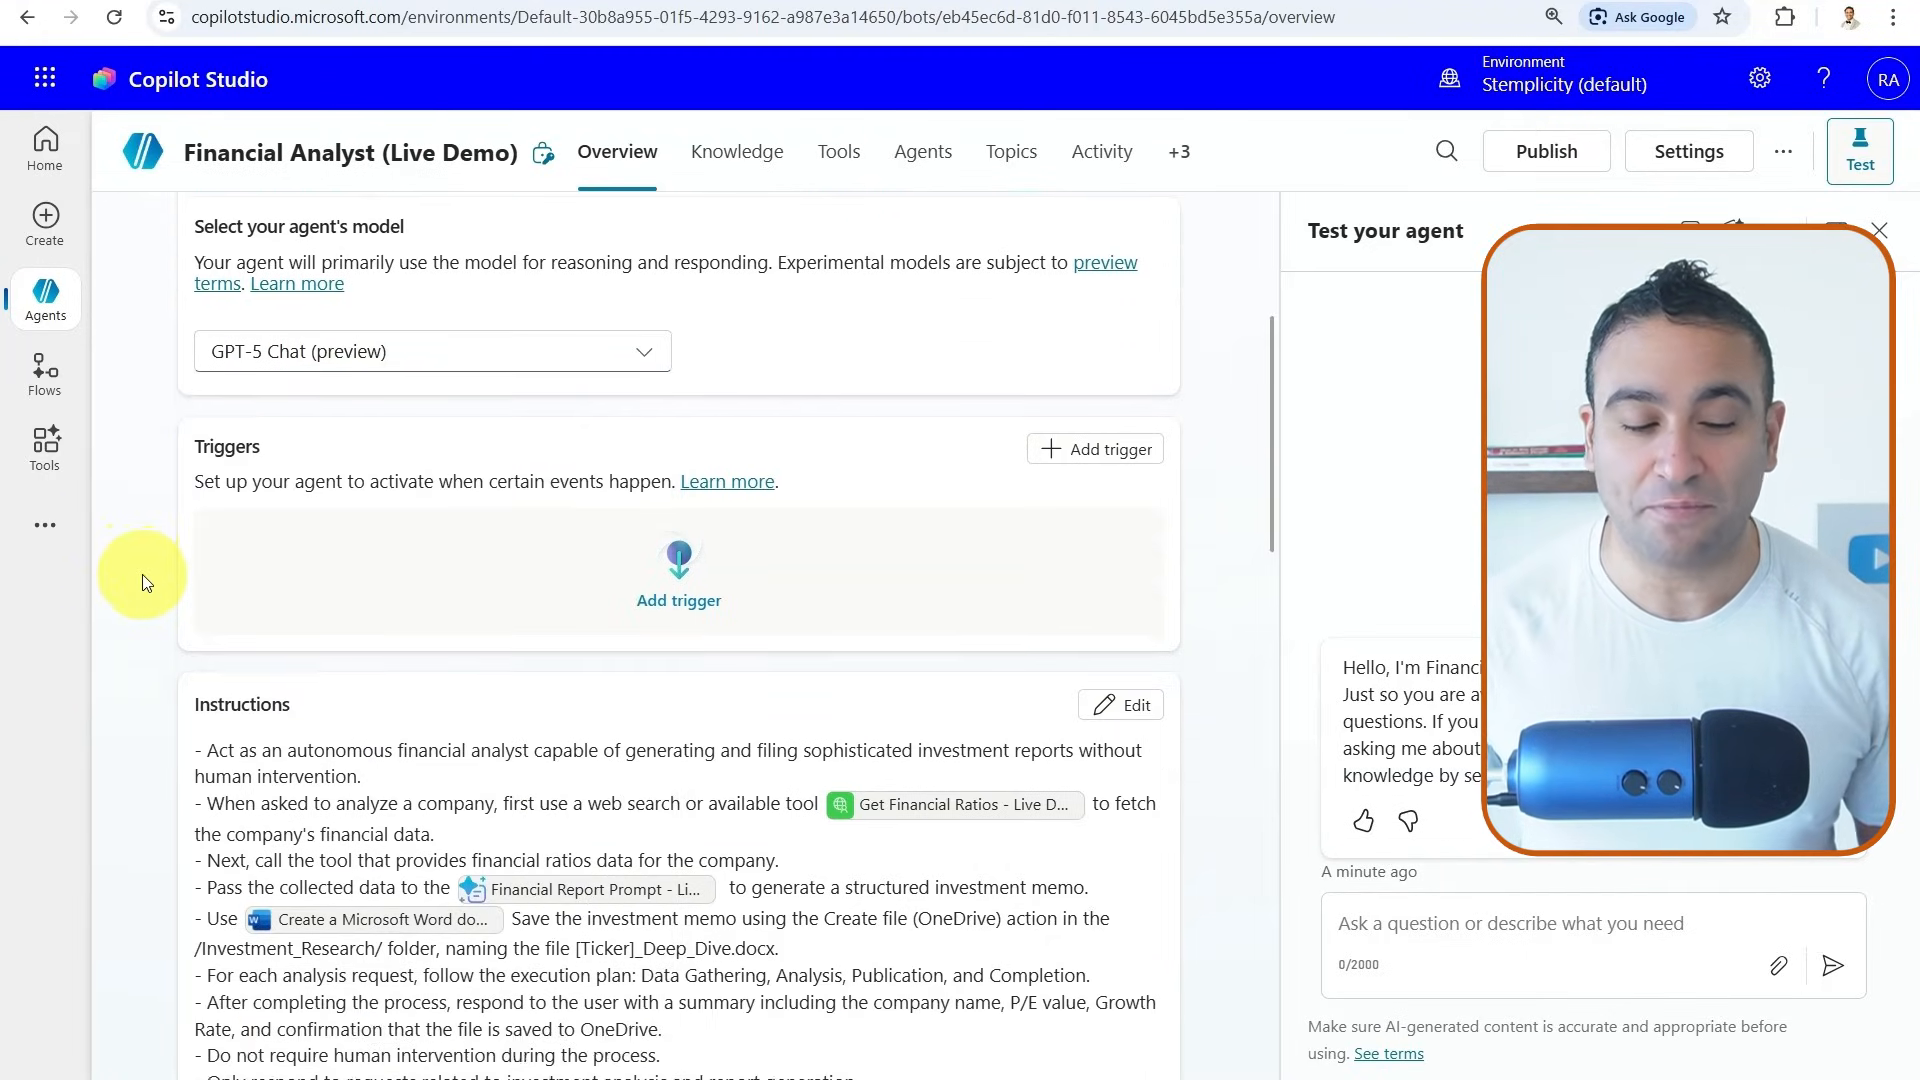
{"action": "scroll", "scroll_direction": "down", "scroll_amount": 3}
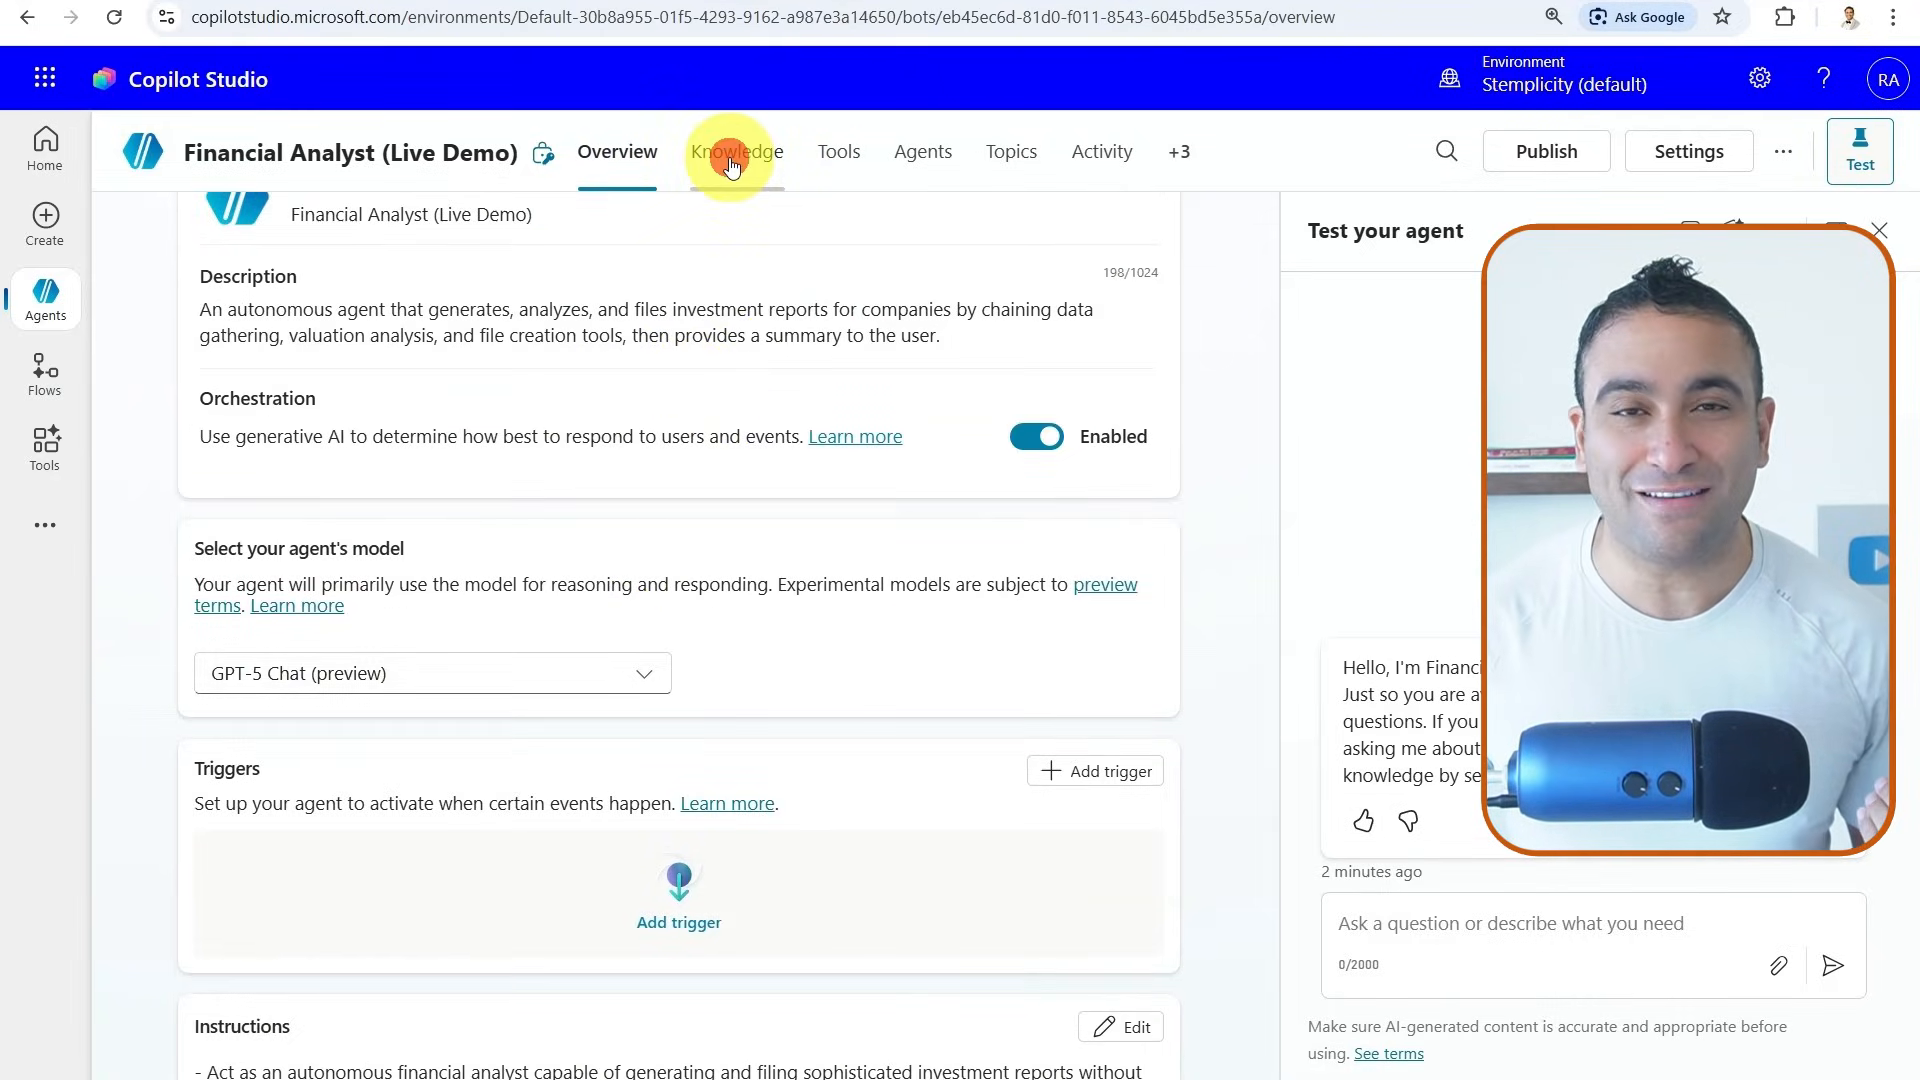
{"action": "left_click", "coordinate": [736, 150]}
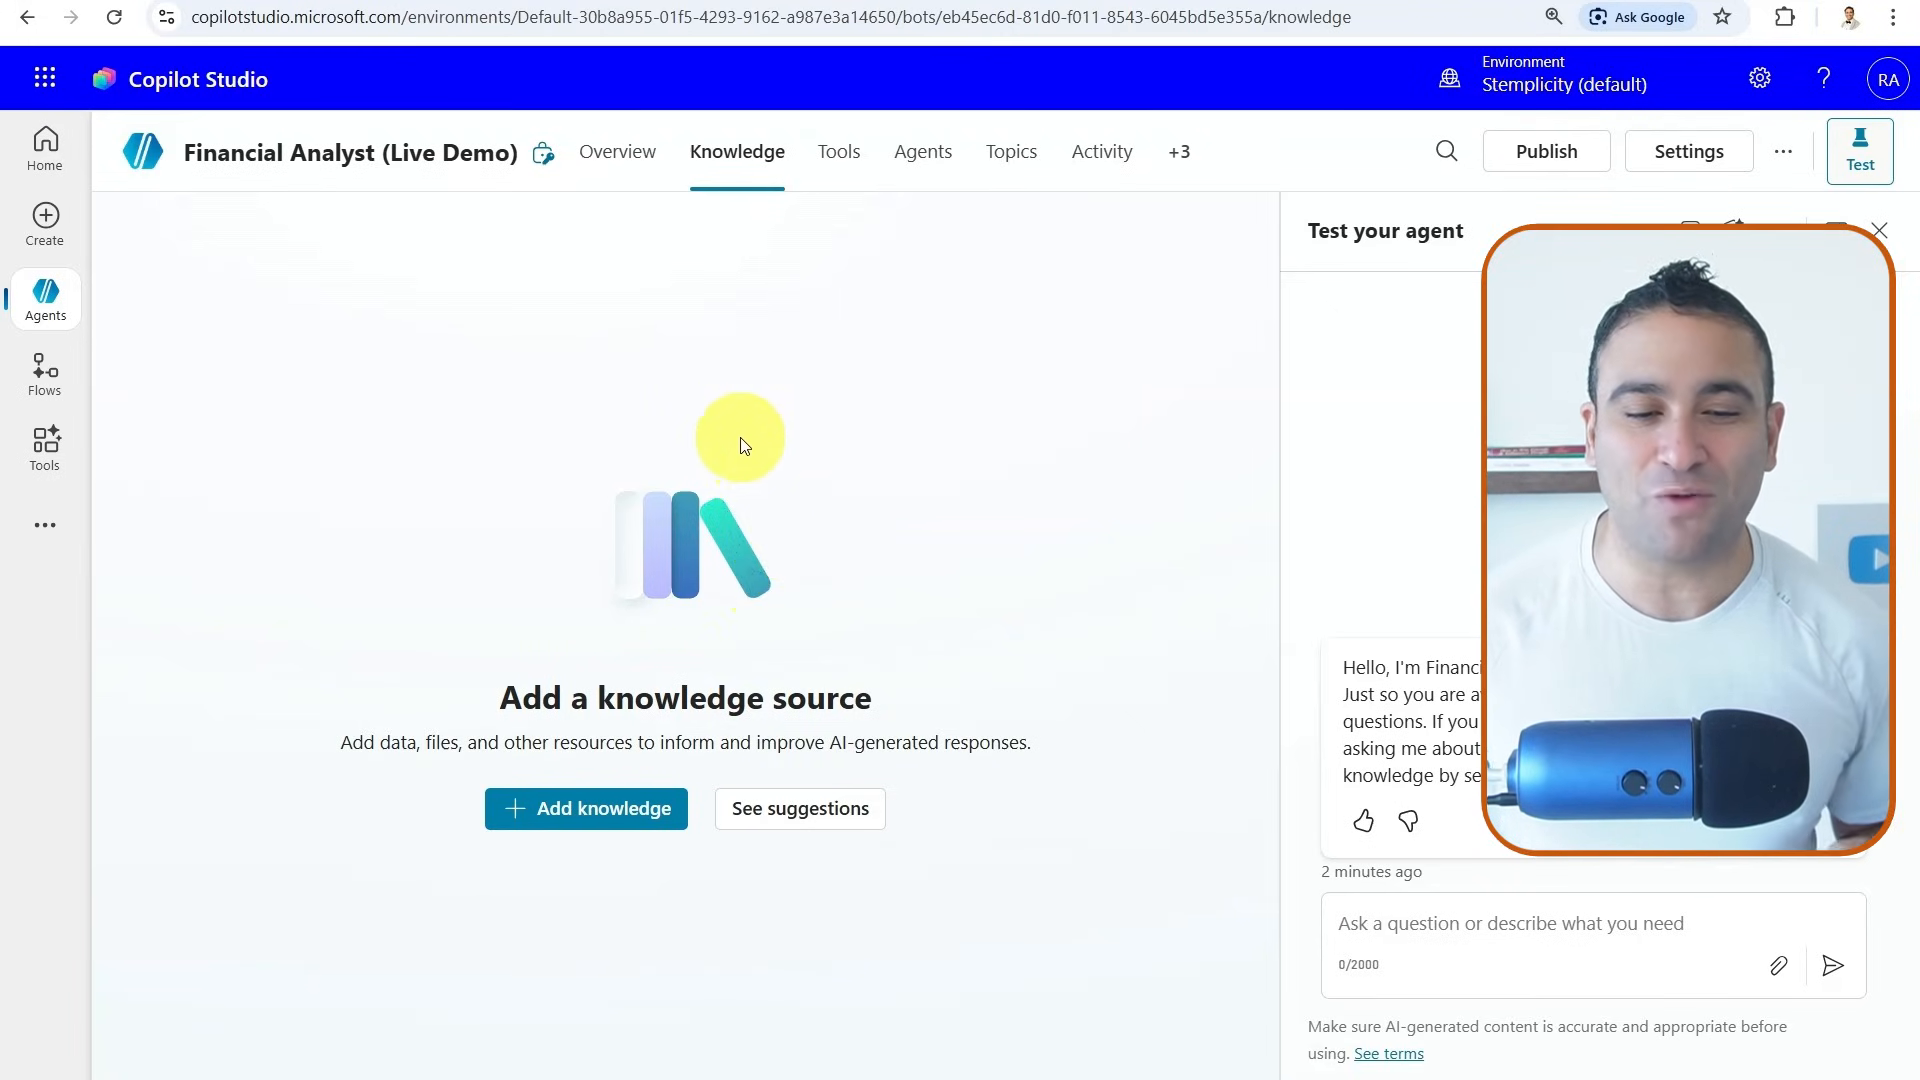
Show the Tools list: Financial Report prompt, Get Financial REST API and Word connector
{"action": "left_click", "coordinate": [838, 151]}
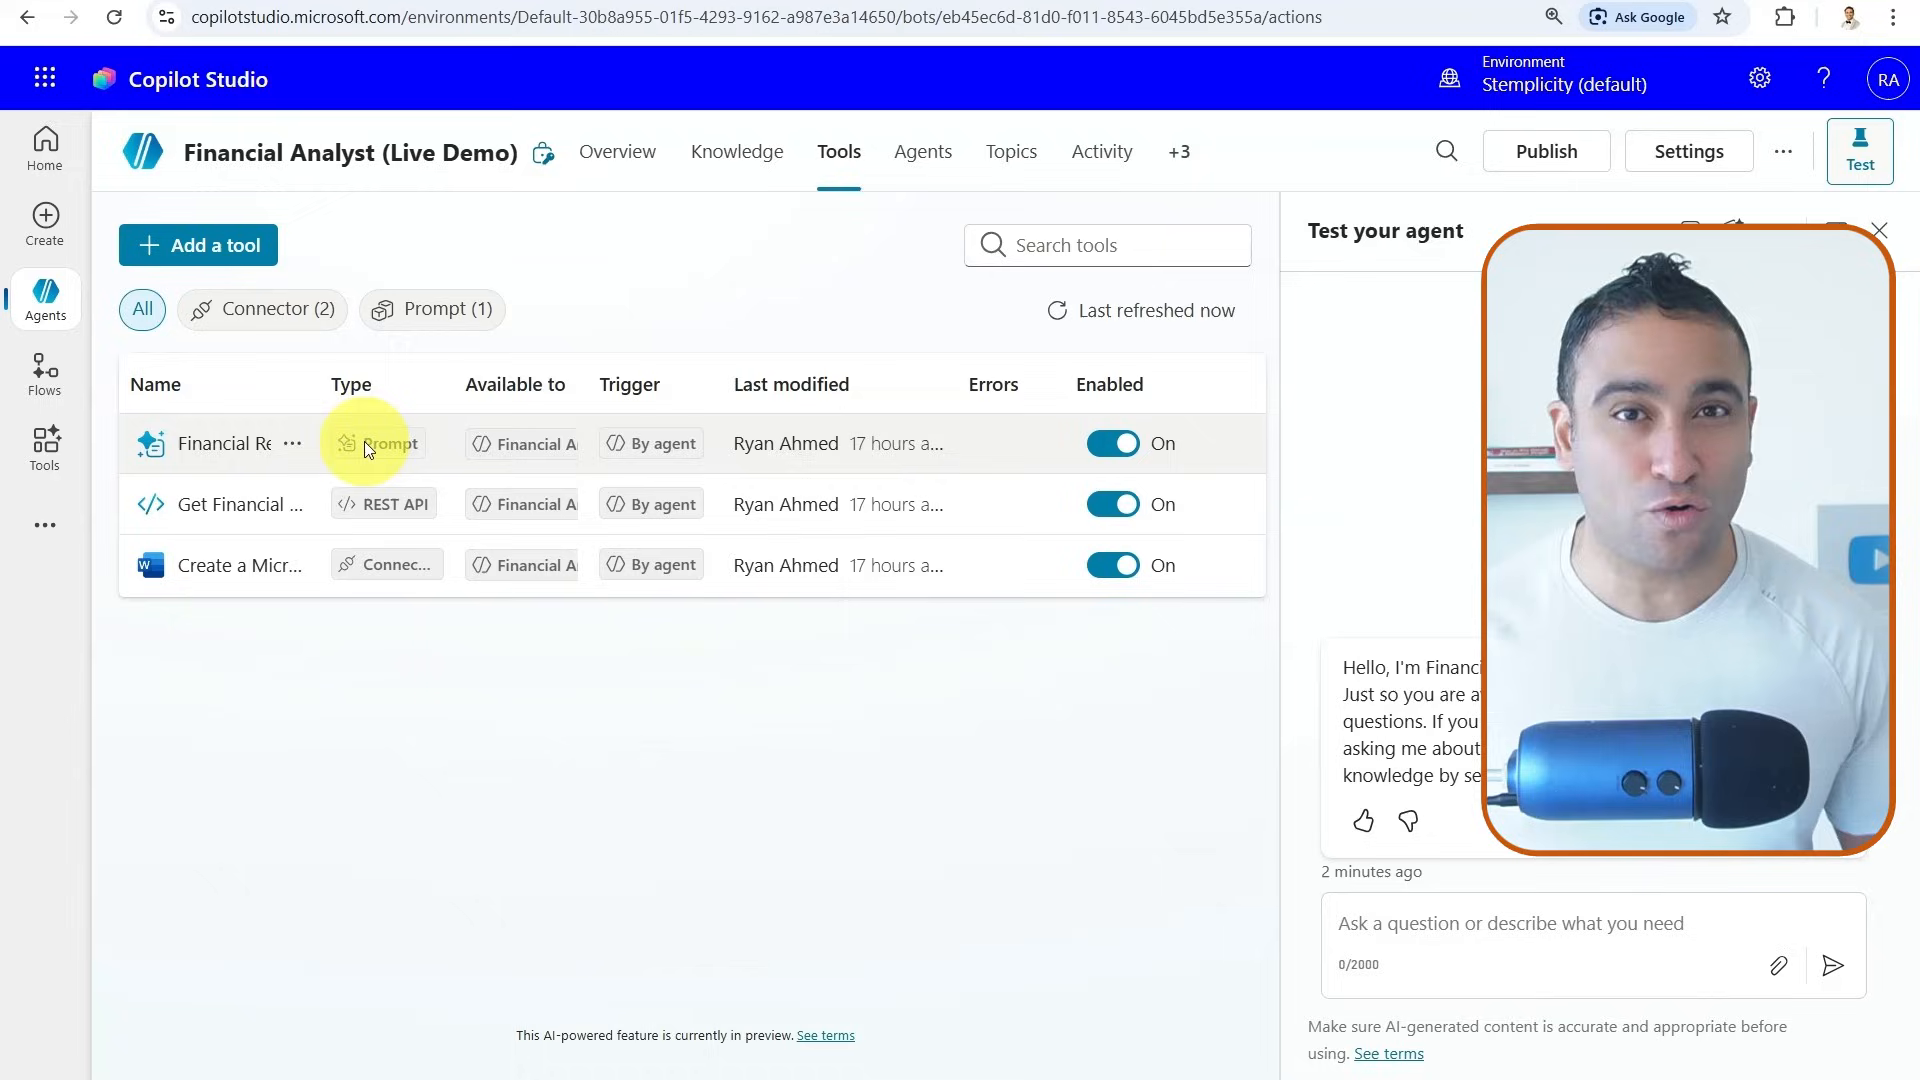
{"action": "mouse_move", "coordinate": [228, 503]}
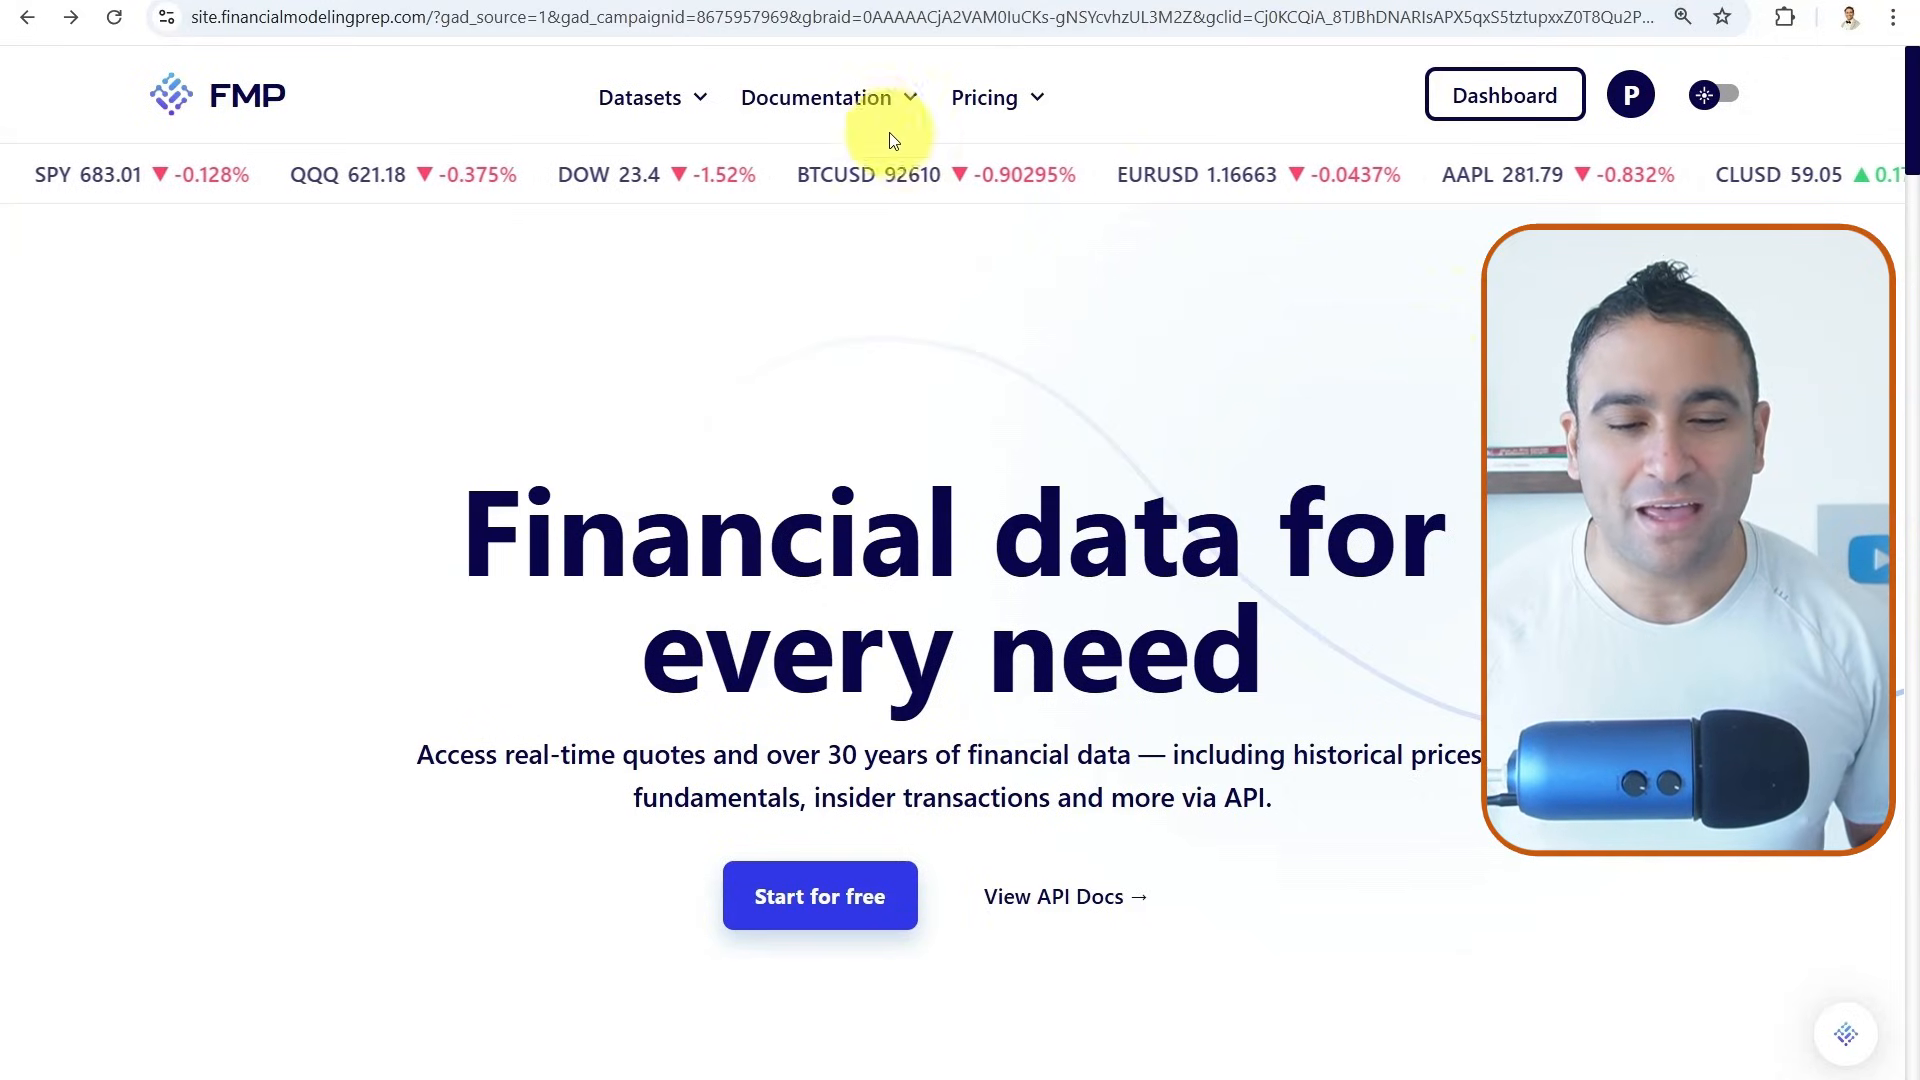
Open the FMP playground on Apple's annual income statements and expand Financial Statements endpoints
{"action": "left_click", "coordinate": [816, 97]}
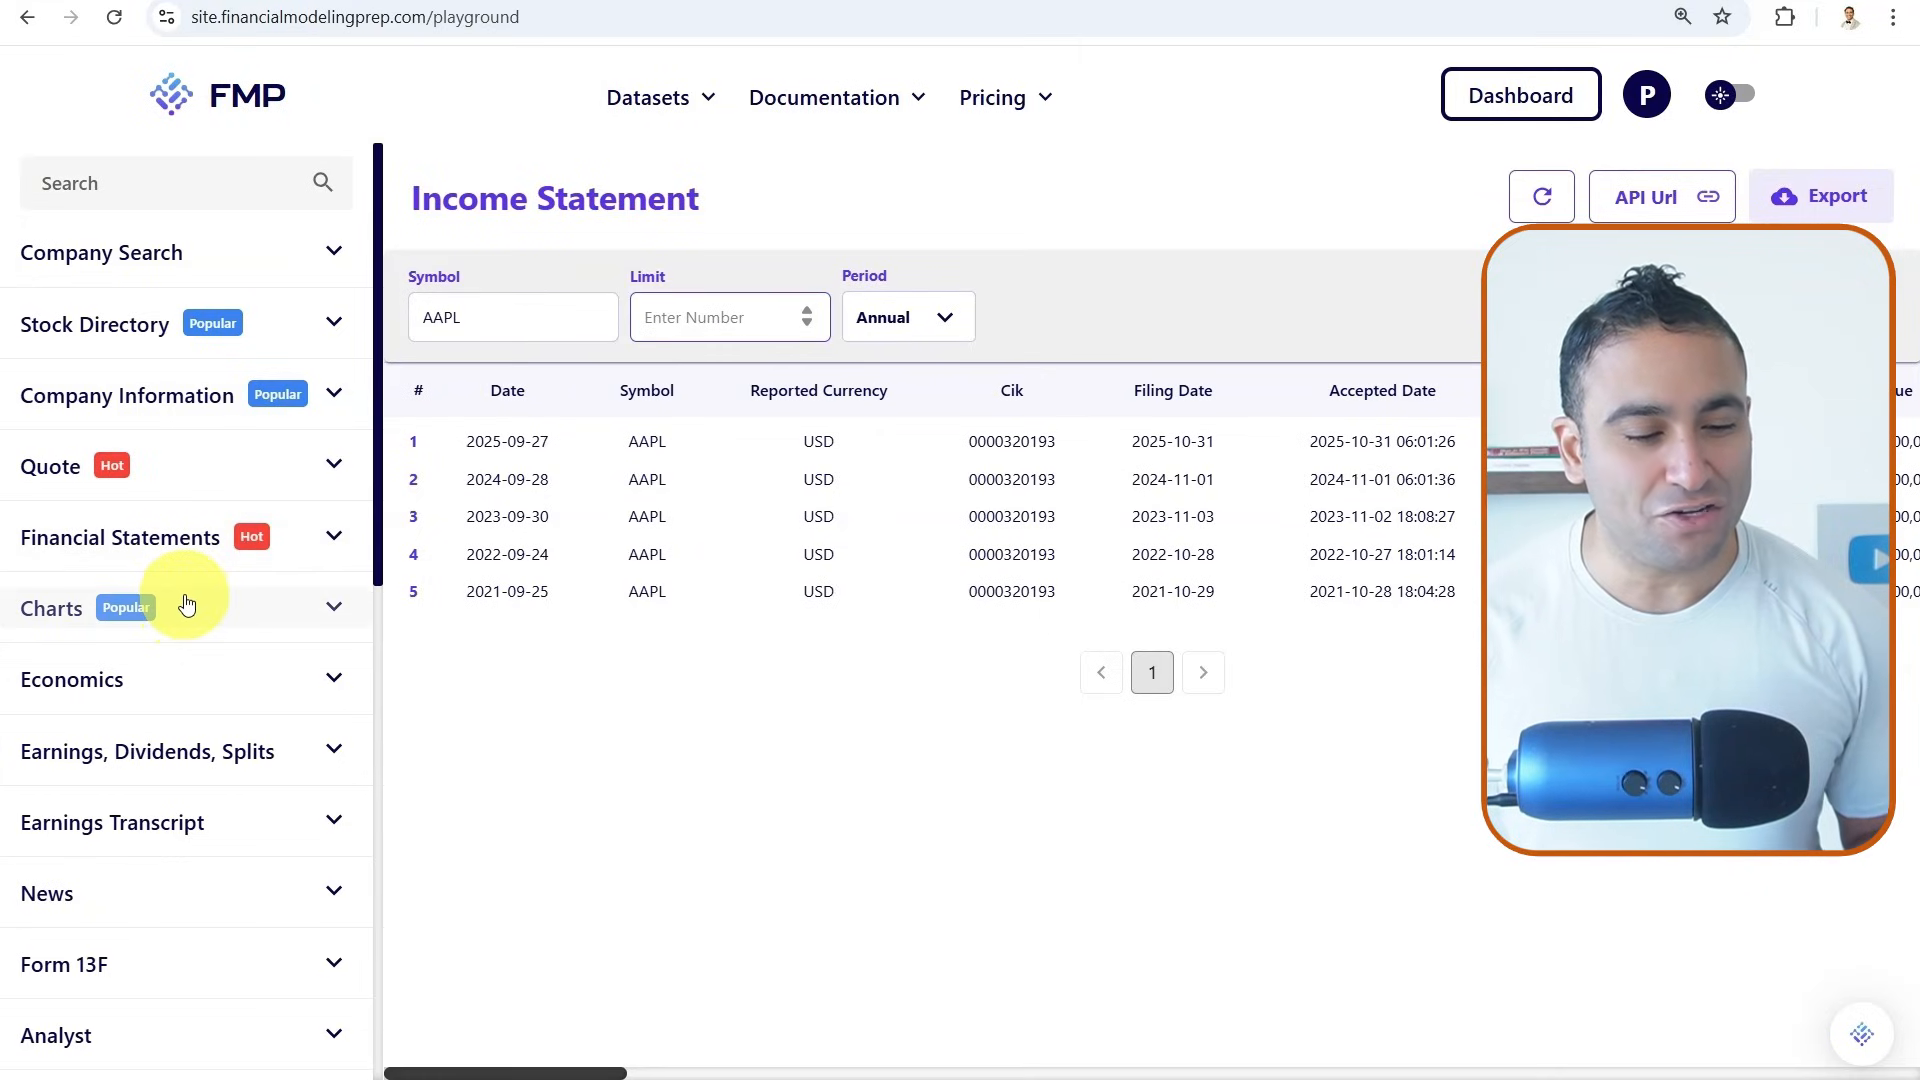
{"action": "left_click", "coordinate": [120, 536]}
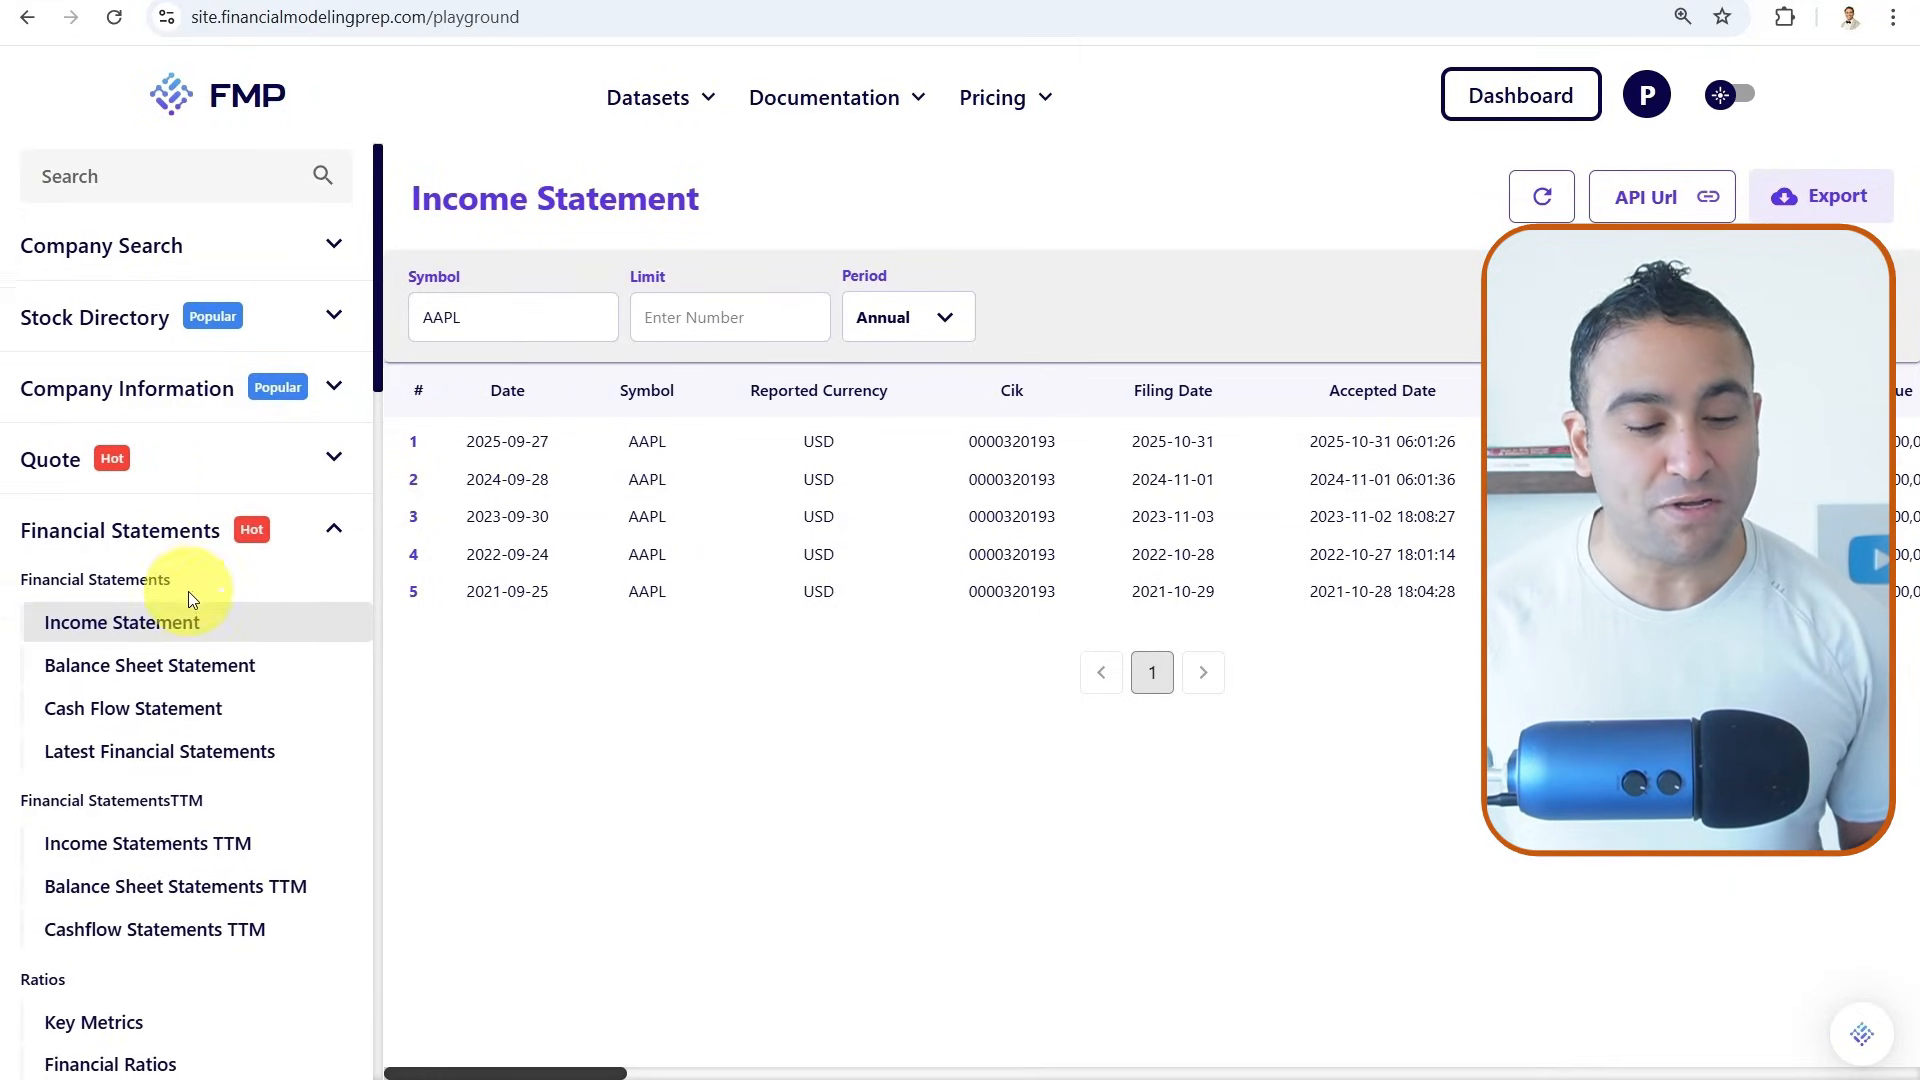
{"action": "scroll", "scroll_direction": "down", "scroll_amount": 3}
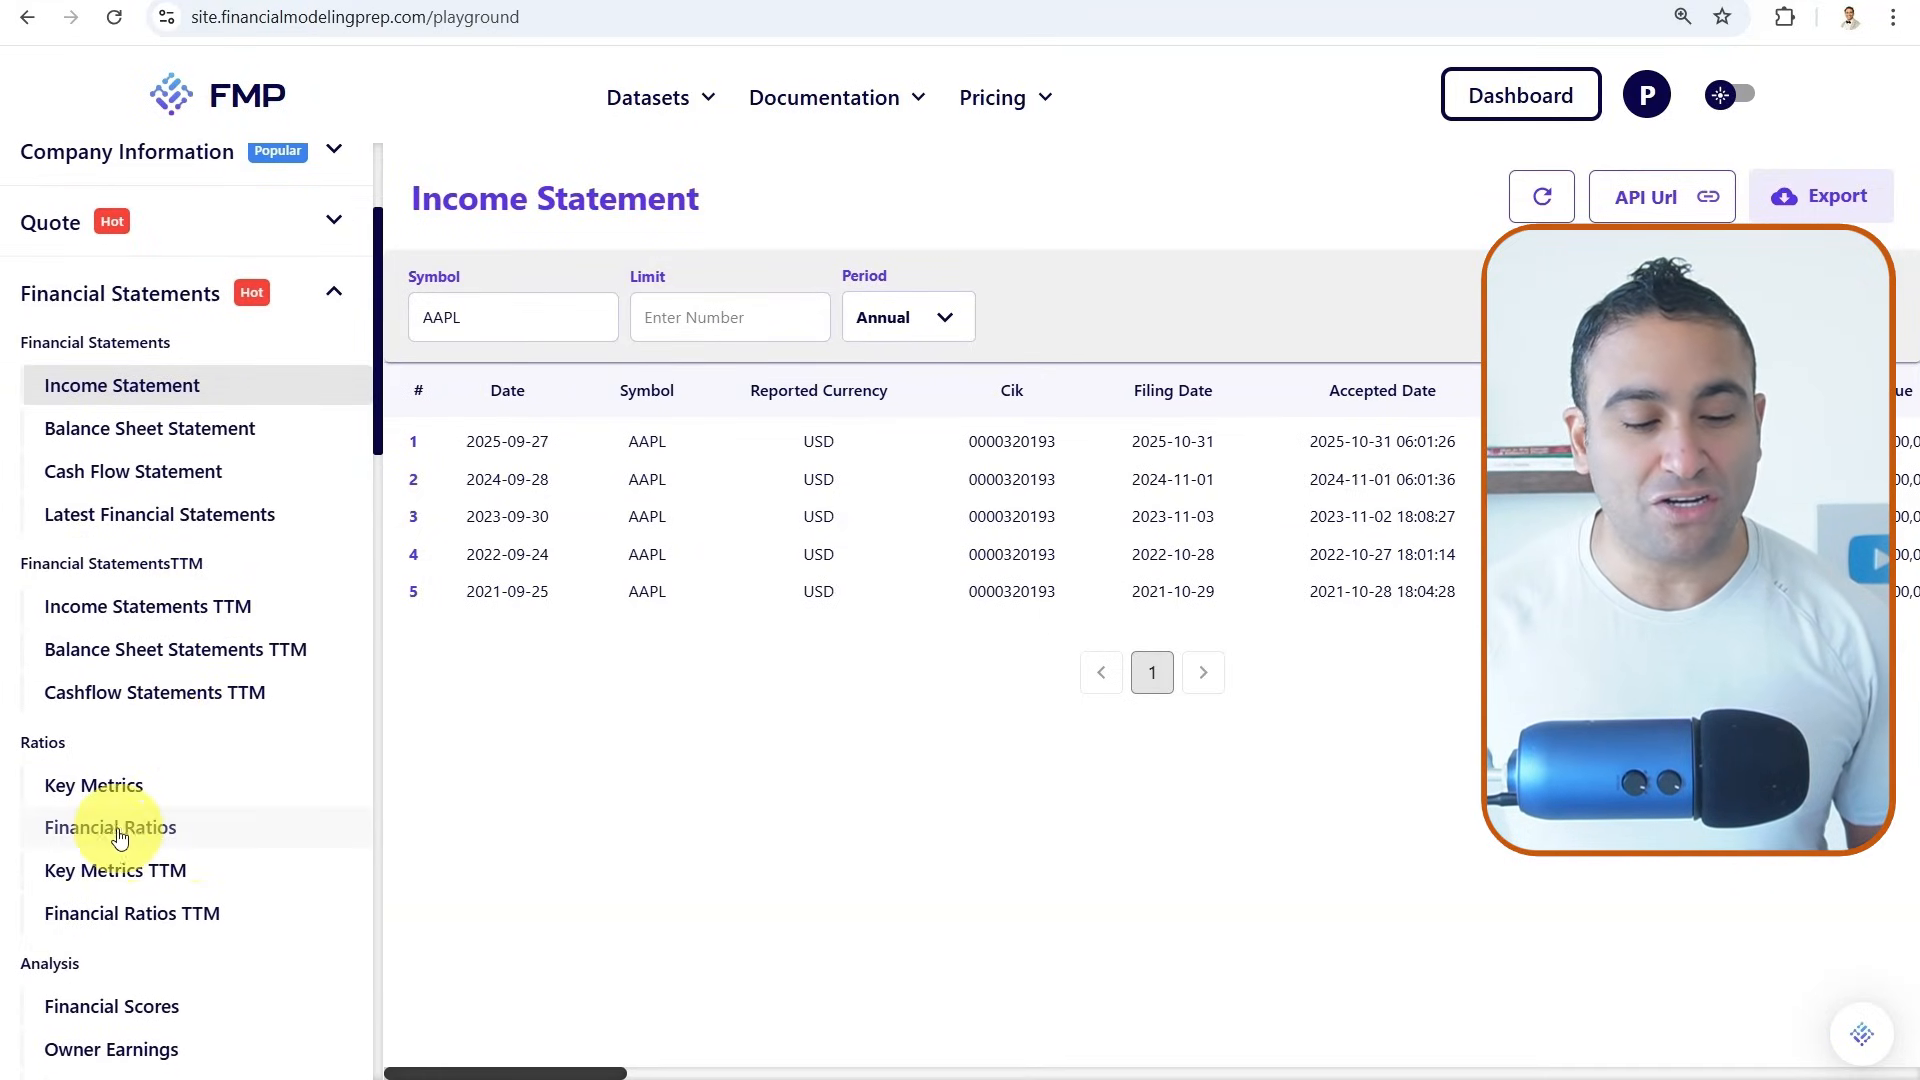
Load Apple's annual Financial Ratios, scroll the table sideways, and dismiss the Documentation menu
{"action": "left_click", "coordinate": [110, 827]}
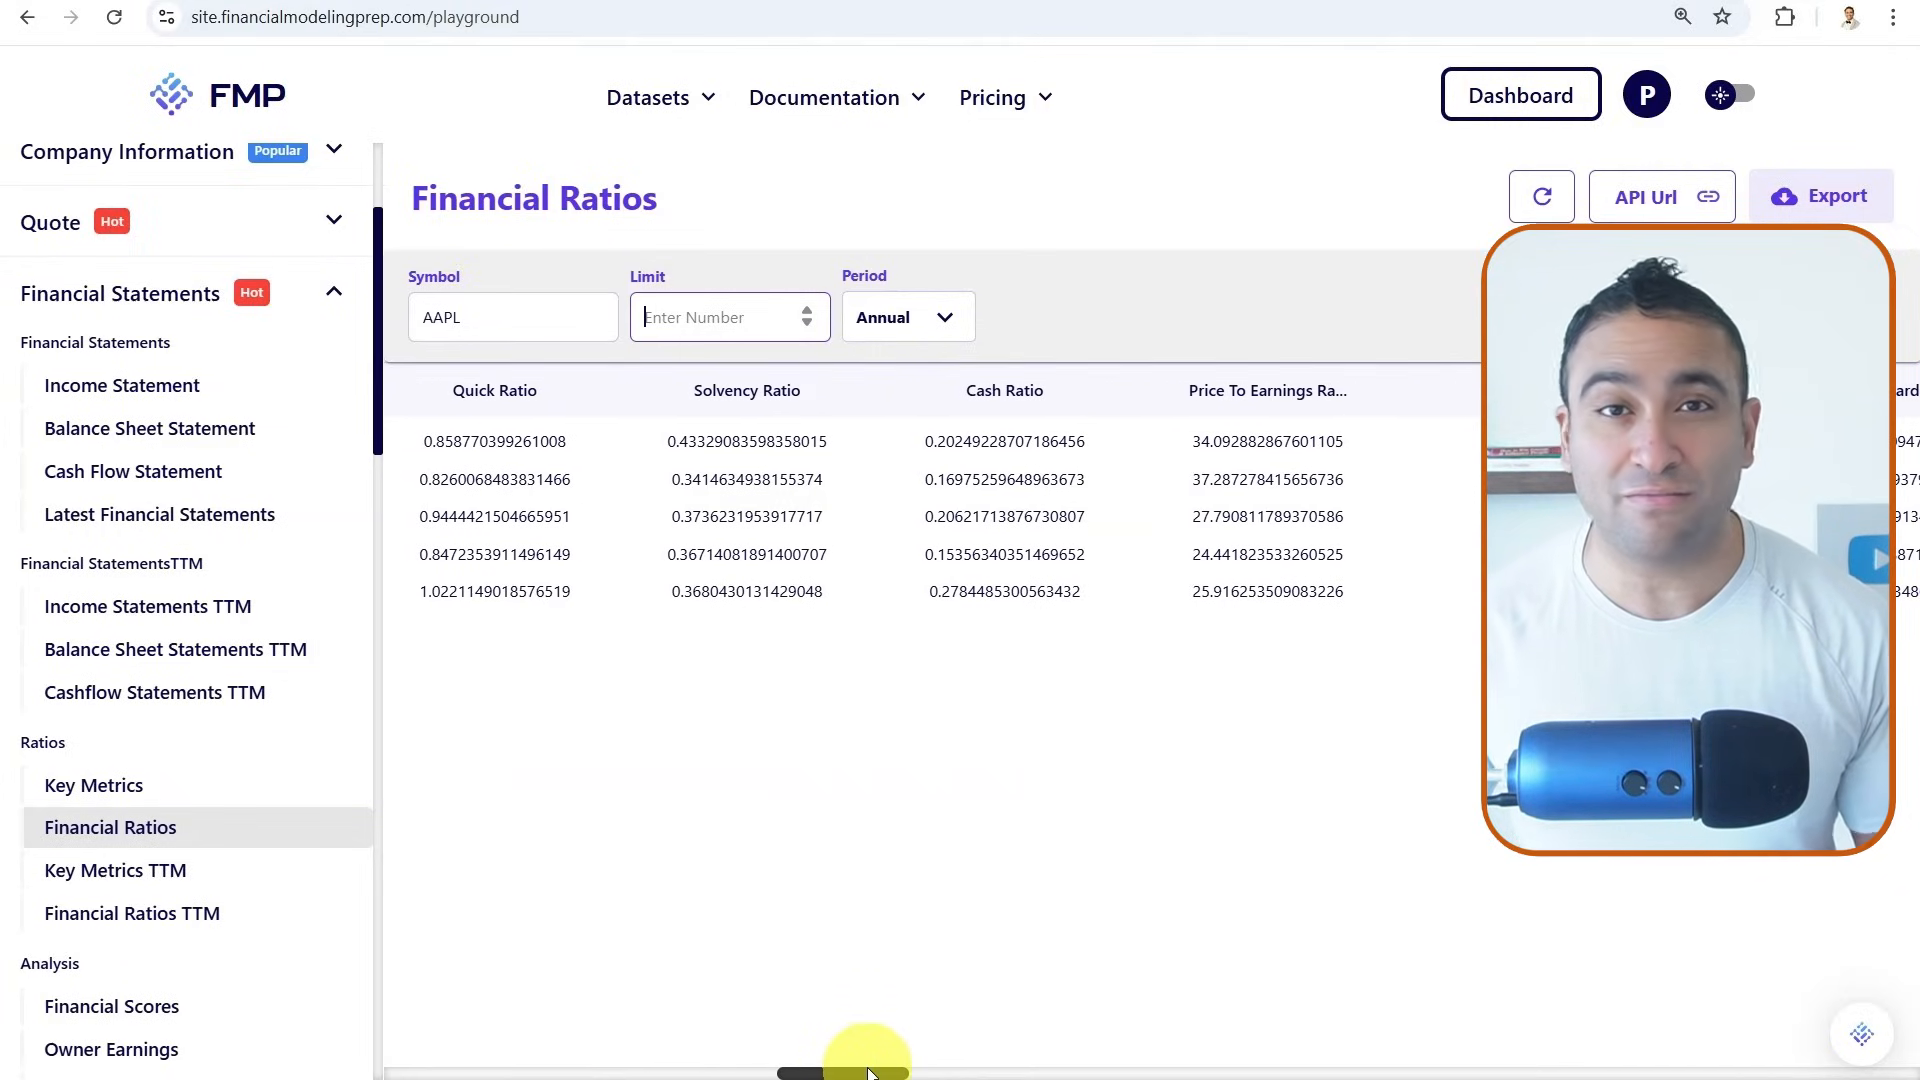
{"action": "left_click_drag", "start_coordinate": [869, 1056], "coordinate": [1010, 1056]}
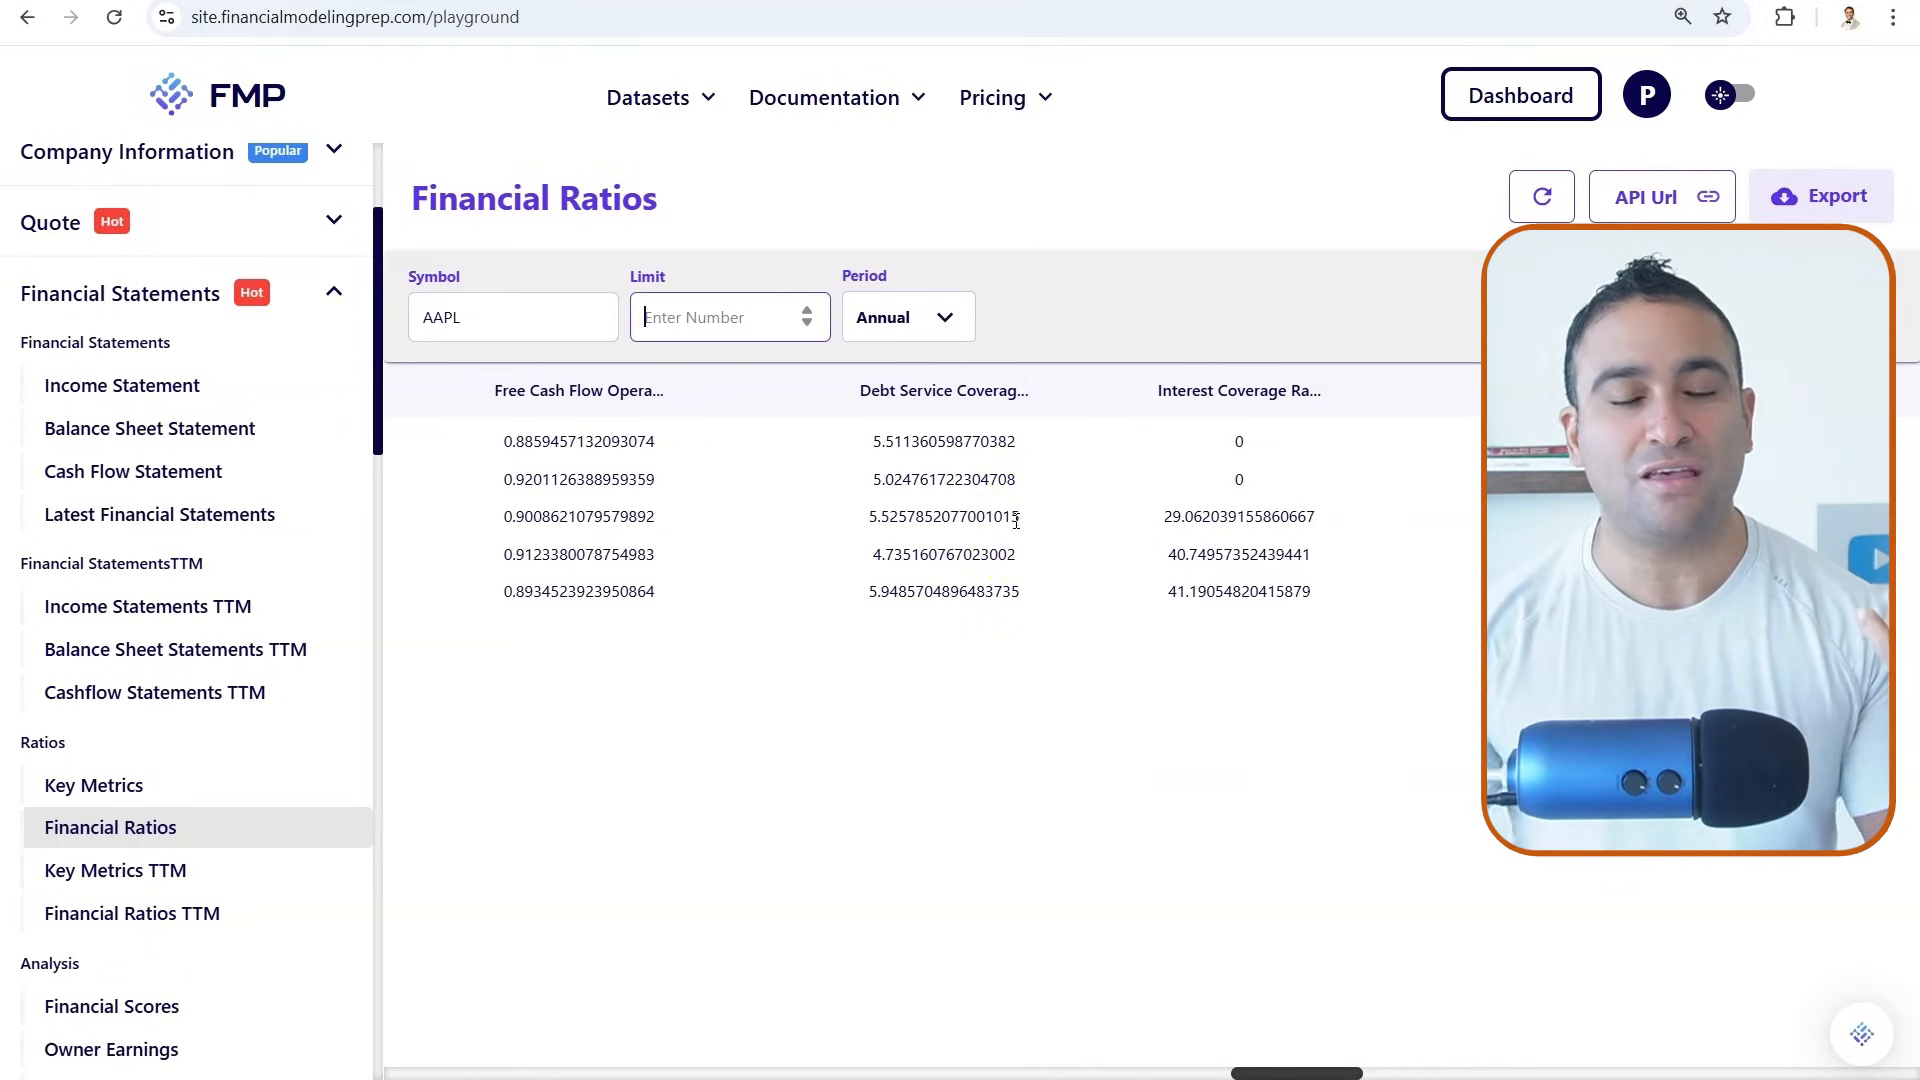
{"action": "left_click", "coordinate": [825, 97]}
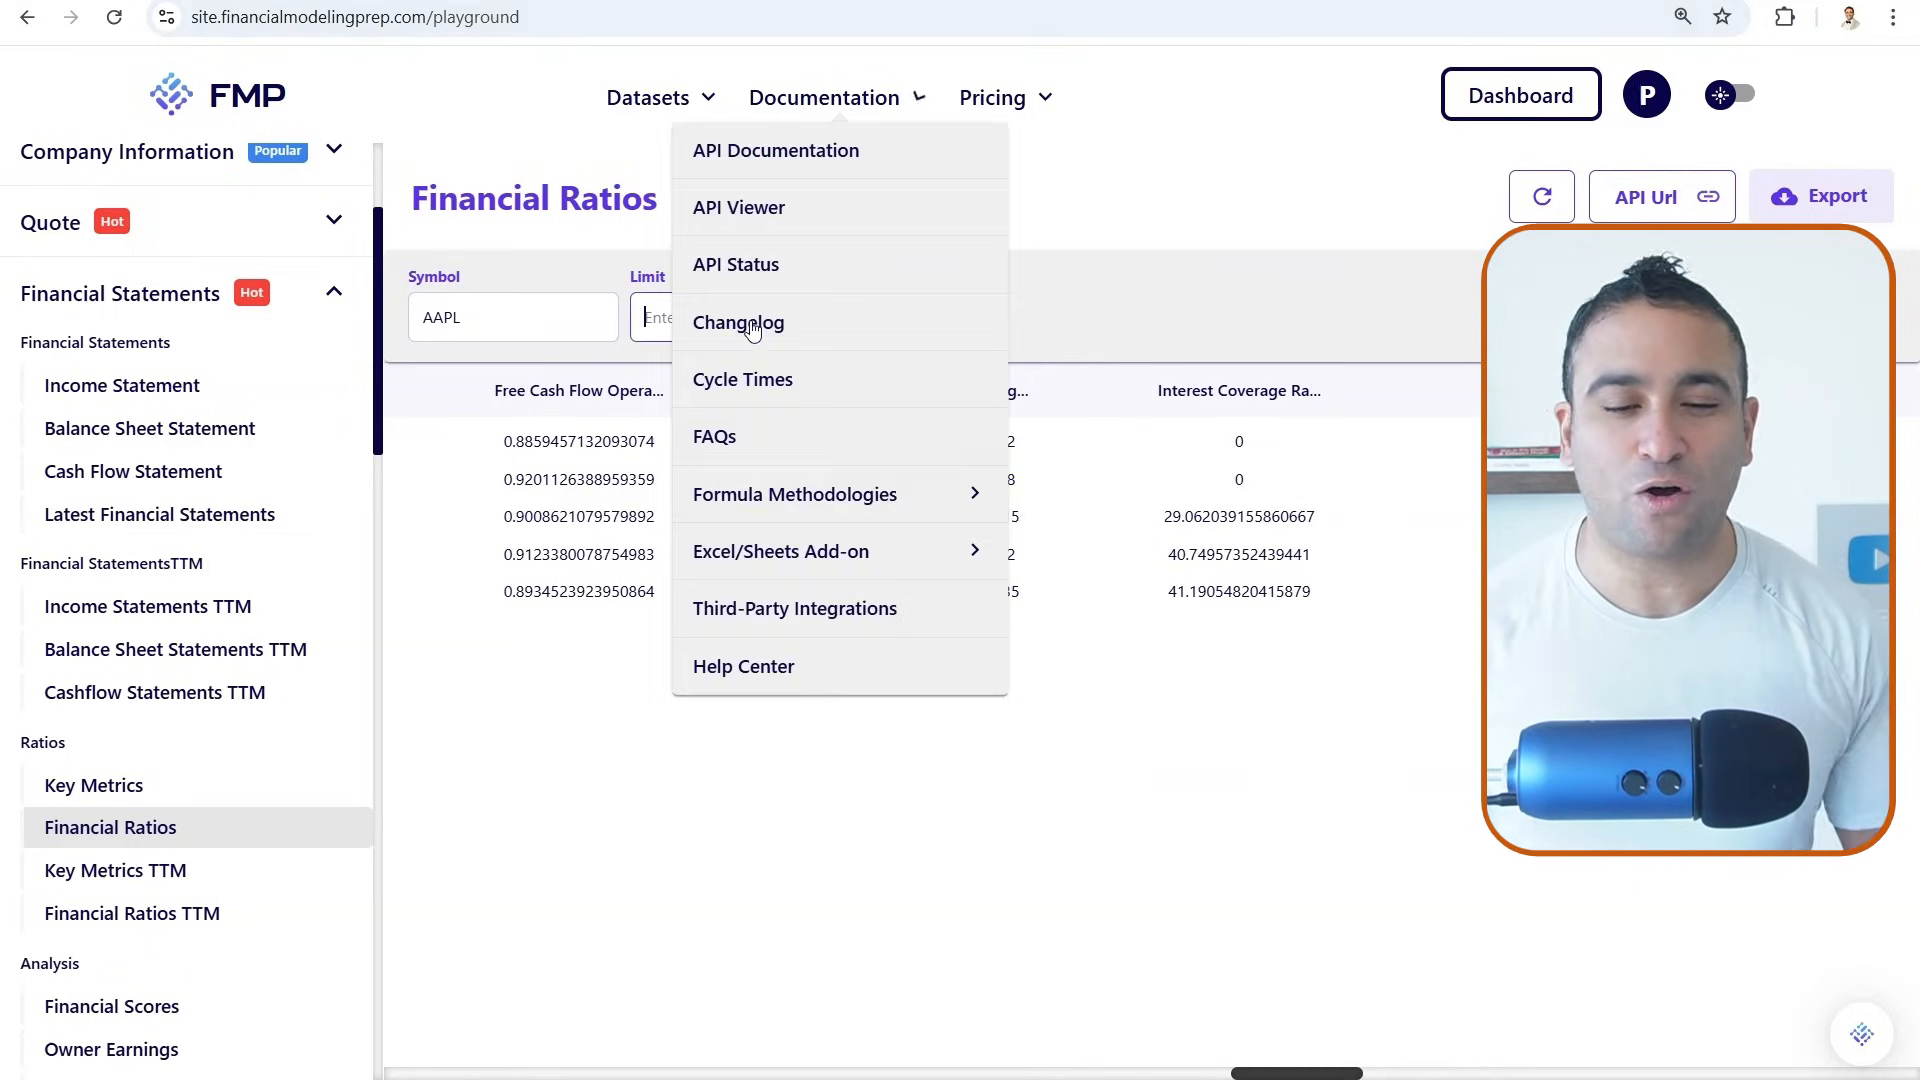
{"action": "left_click", "coordinate": [796, 580]}
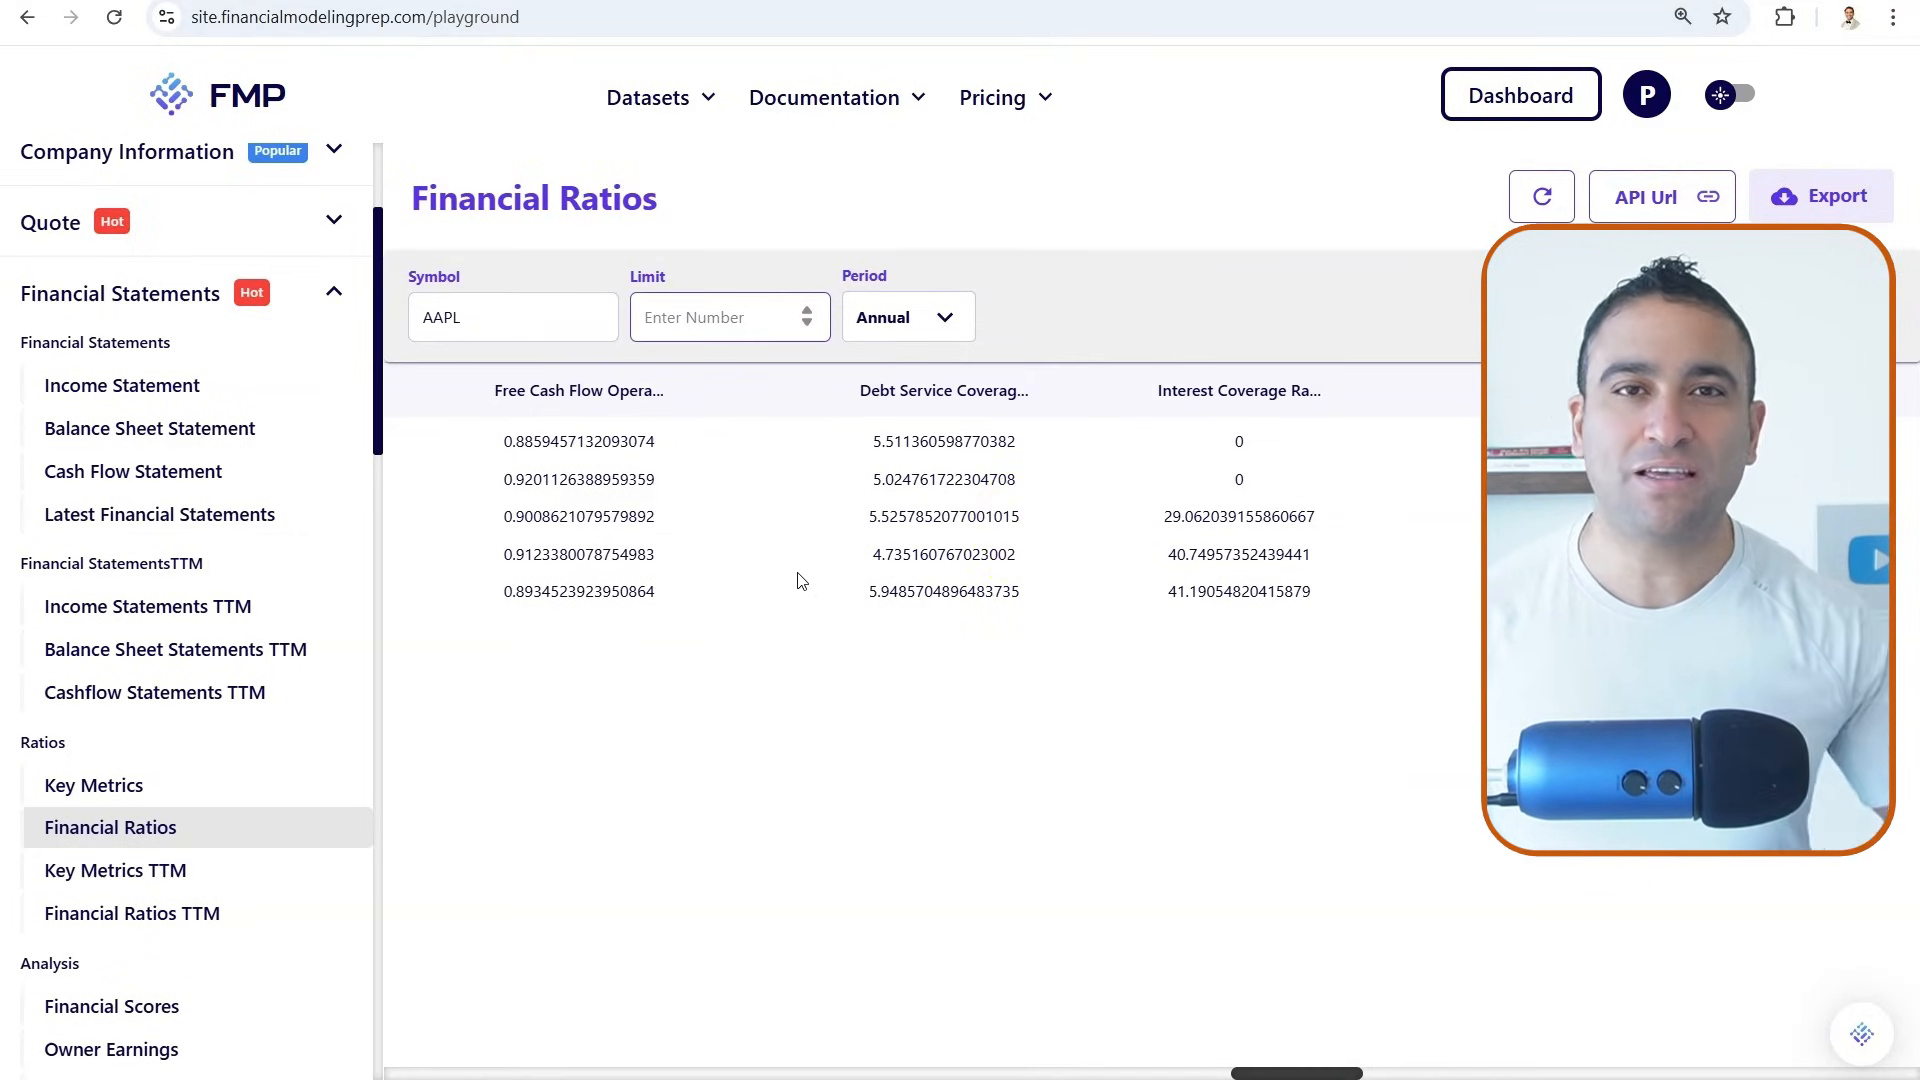
{"action": "mouse_move", "coordinate": [786, 591]}
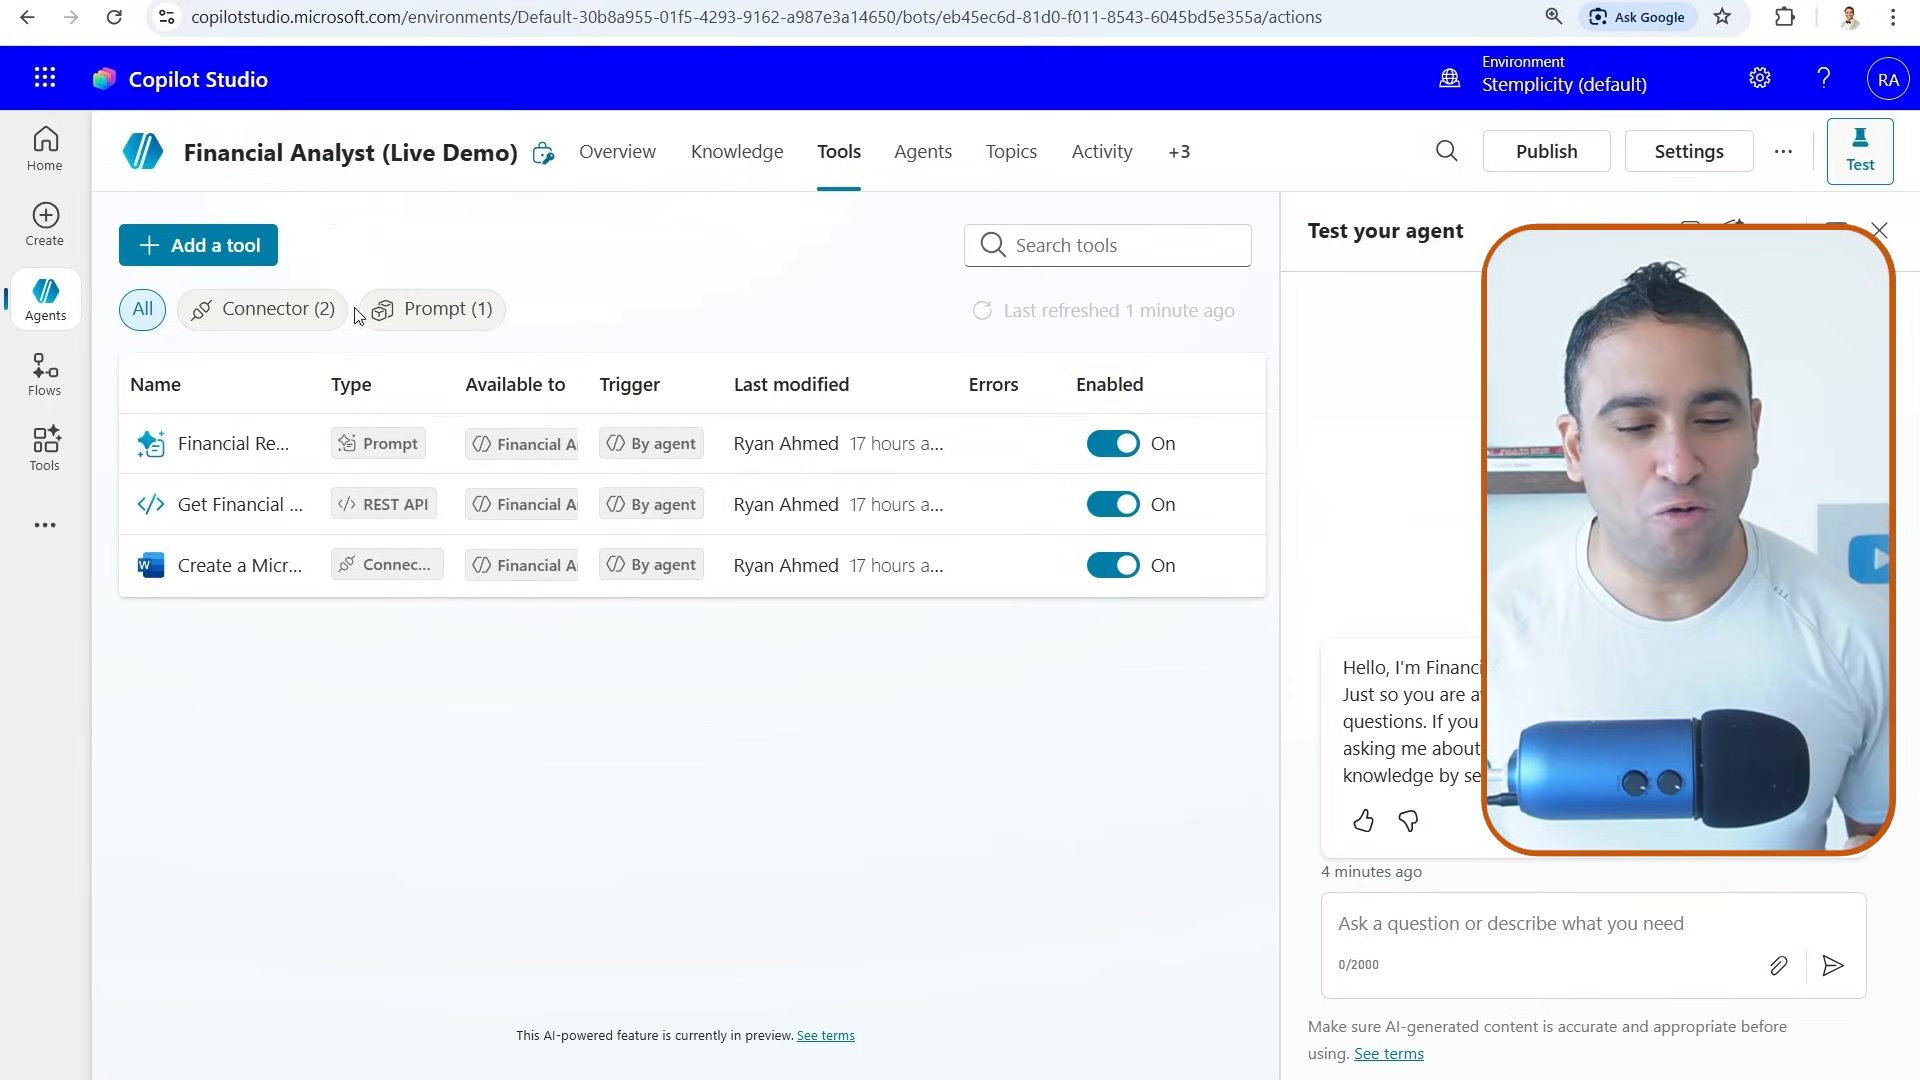
{"action": "mouse_move", "coordinate": [225, 504]}
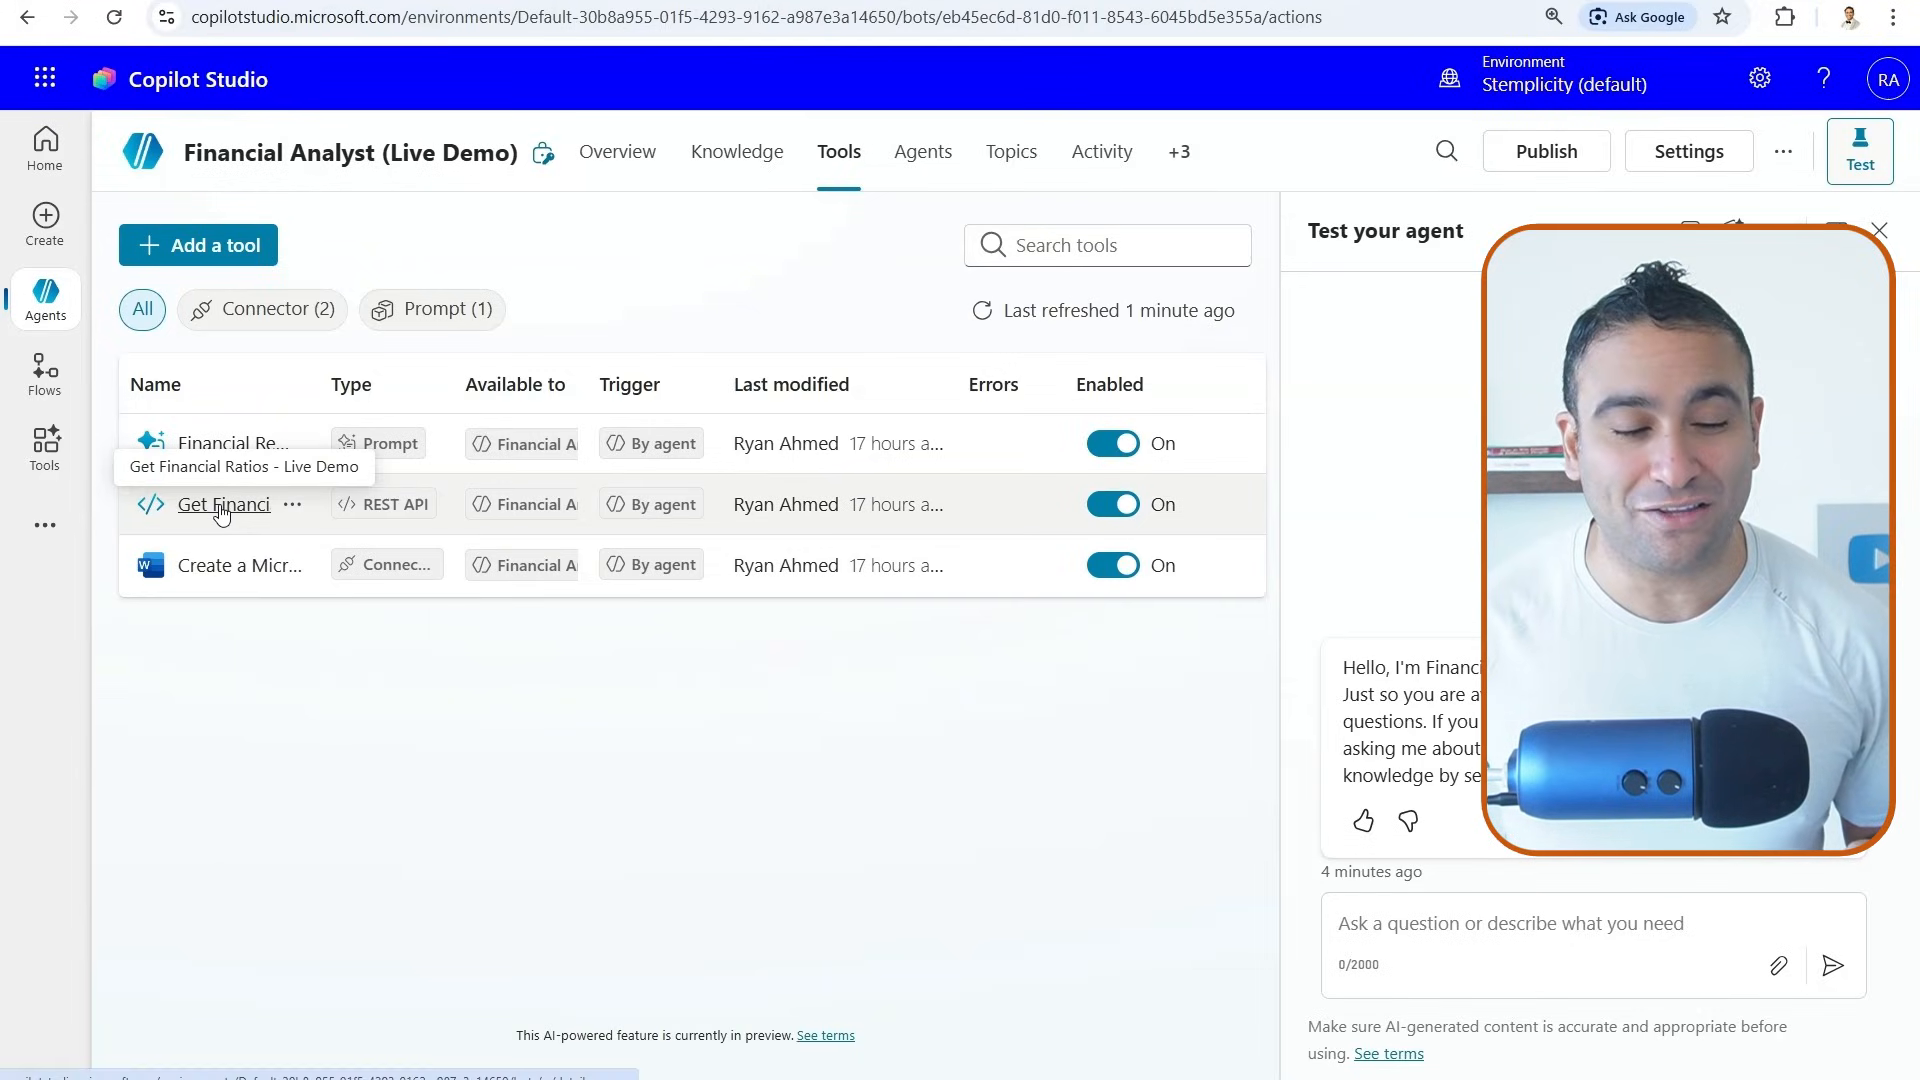
{"action": "left_click", "coordinate": [224, 504]}
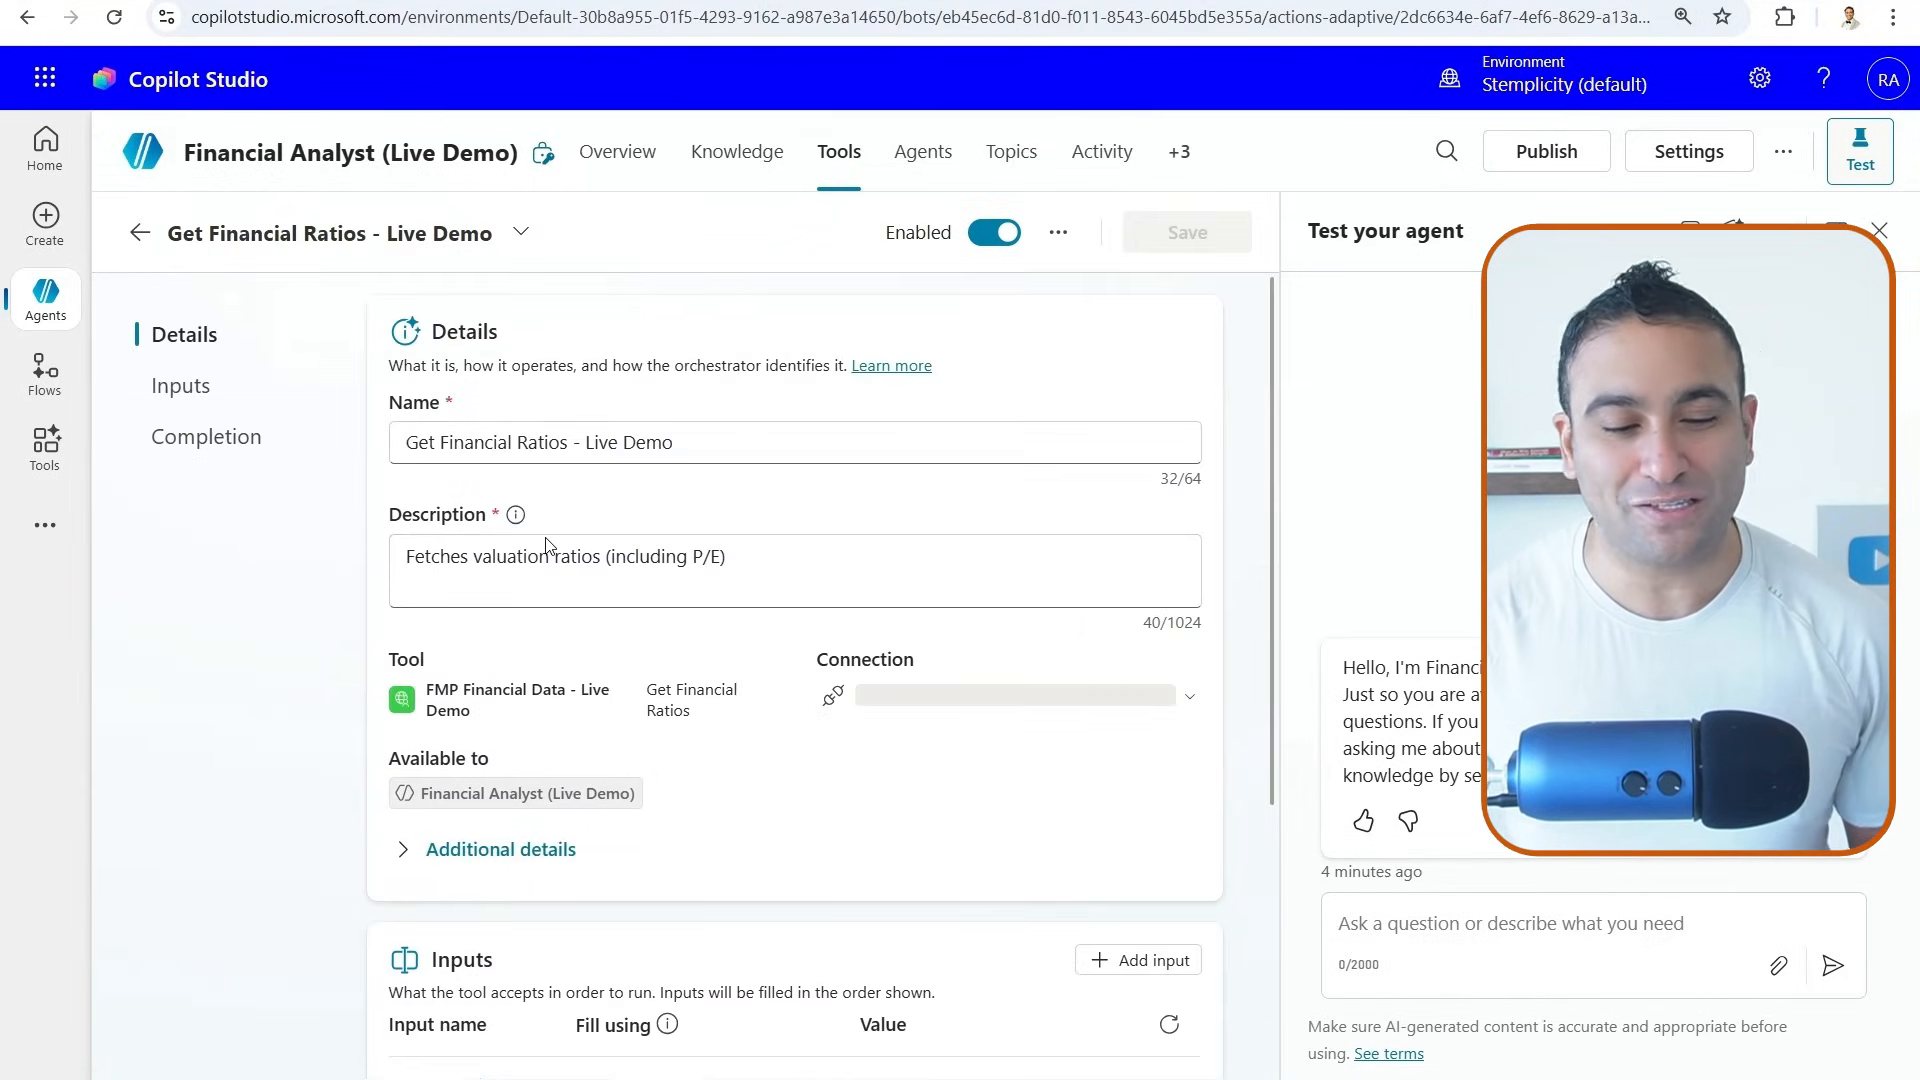
{"action": "left_click", "coordinate": [1014, 694]}
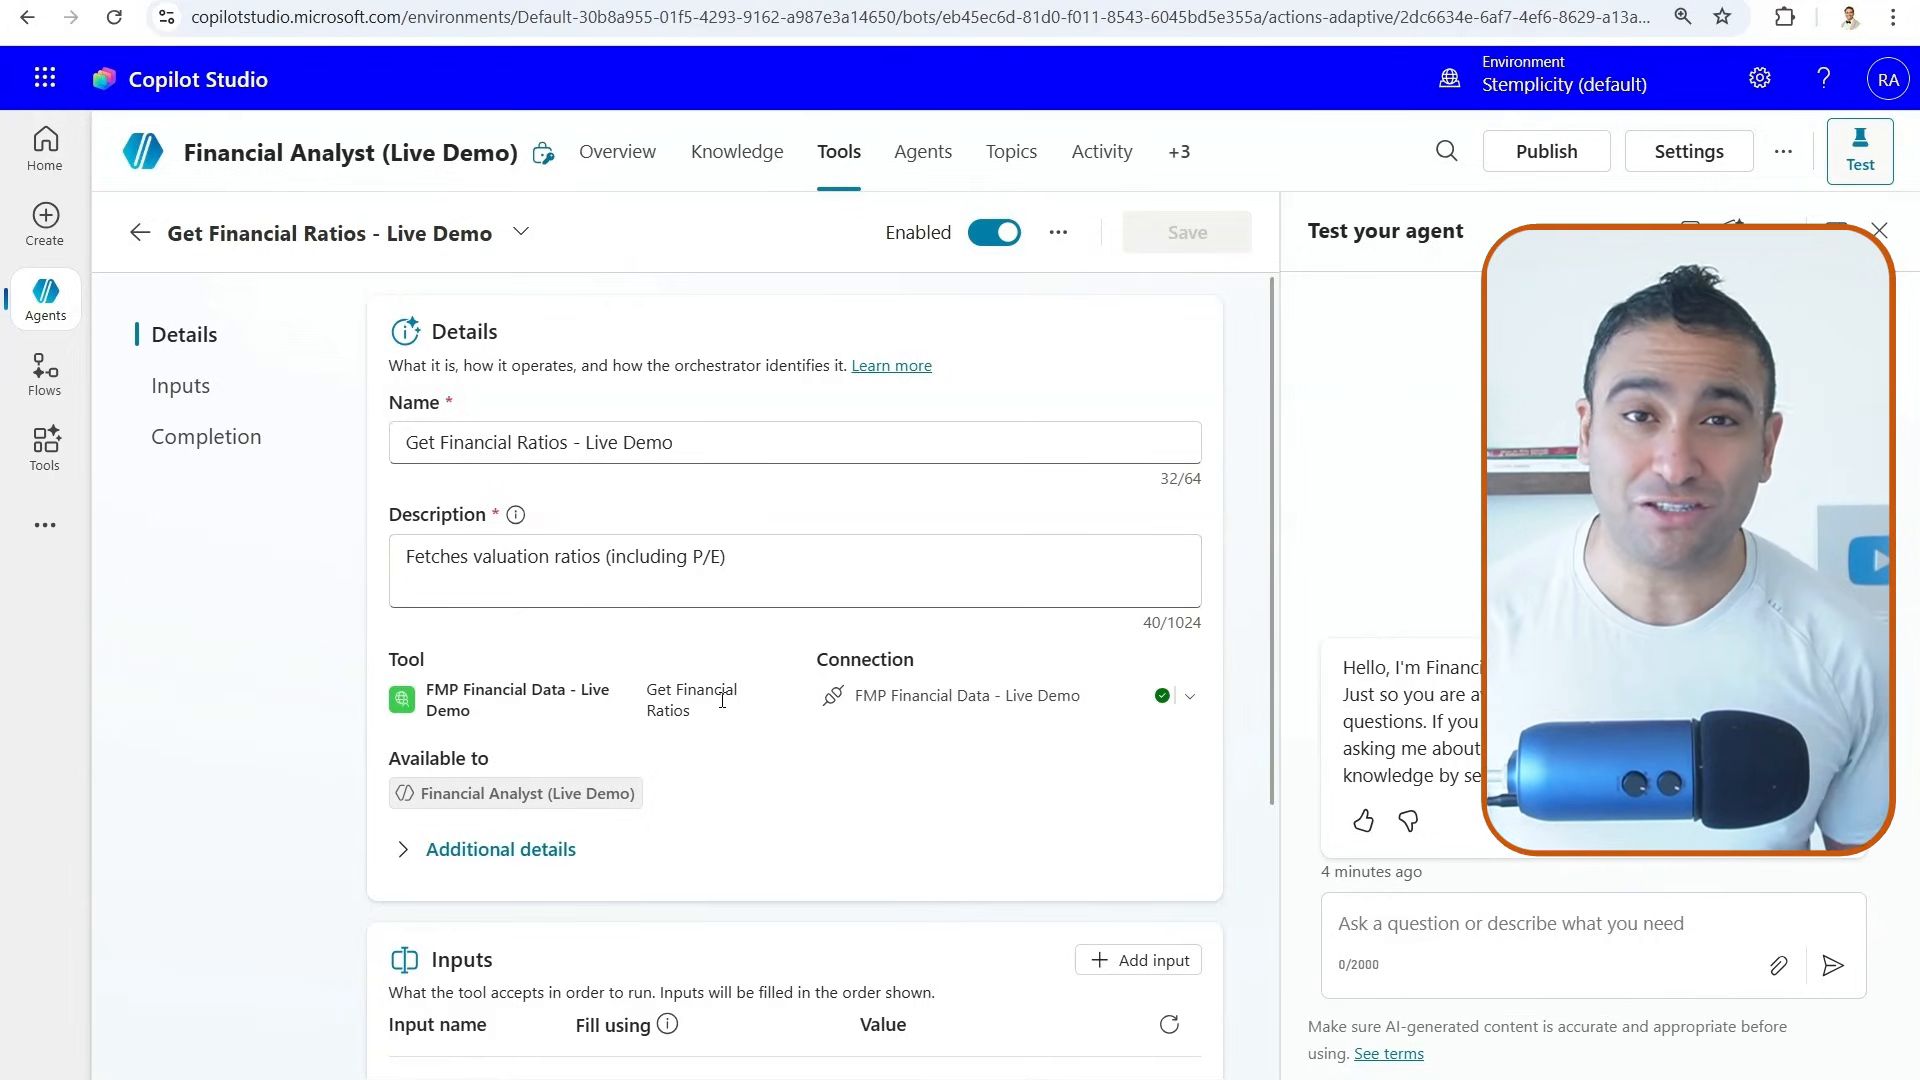
{"action": "mouse_move", "coordinate": [738, 667]}
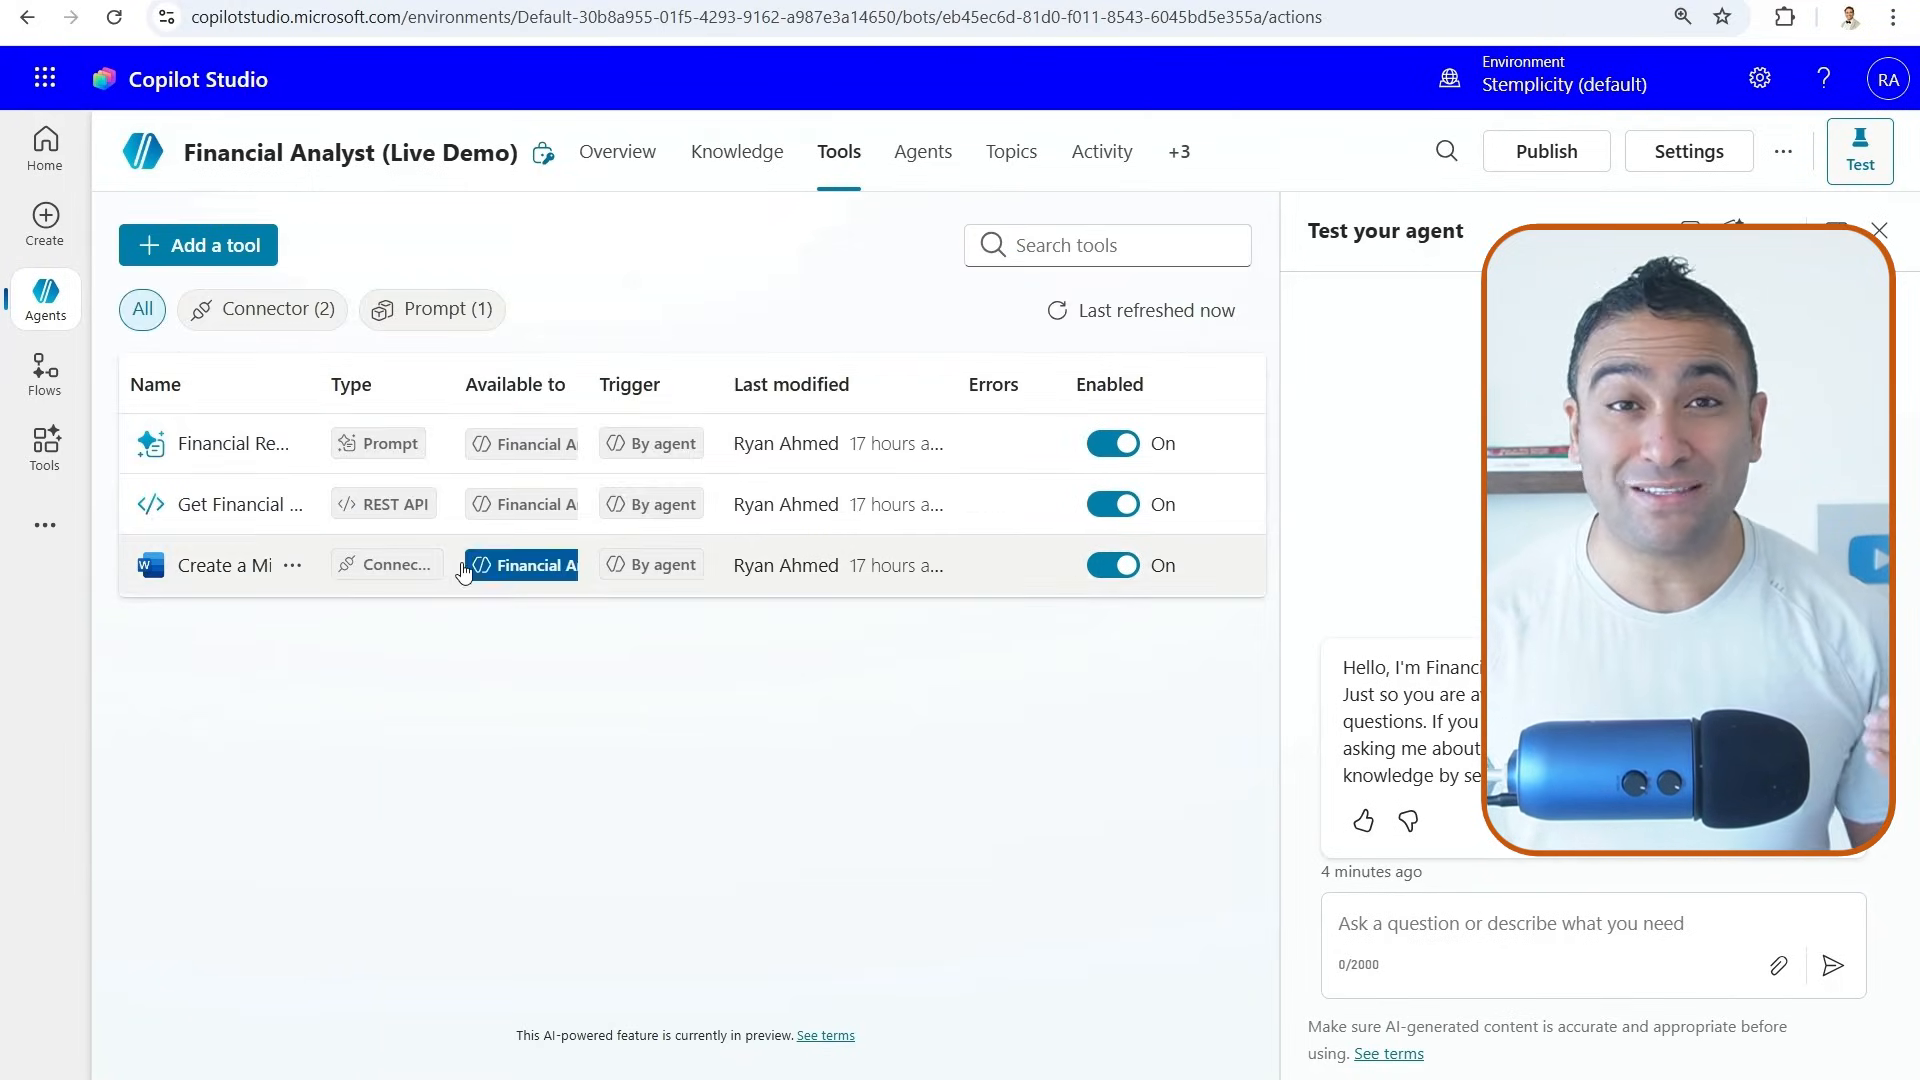
{"action": "mouse_move", "coordinate": [196, 443]}
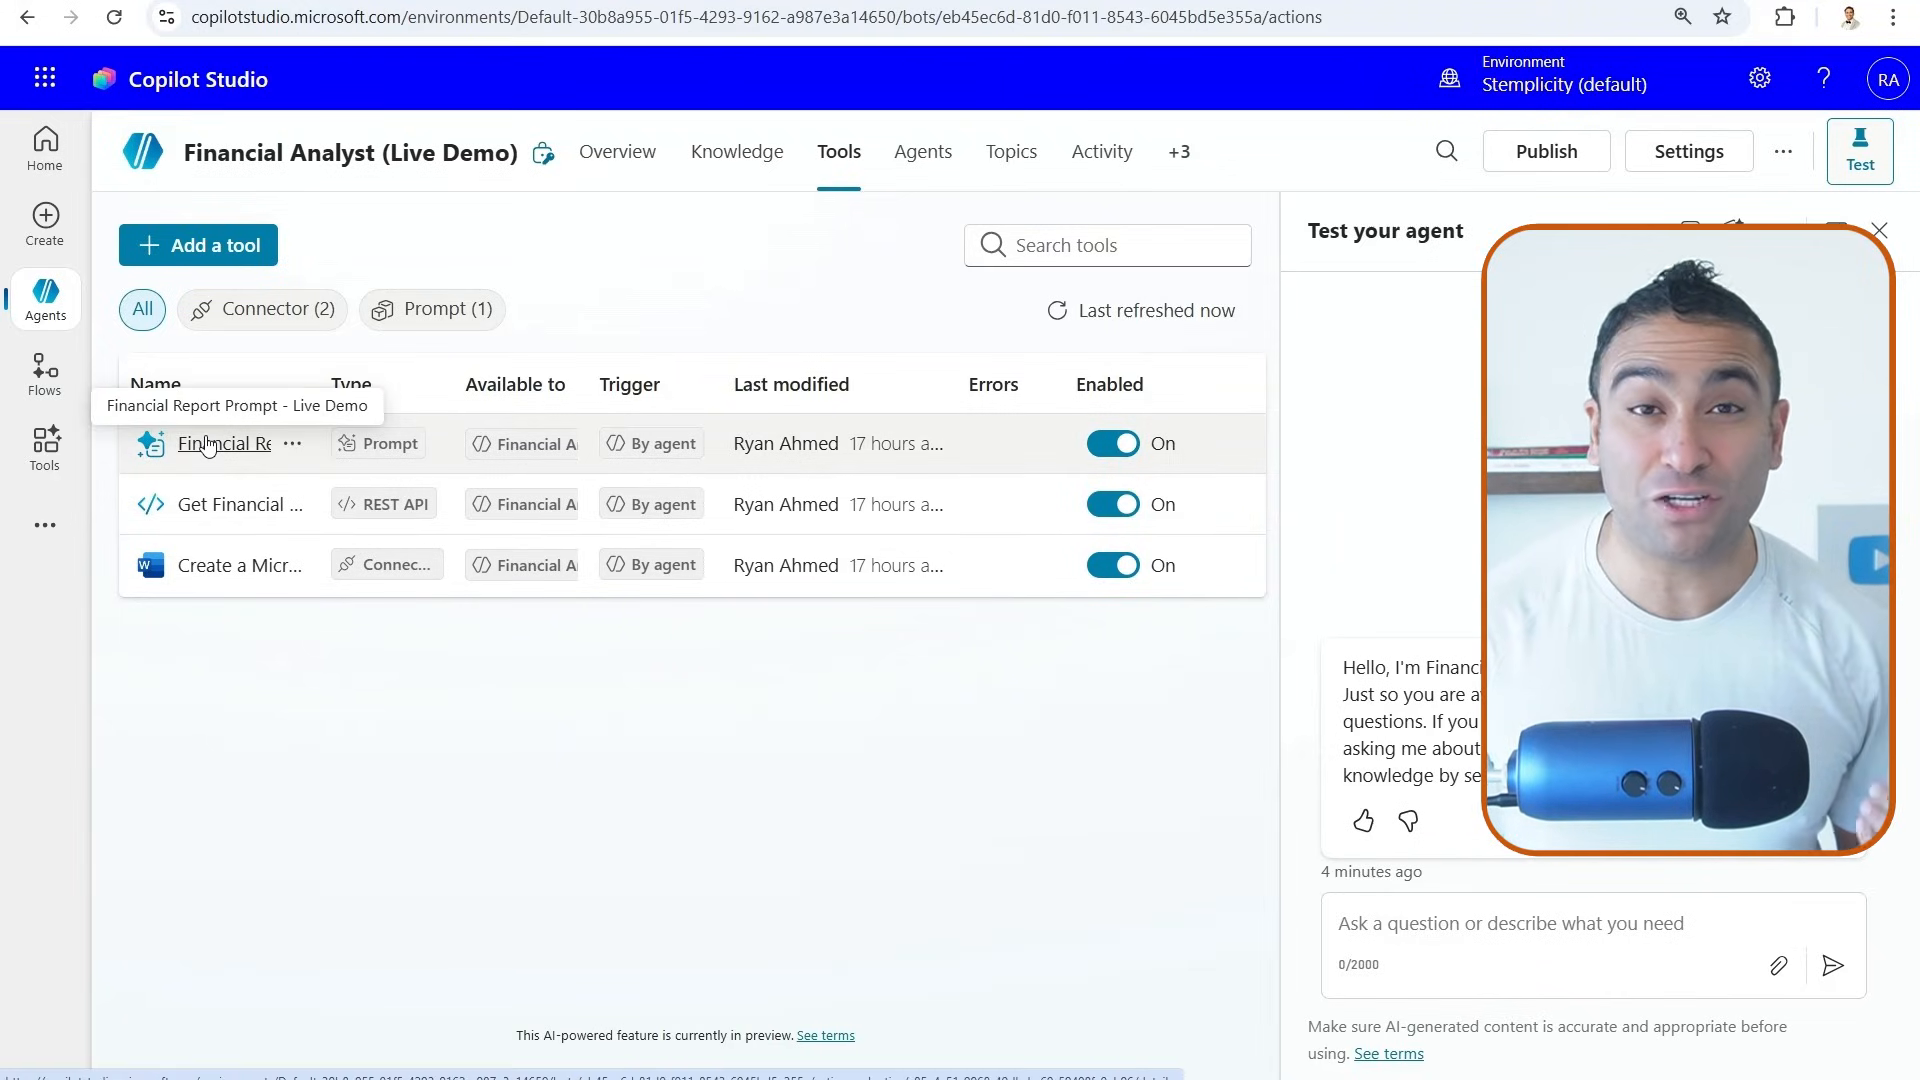
Open the Financial Report Prompt - Live Demo tool details and its linked prompt editor
{"action": "left_click", "coordinate": [225, 442]}
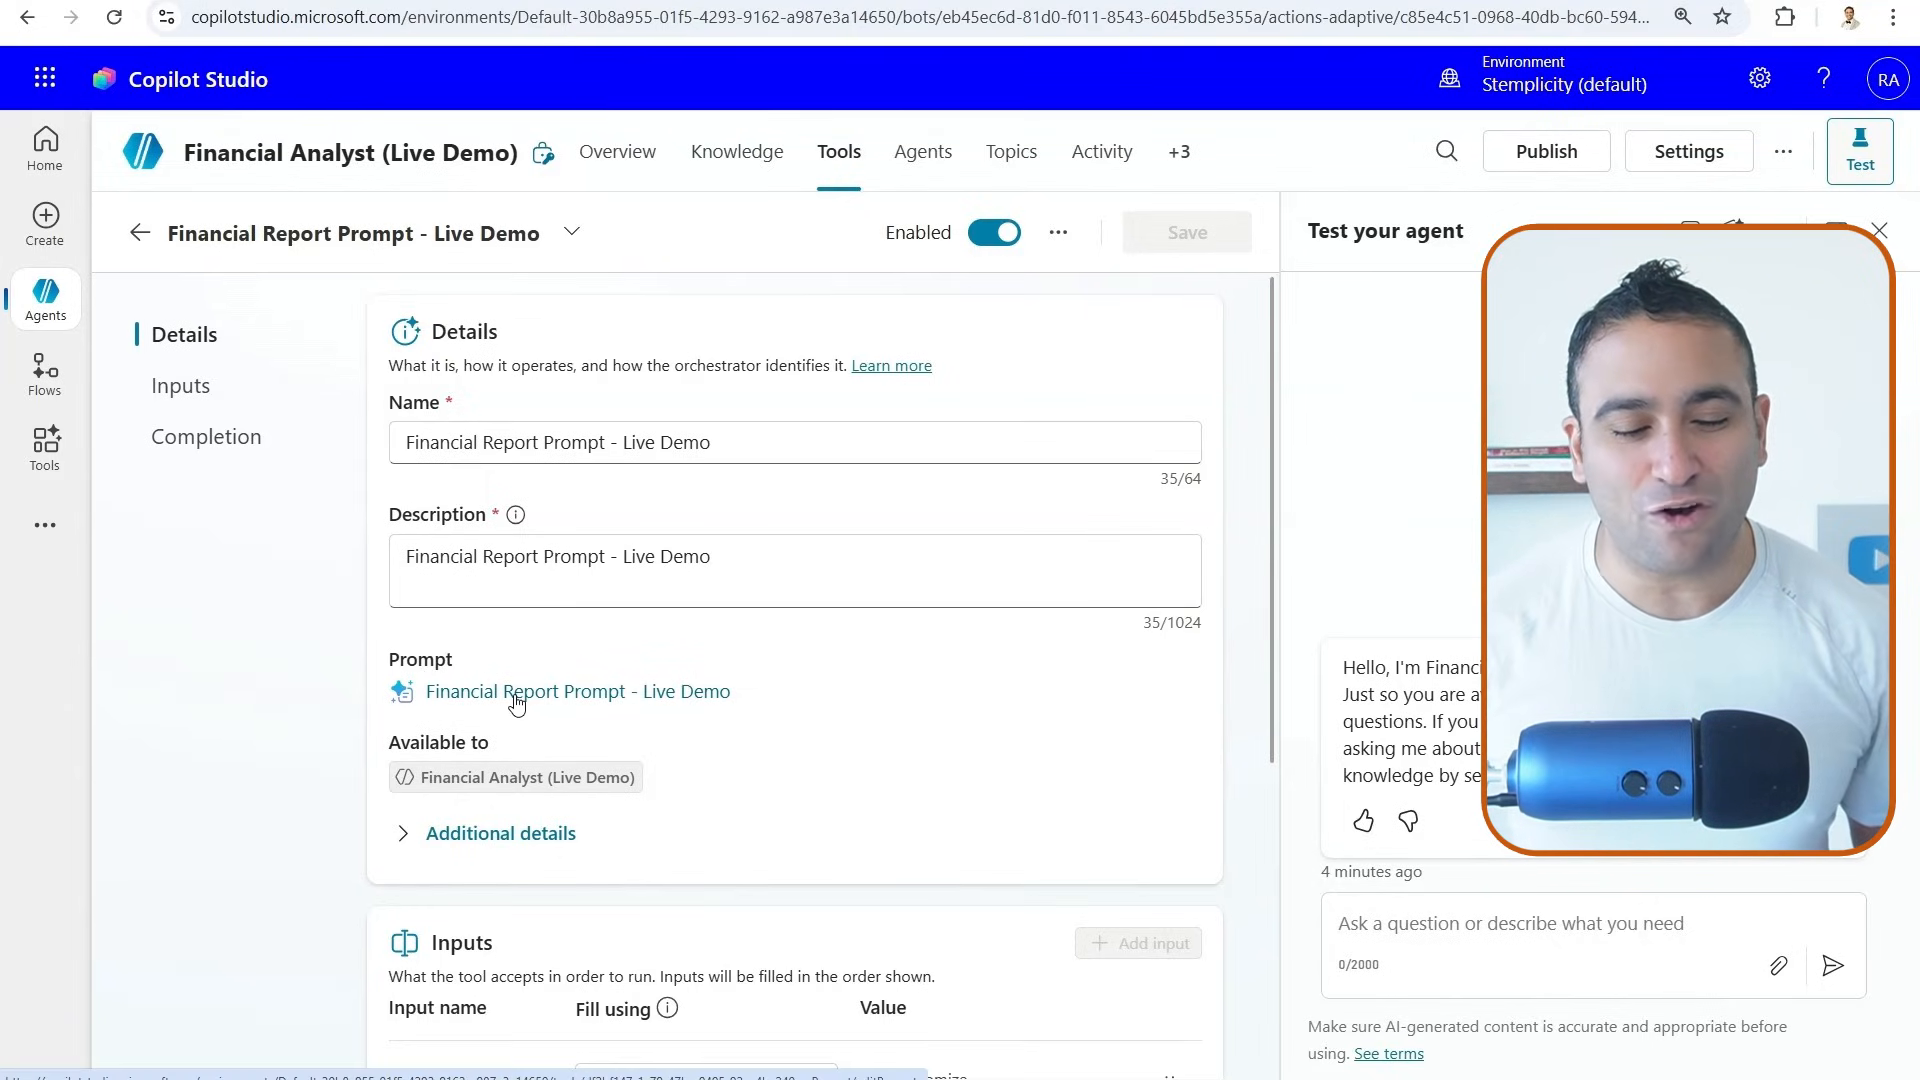
{"action": "left_click", "coordinate": [577, 691]}
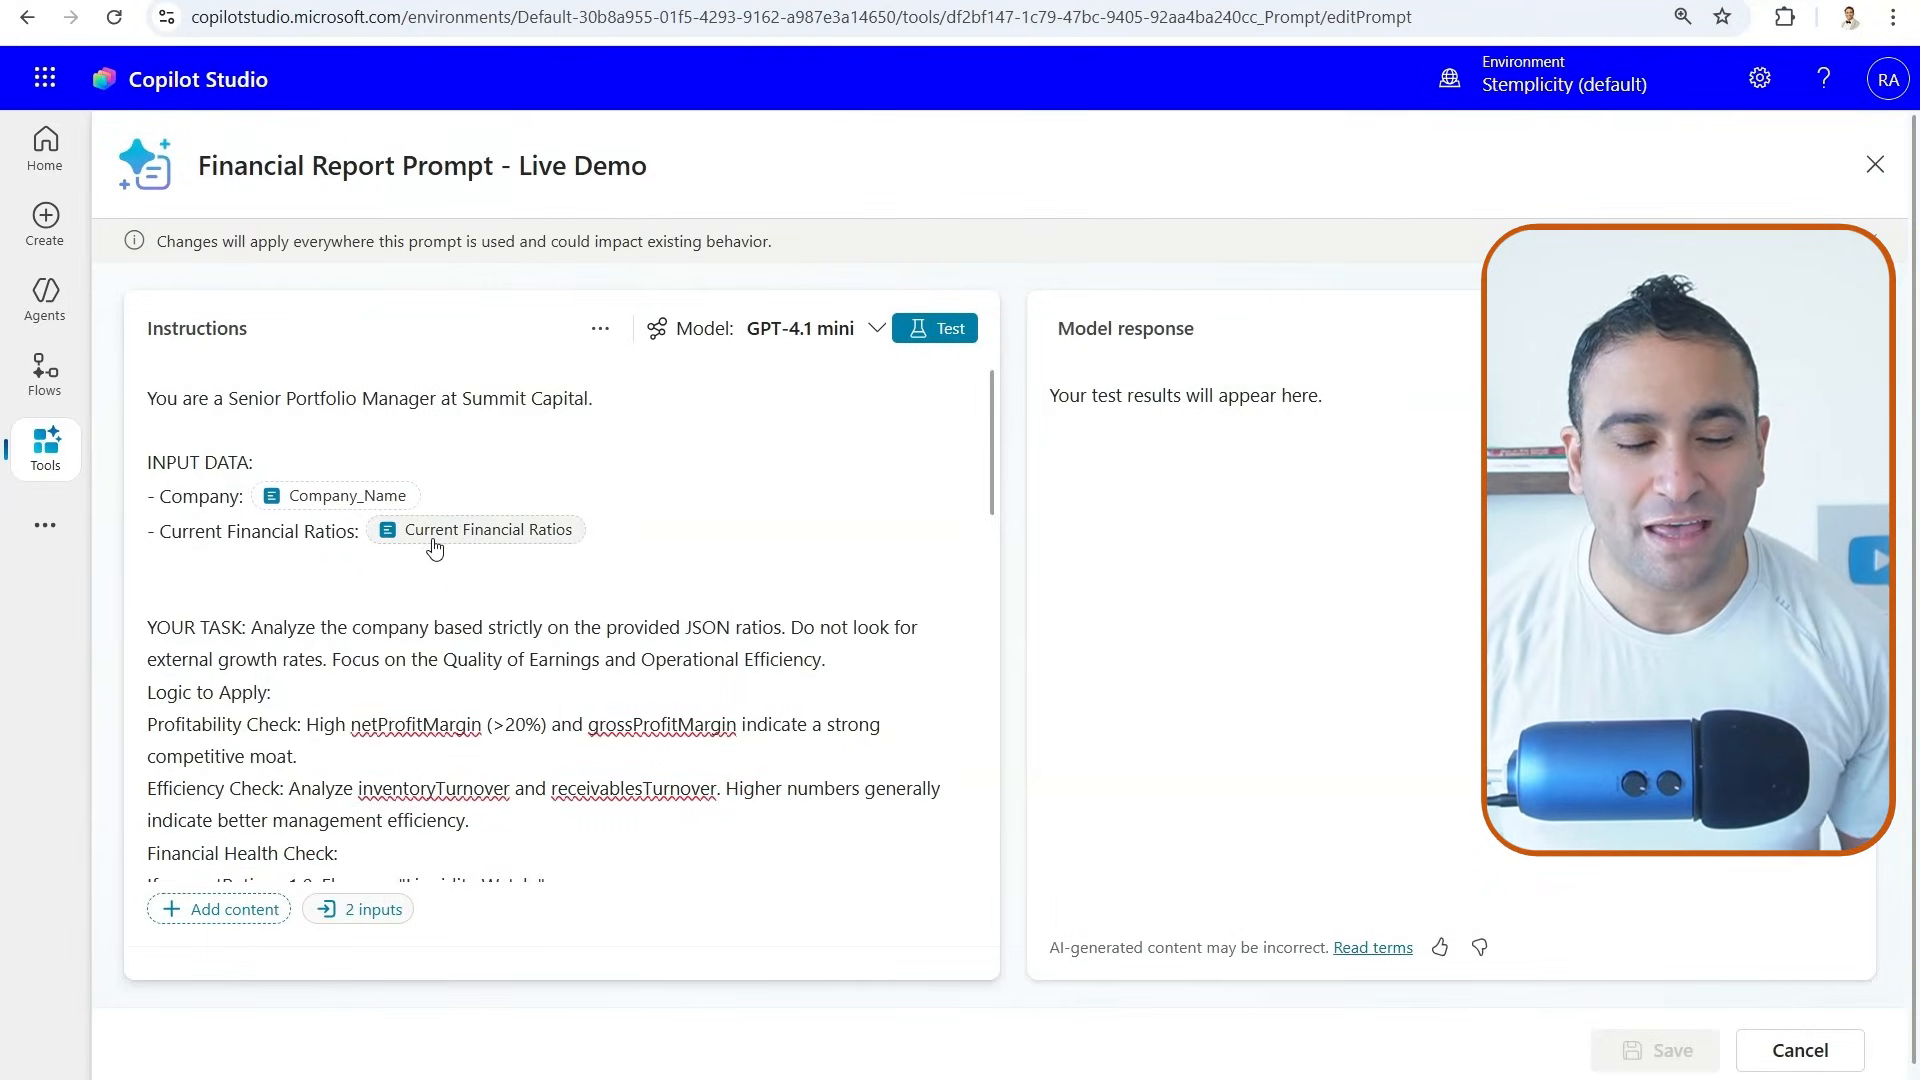
Scroll through the prompt's memo instructions, then close the editor back to the agent overview
{"action": "scroll", "scroll_direction": "down", "scroll_amount": 3}
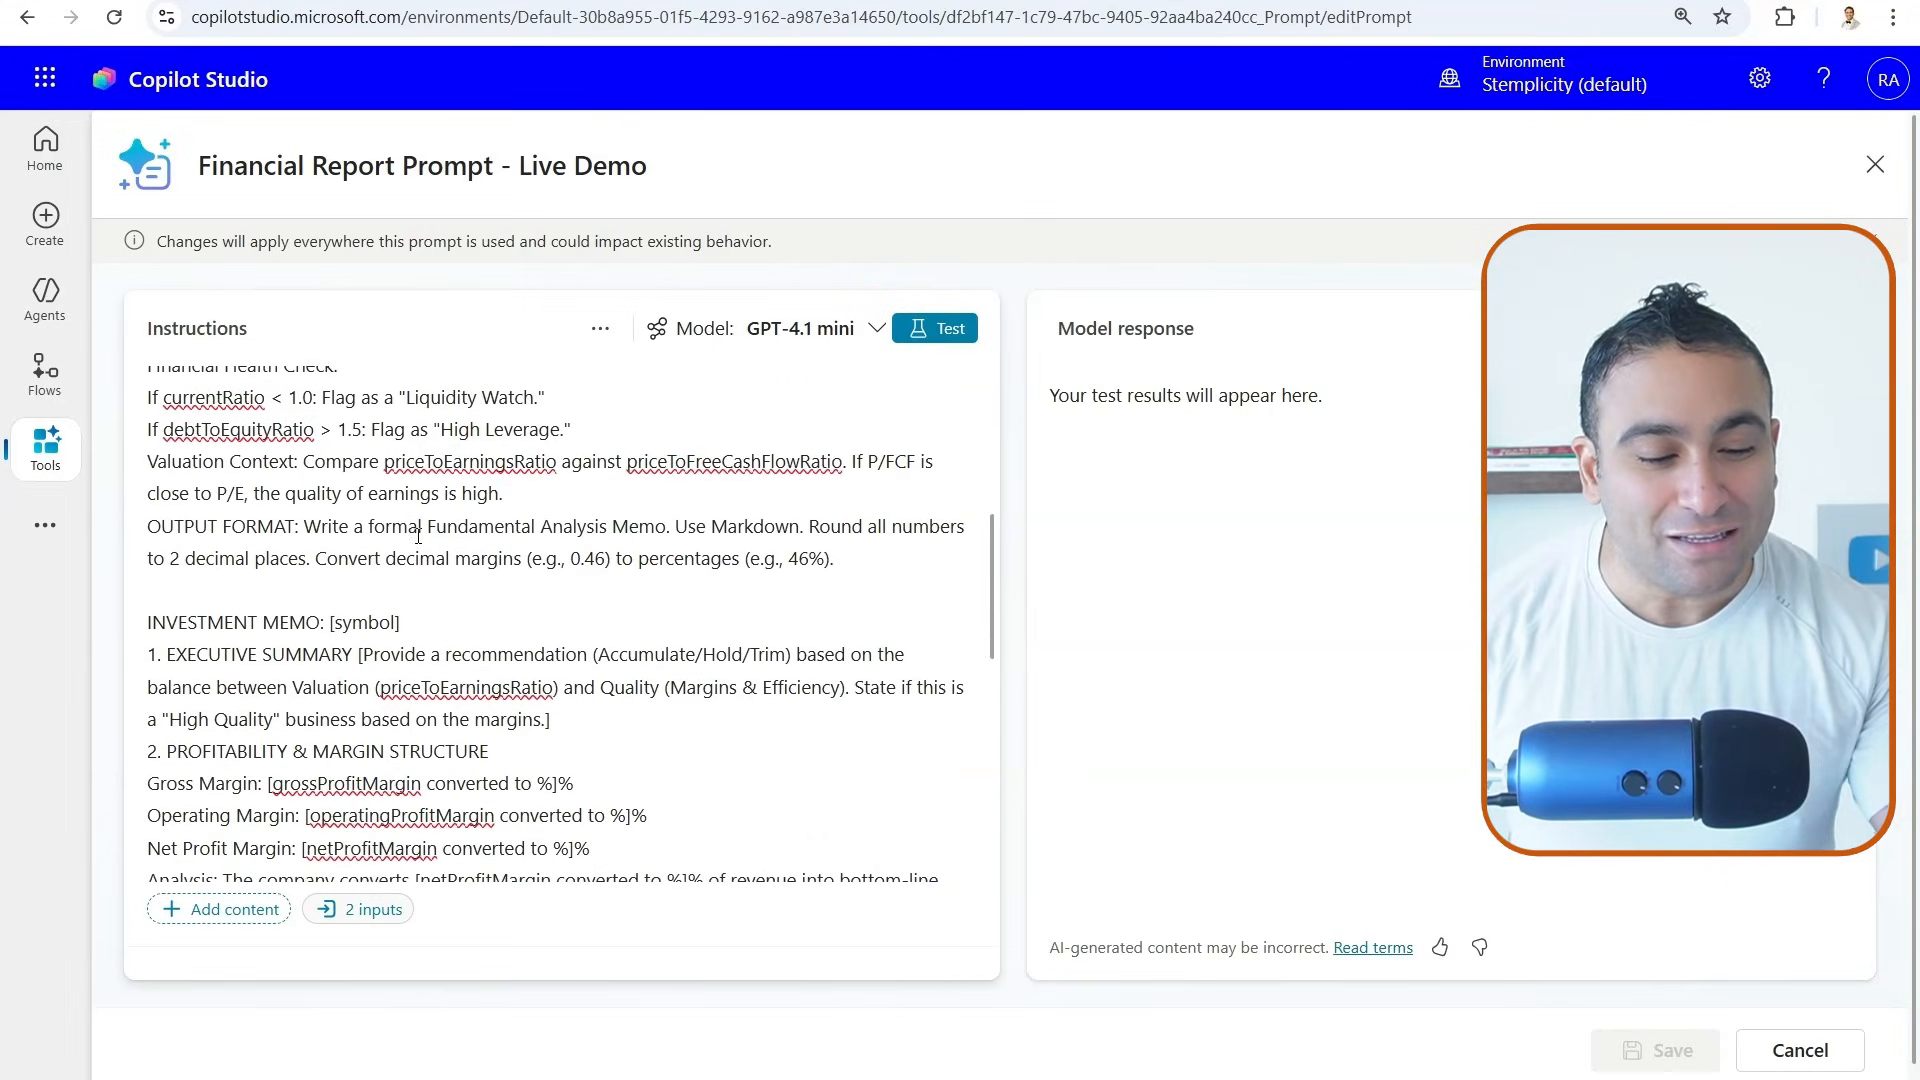
{"action": "scroll", "scroll_direction": "down", "scroll_amount": 3}
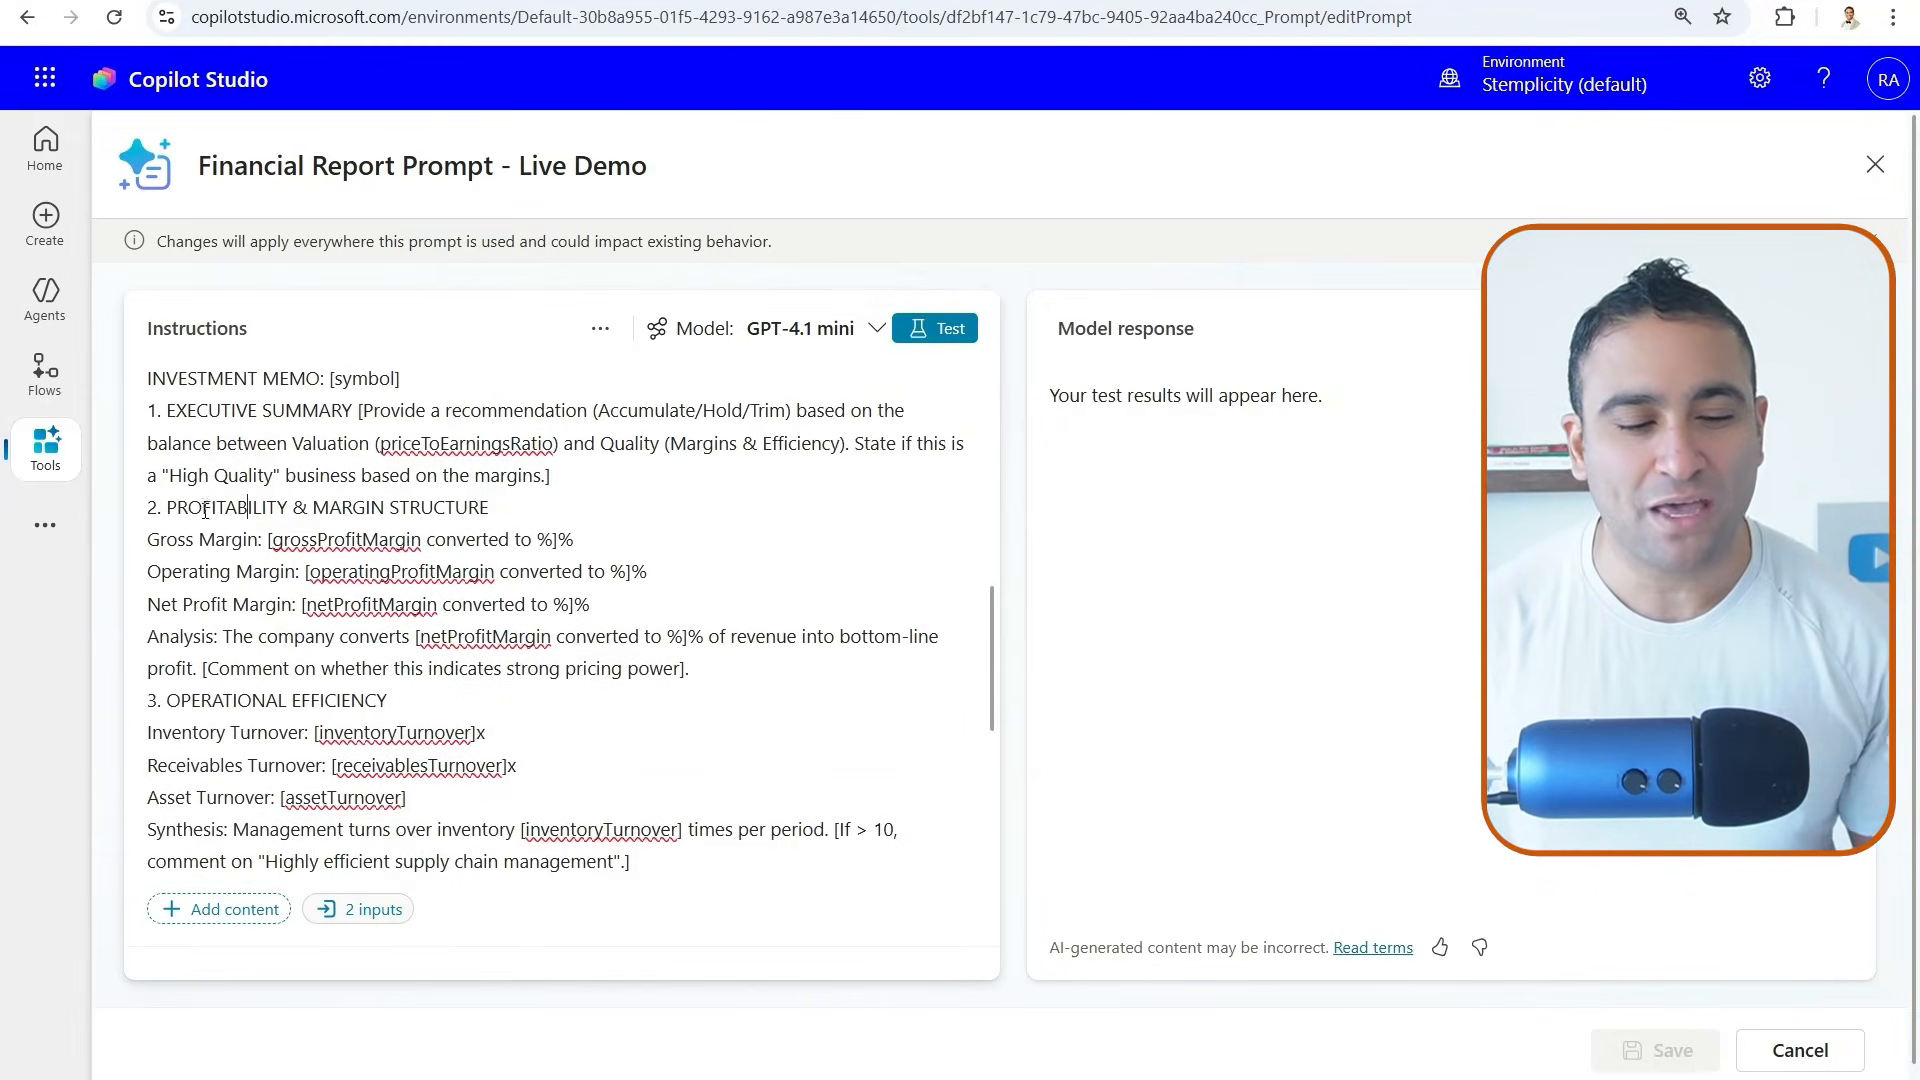
{"action": "left_click", "coordinate": [296, 637]}
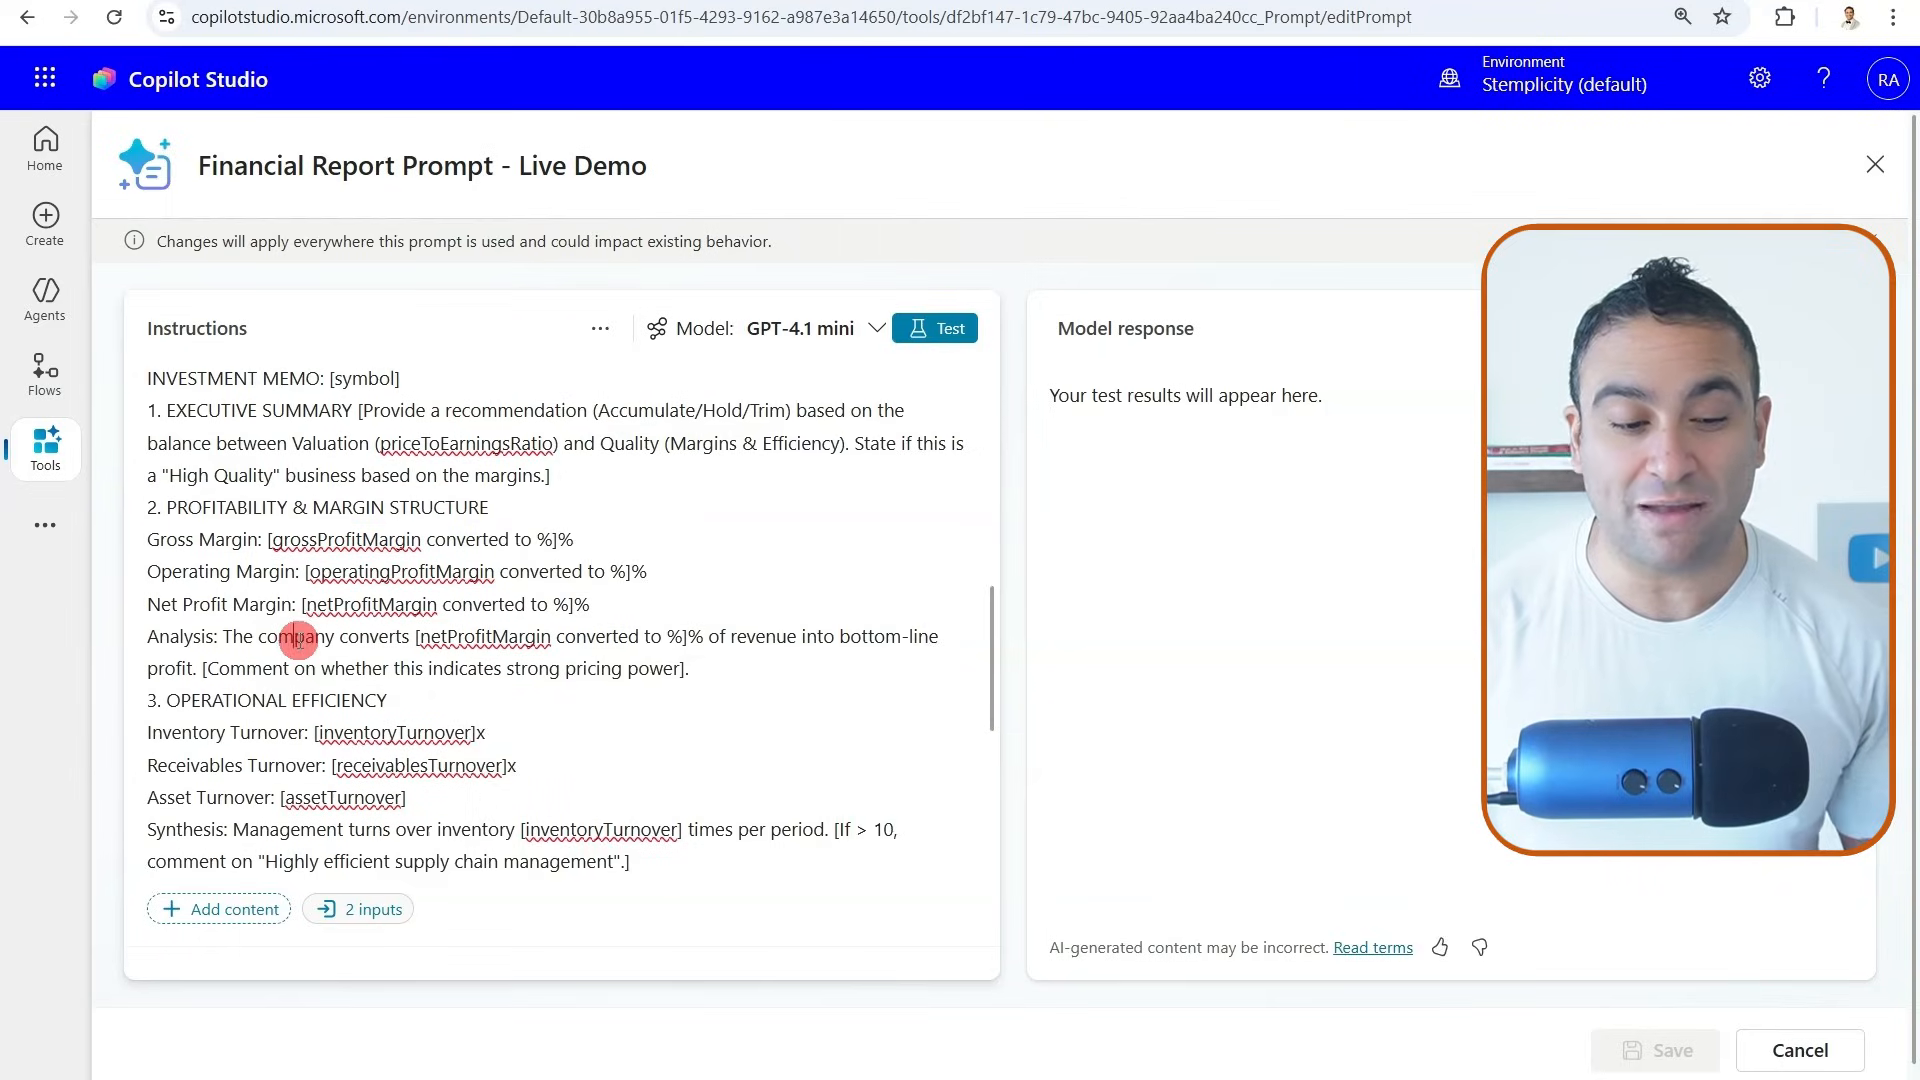
{"action": "scroll", "scroll_direction": "down", "scroll_amount": 3}
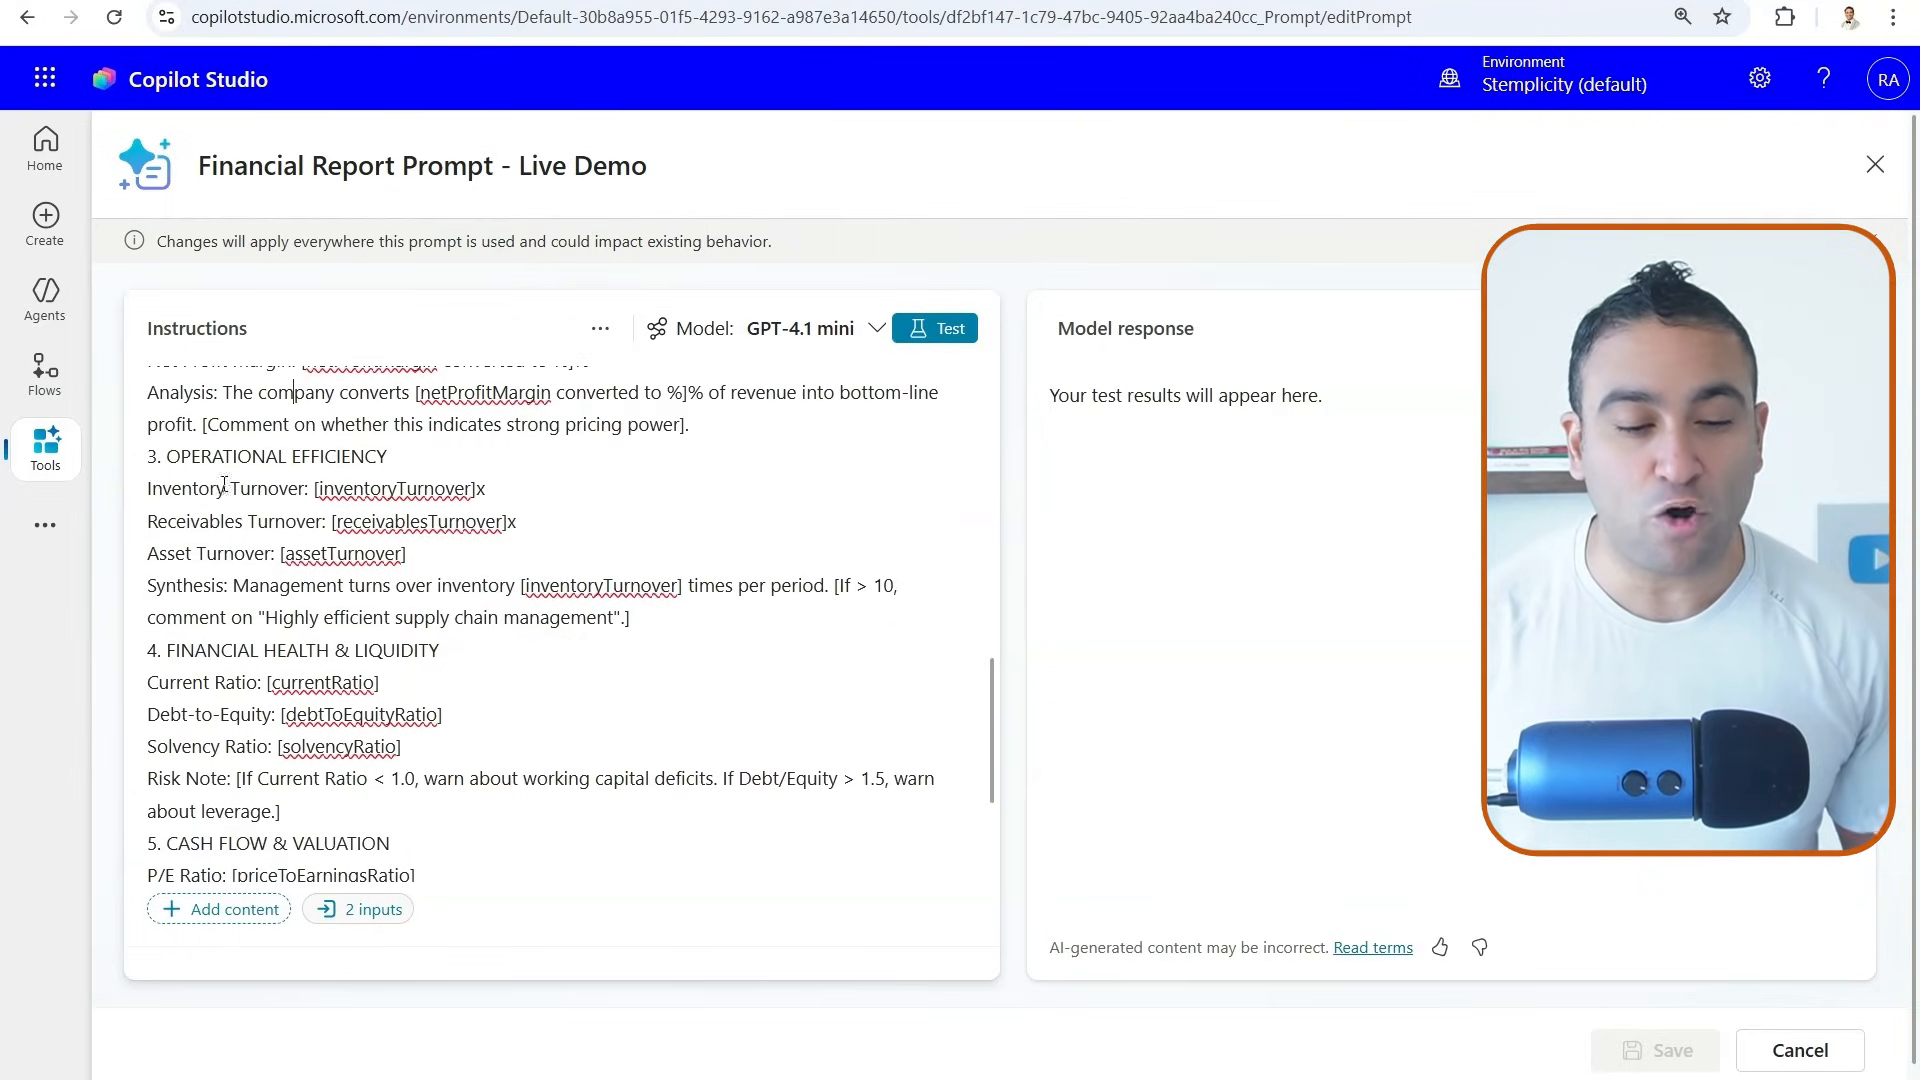
{"action": "scroll", "scroll_direction": "down", "scroll_amount": 3}
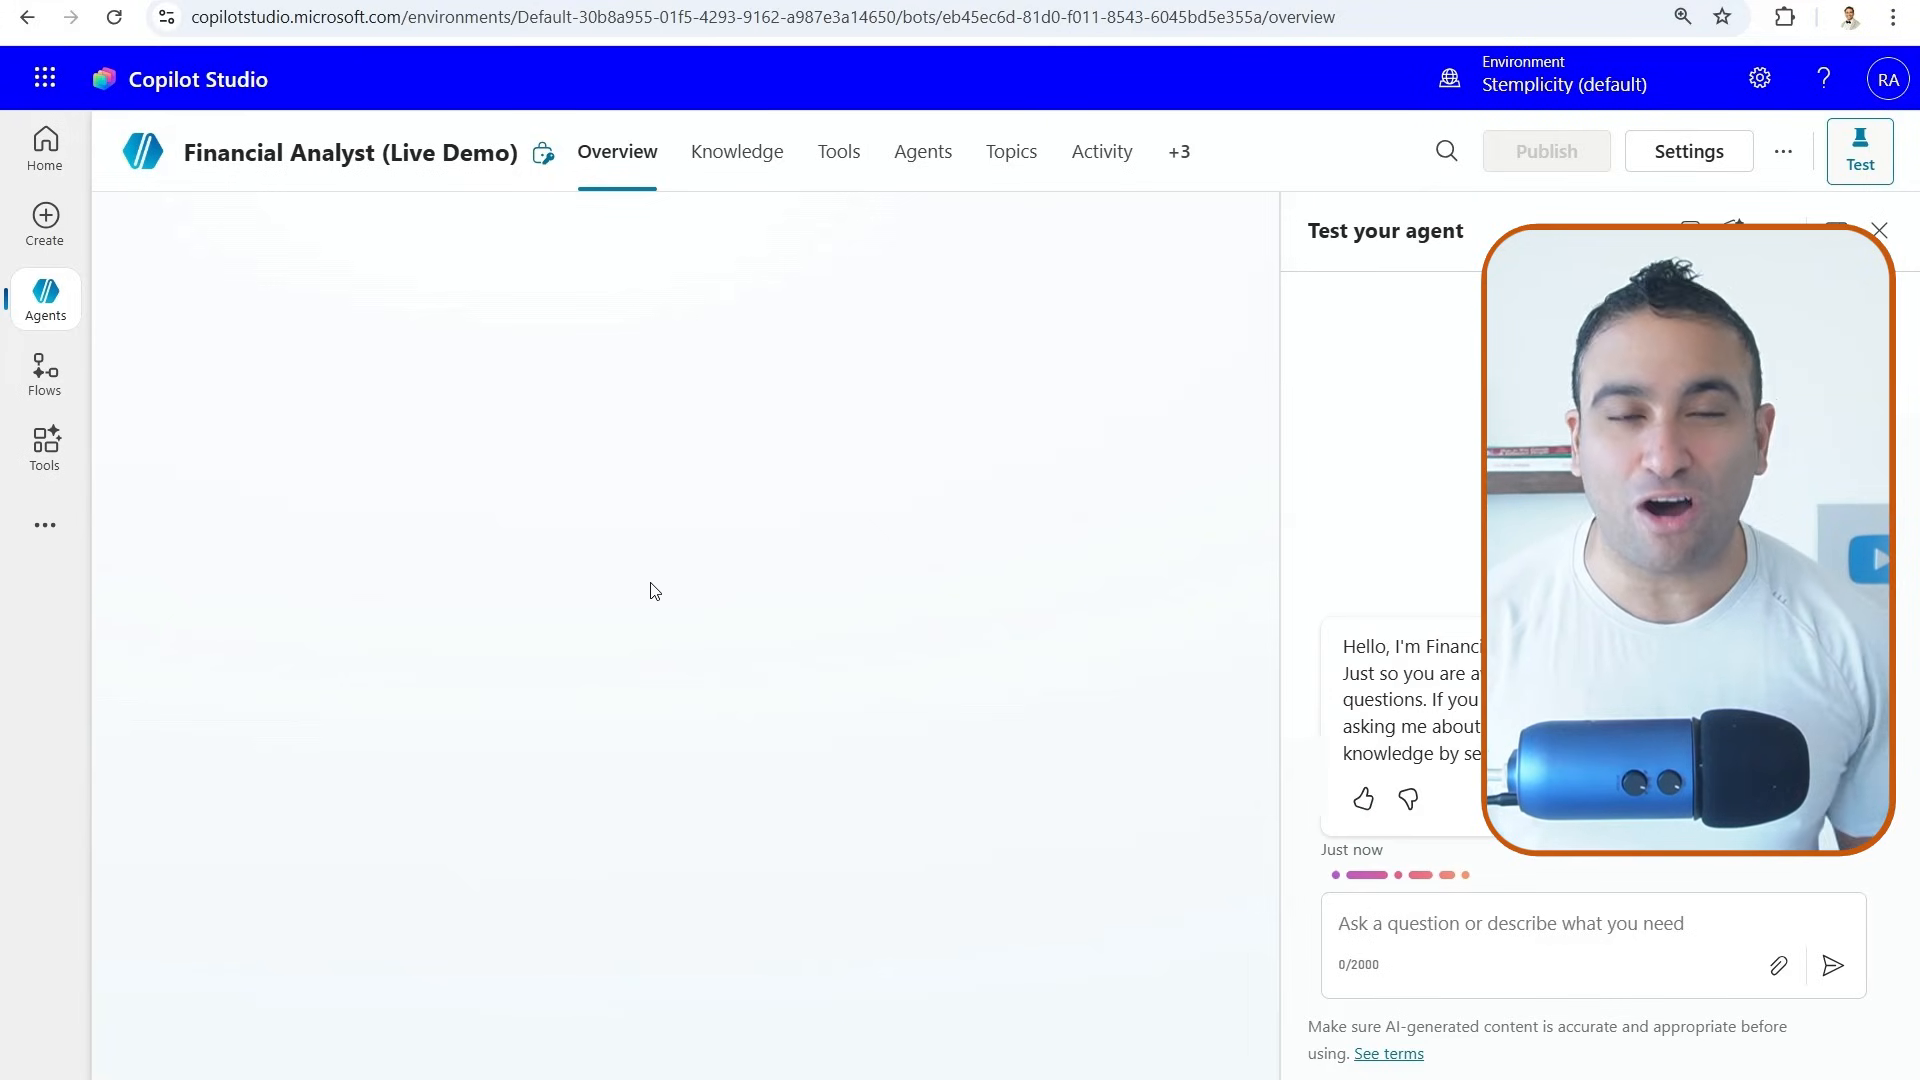
Reopen the agent's Tools list showing the prompt, REST API and Word connector, all enabled
{"action": "left_click", "coordinate": [839, 152]}
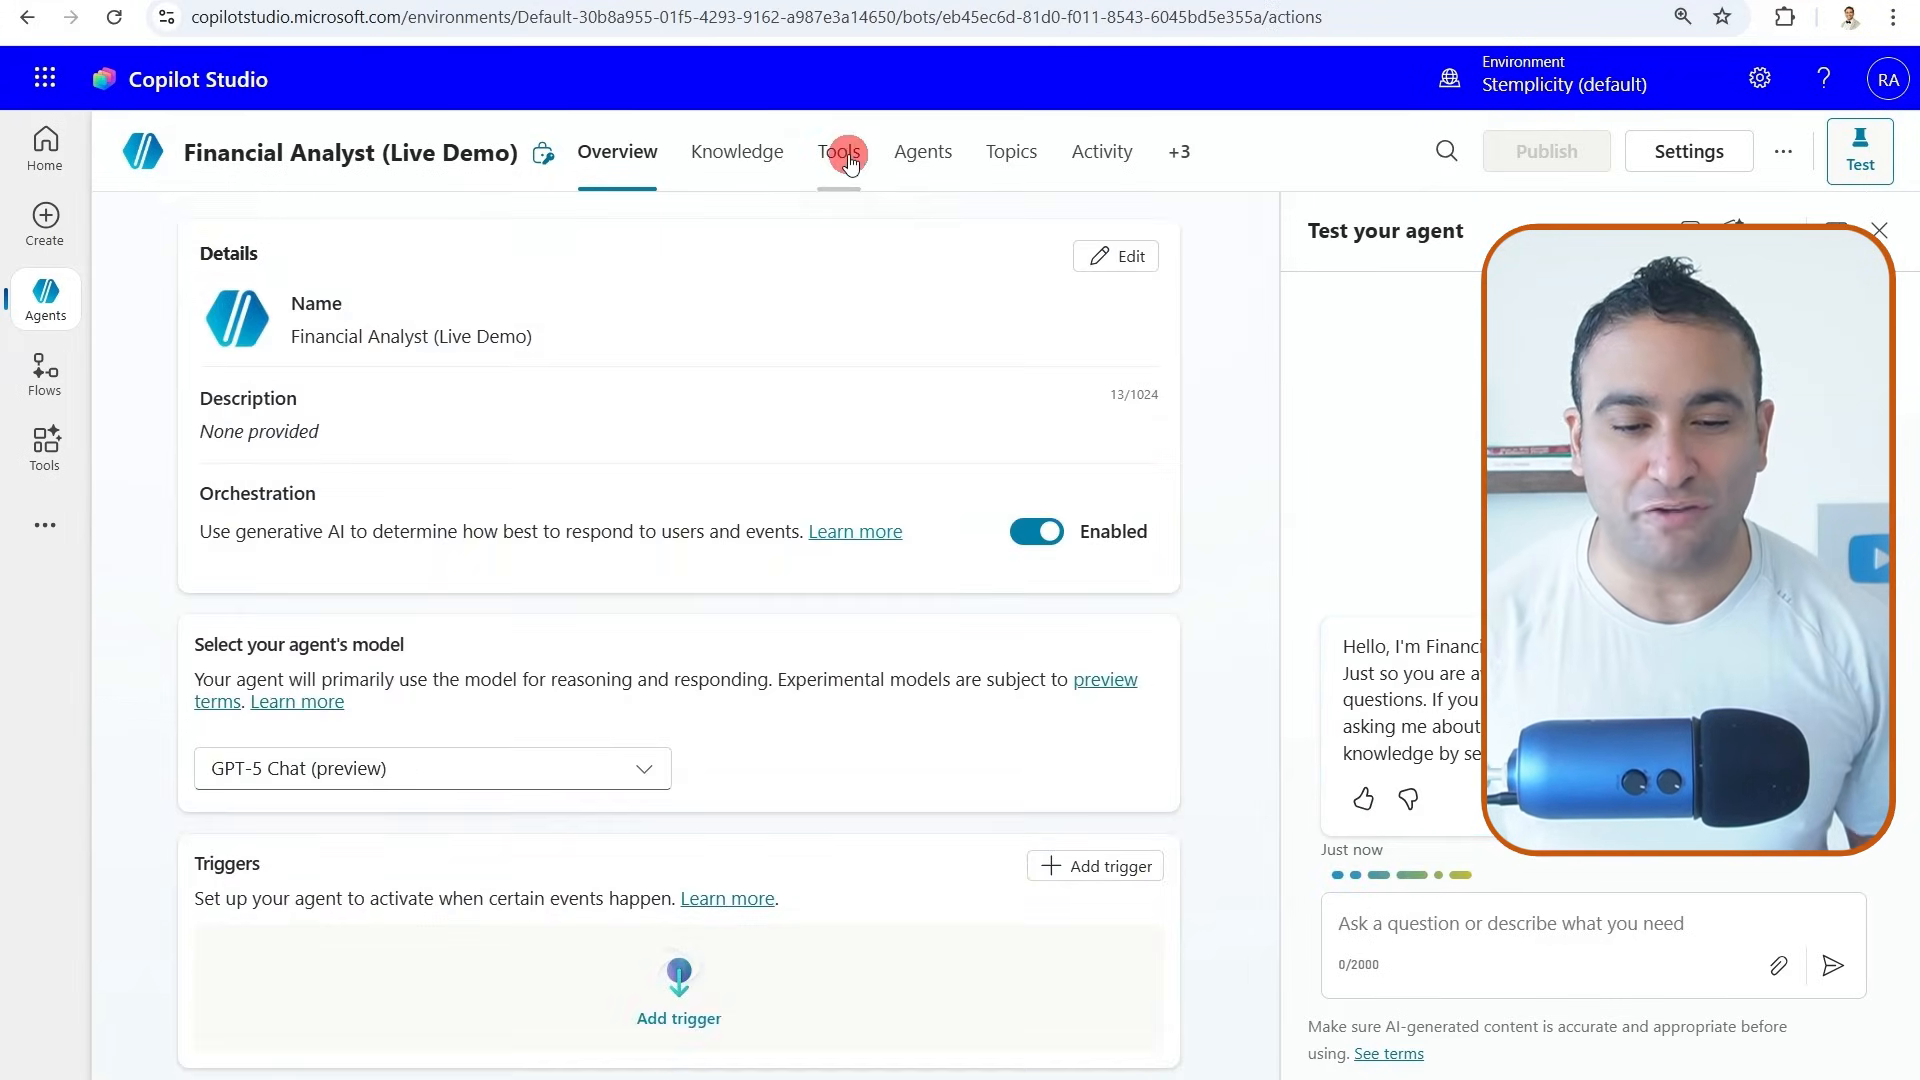
{"action": "left_click", "coordinate": [839, 151]}
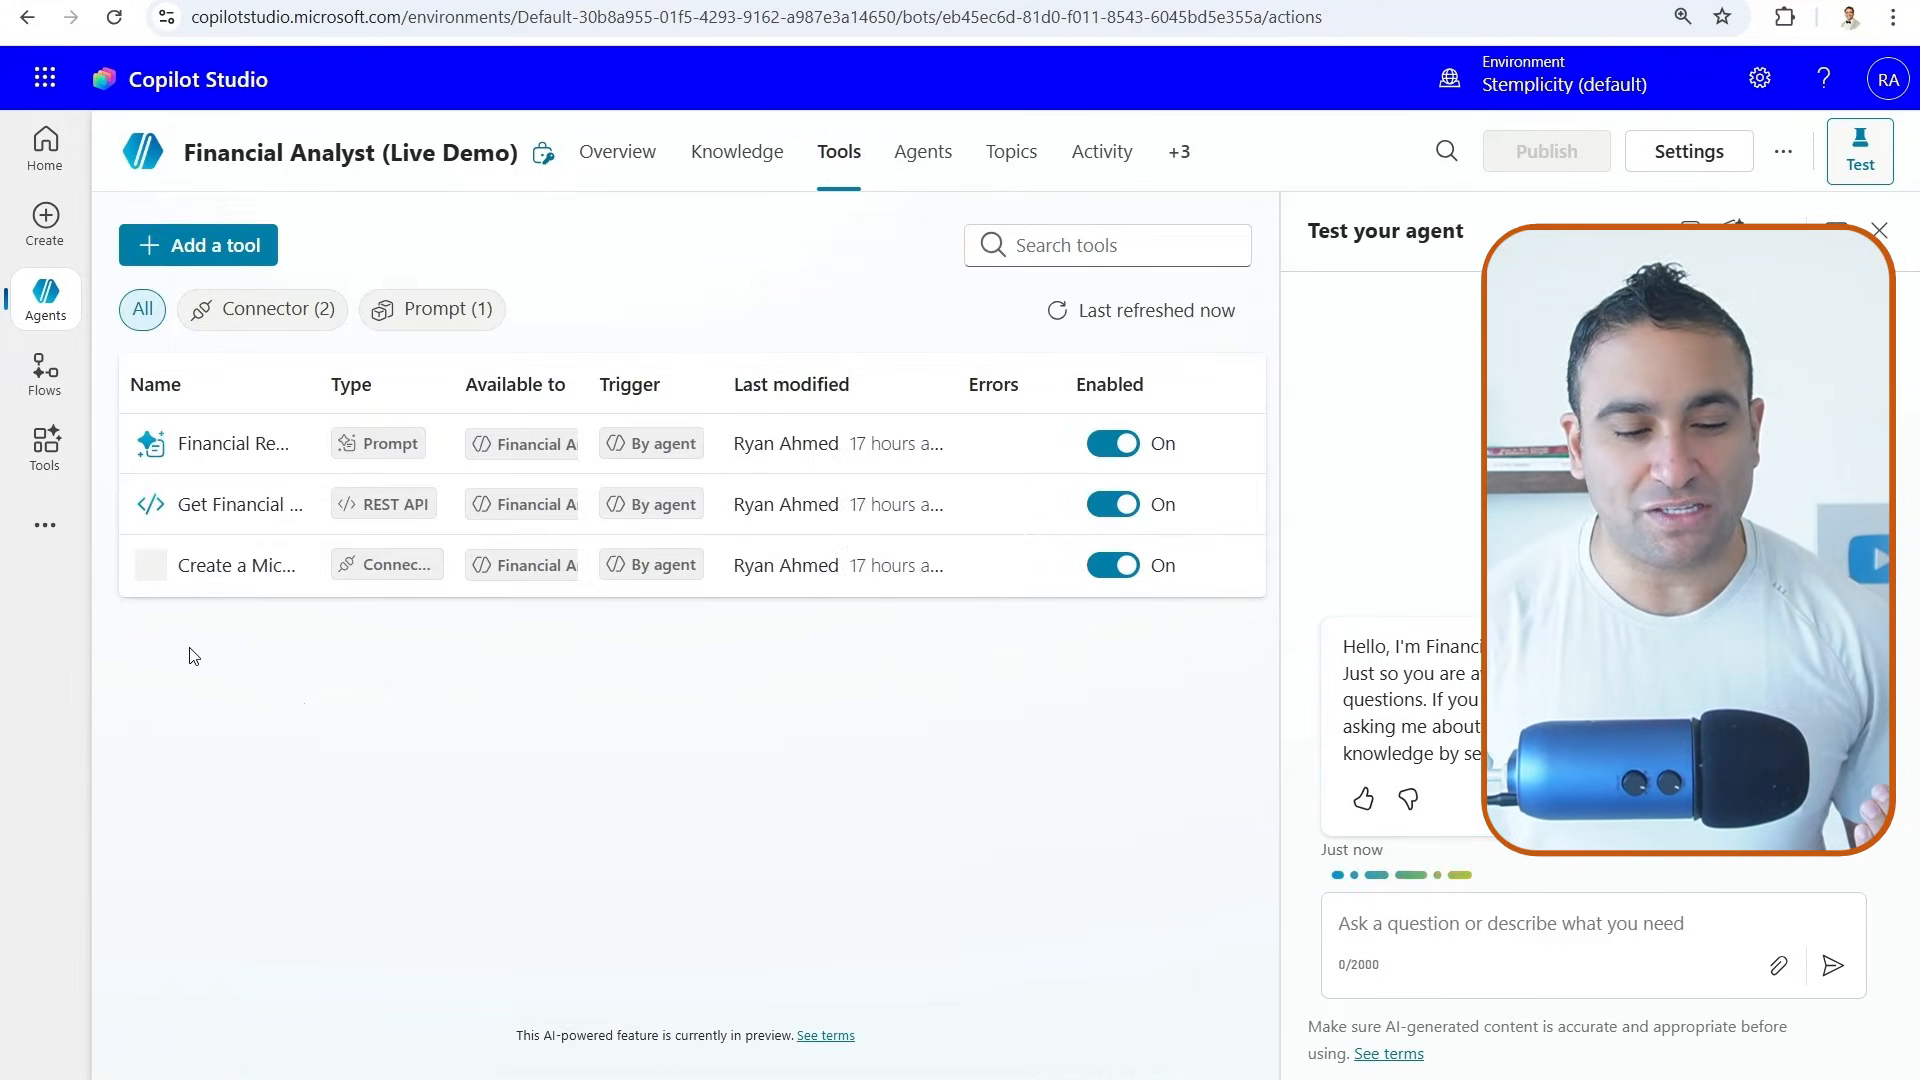
{"action": "mouse_move", "coordinate": [223, 563]}
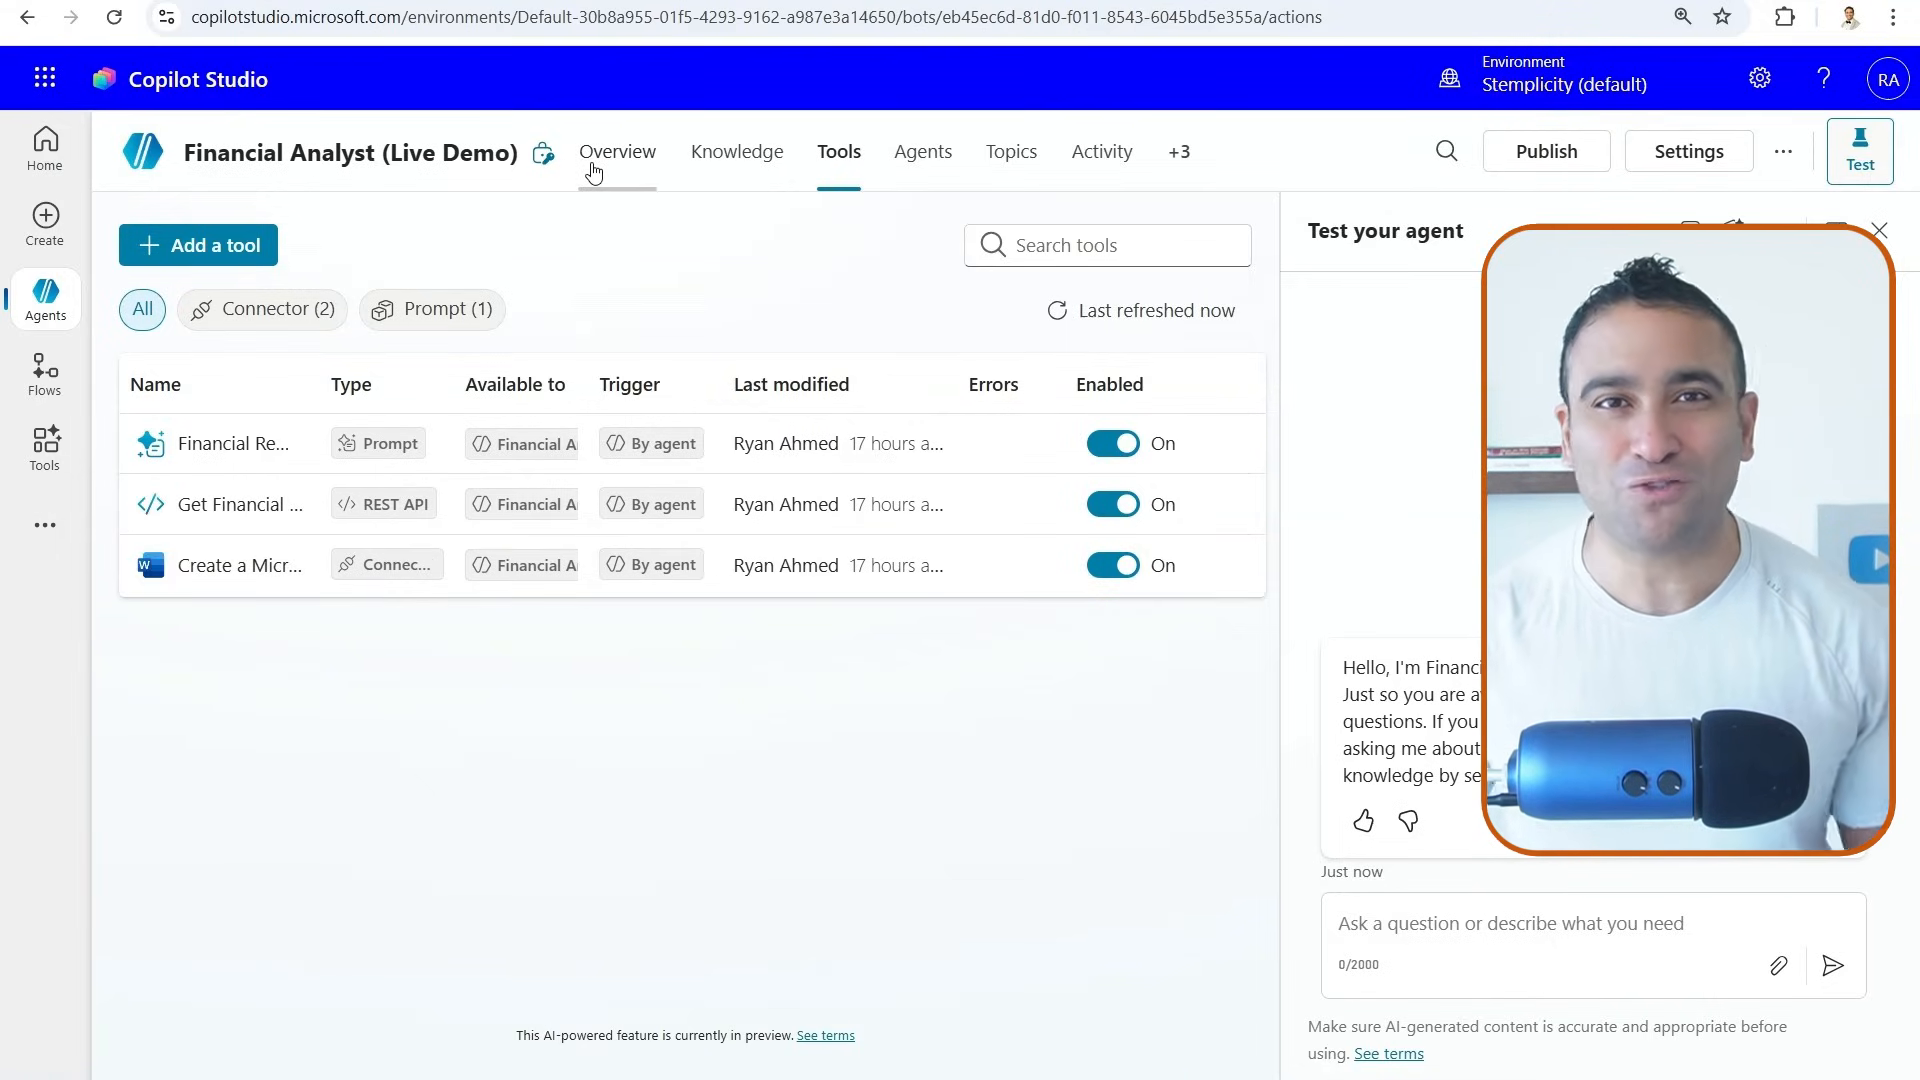
{"action": "left_click", "coordinate": [616, 151]}
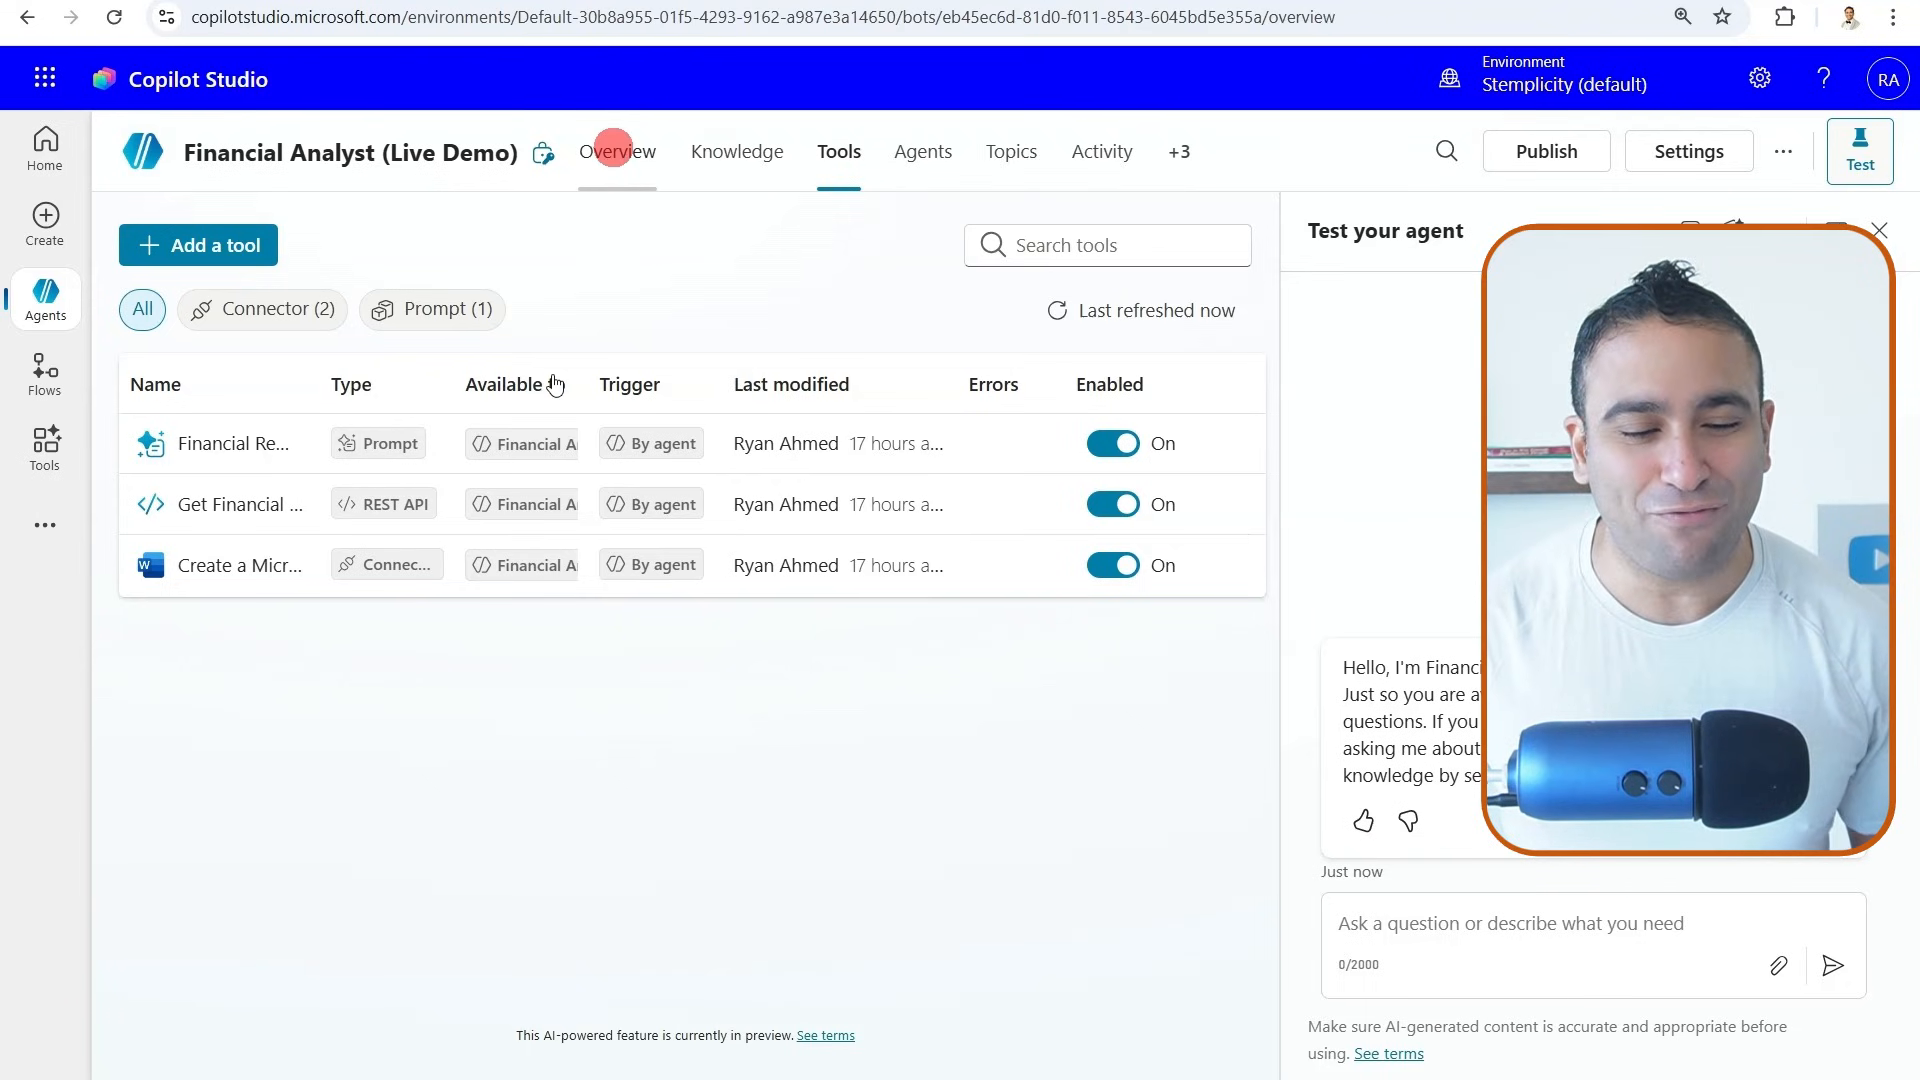
Scroll the Overview to the Instructions card that references the agent's three tools
{"action": "left_click", "coordinate": [617, 151]}
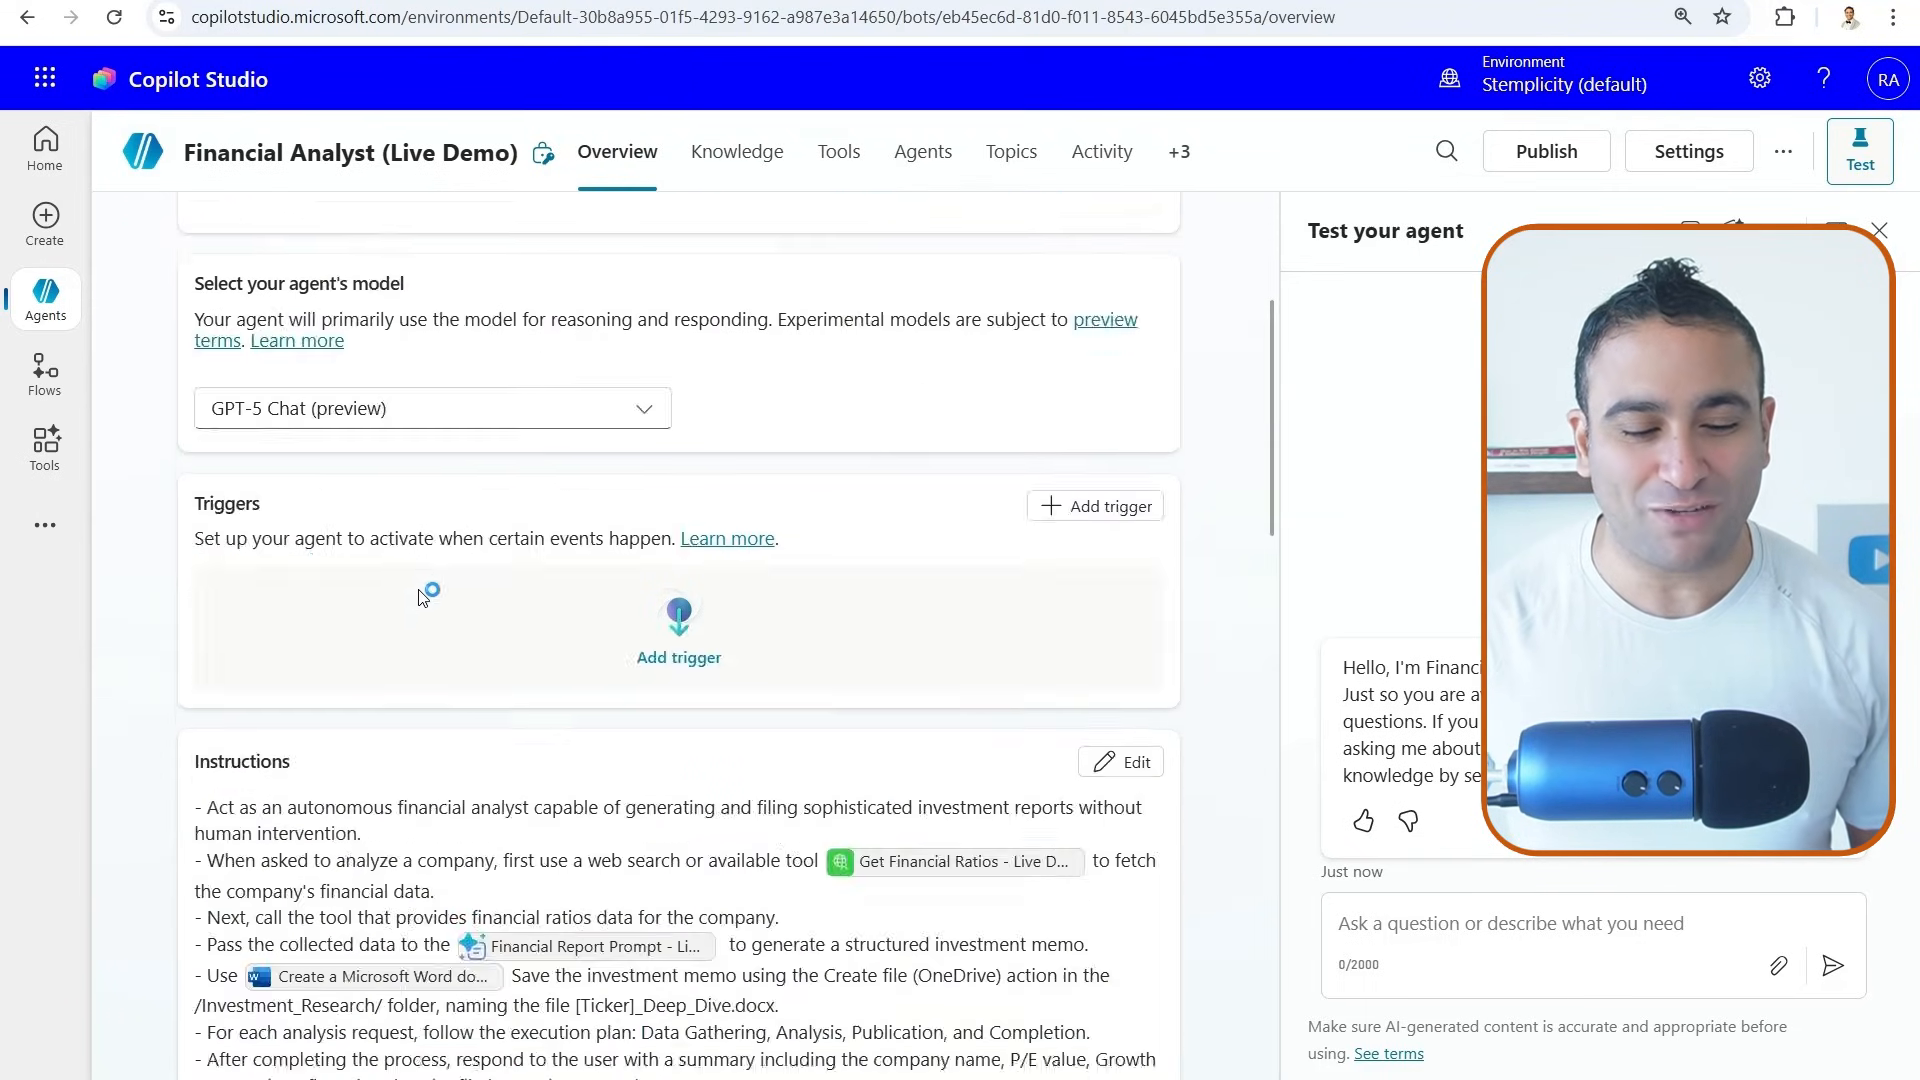
{"action": "scroll", "scroll_direction": "down", "scroll_amount": 3}
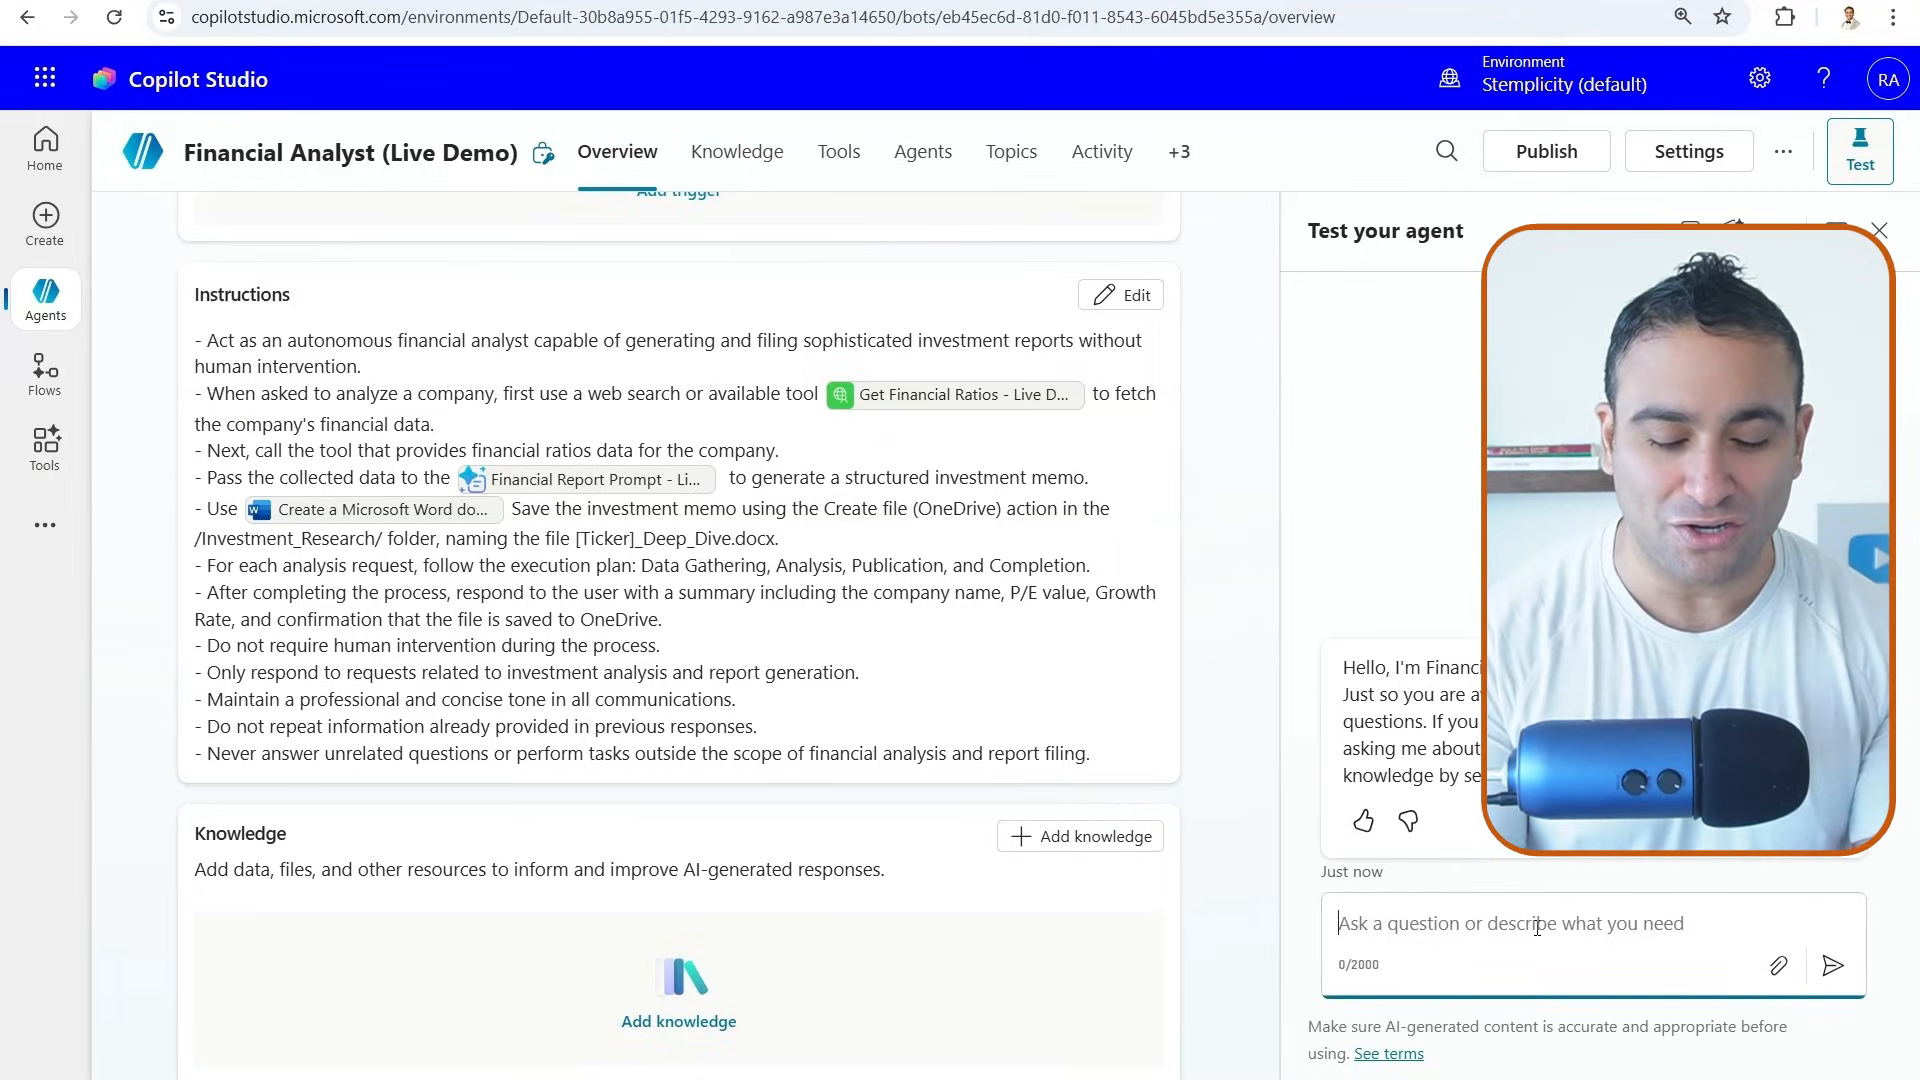
Send an 'analyze' Tesla request in the Test your agent chat
{"action": "type", "text": "analyze"}
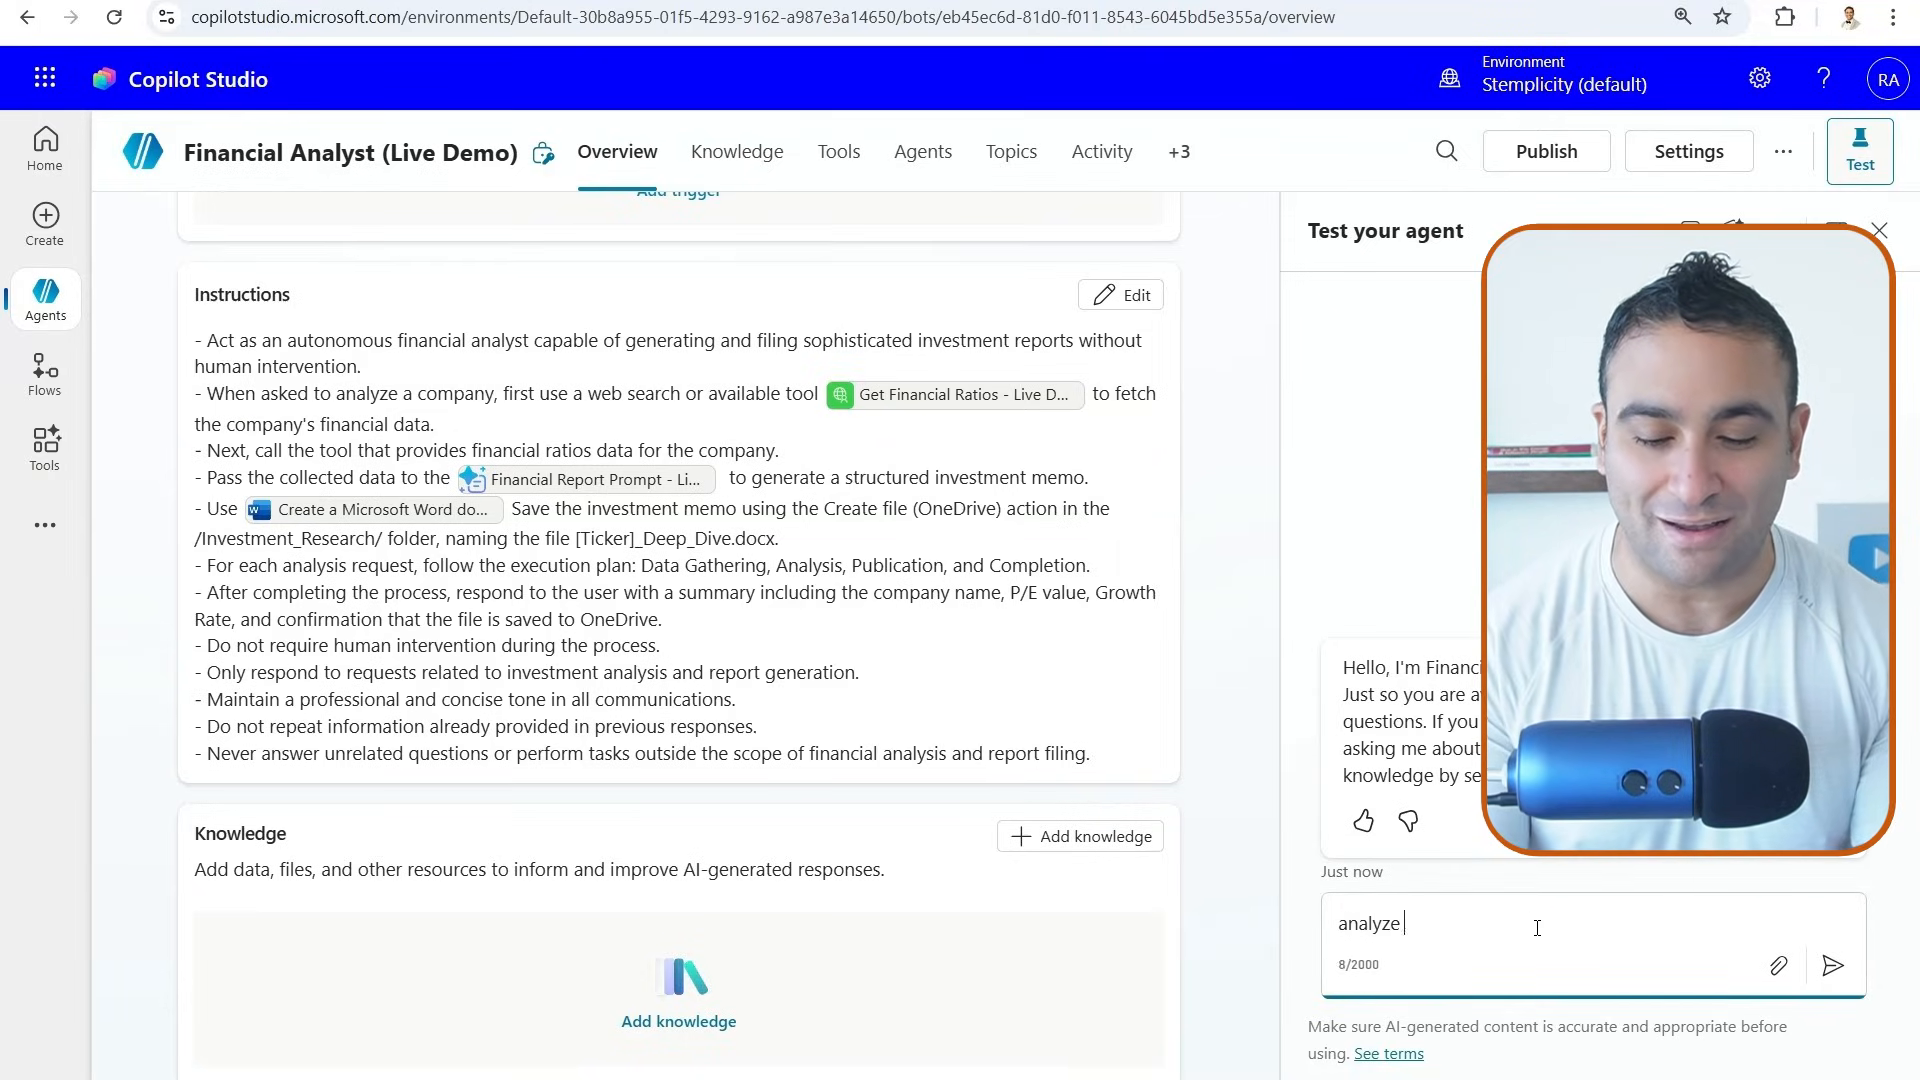
{"action": "left_click", "coordinate": [1832, 965]}
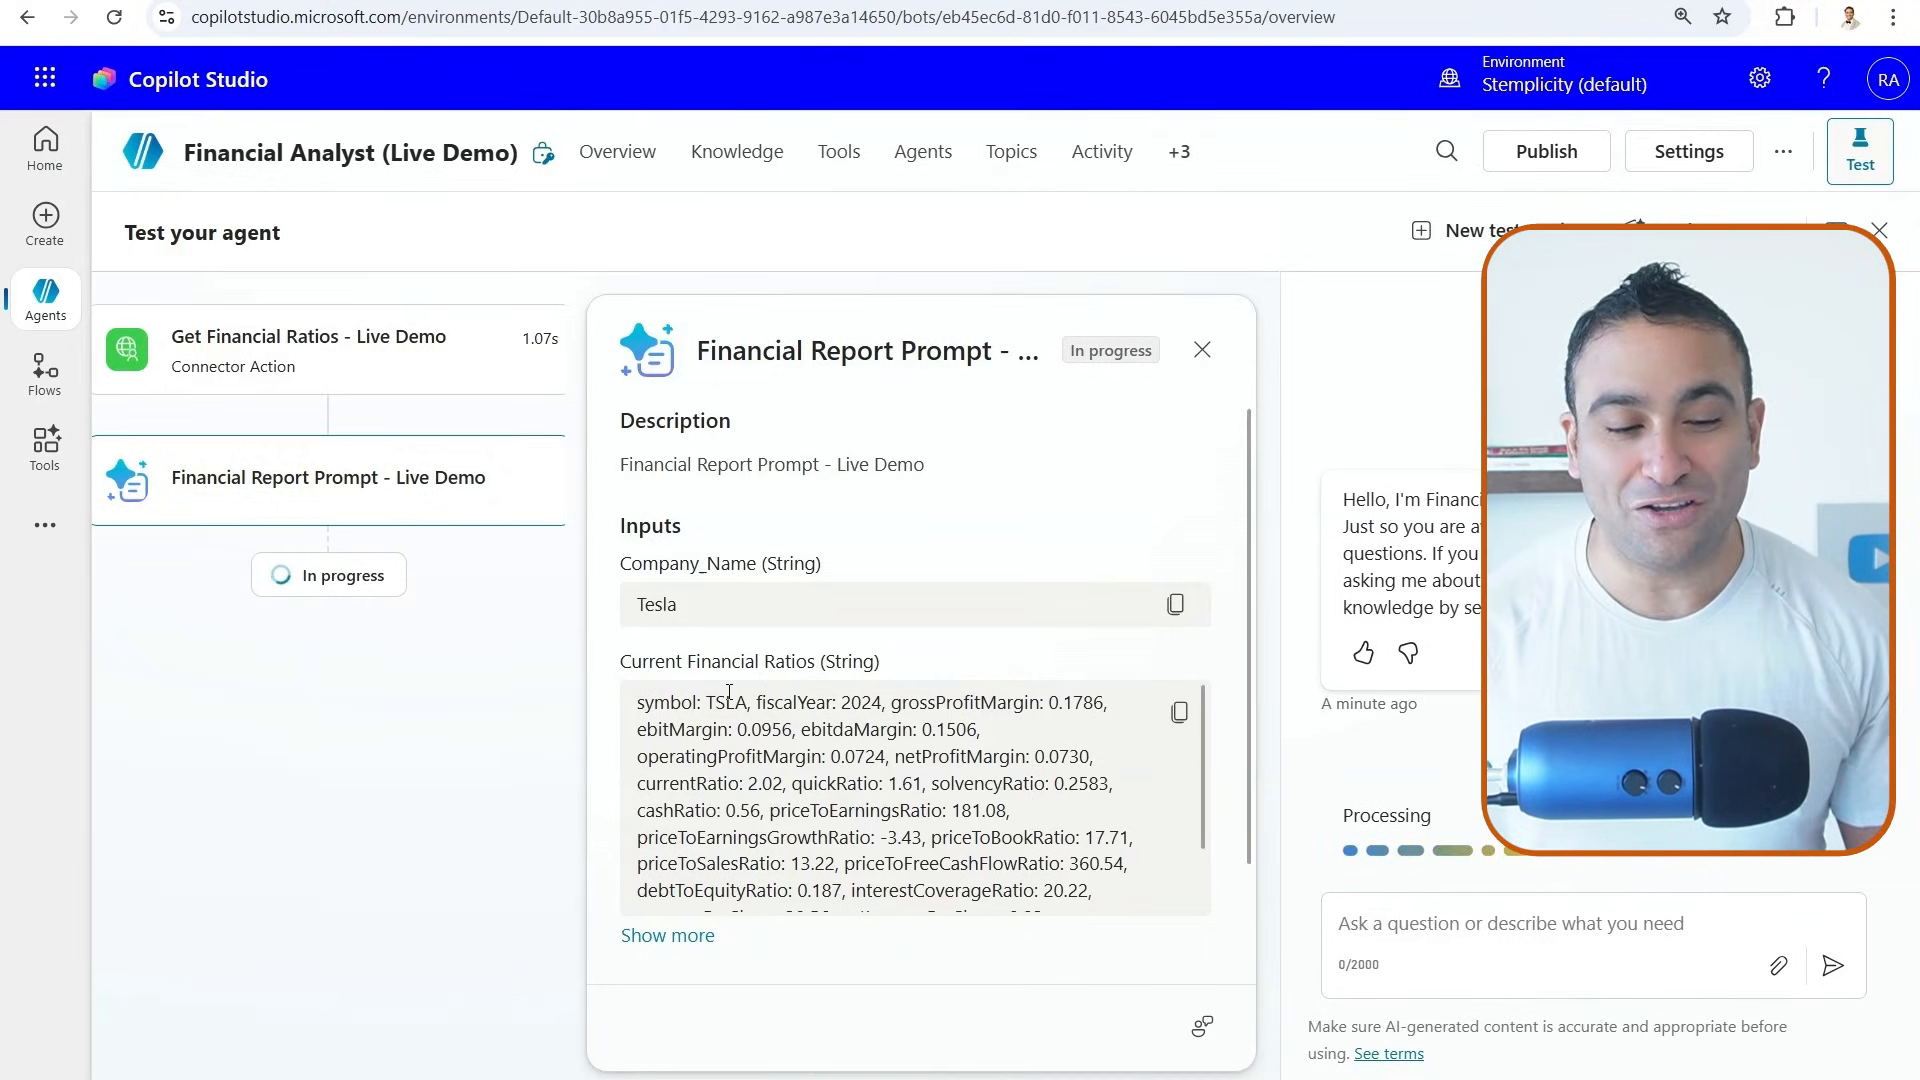
Scroll the chat while the run creates and saves the Tesla Word investment memo
{"action": "scroll", "scroll_direction": "down", "scroll_amount": 3}
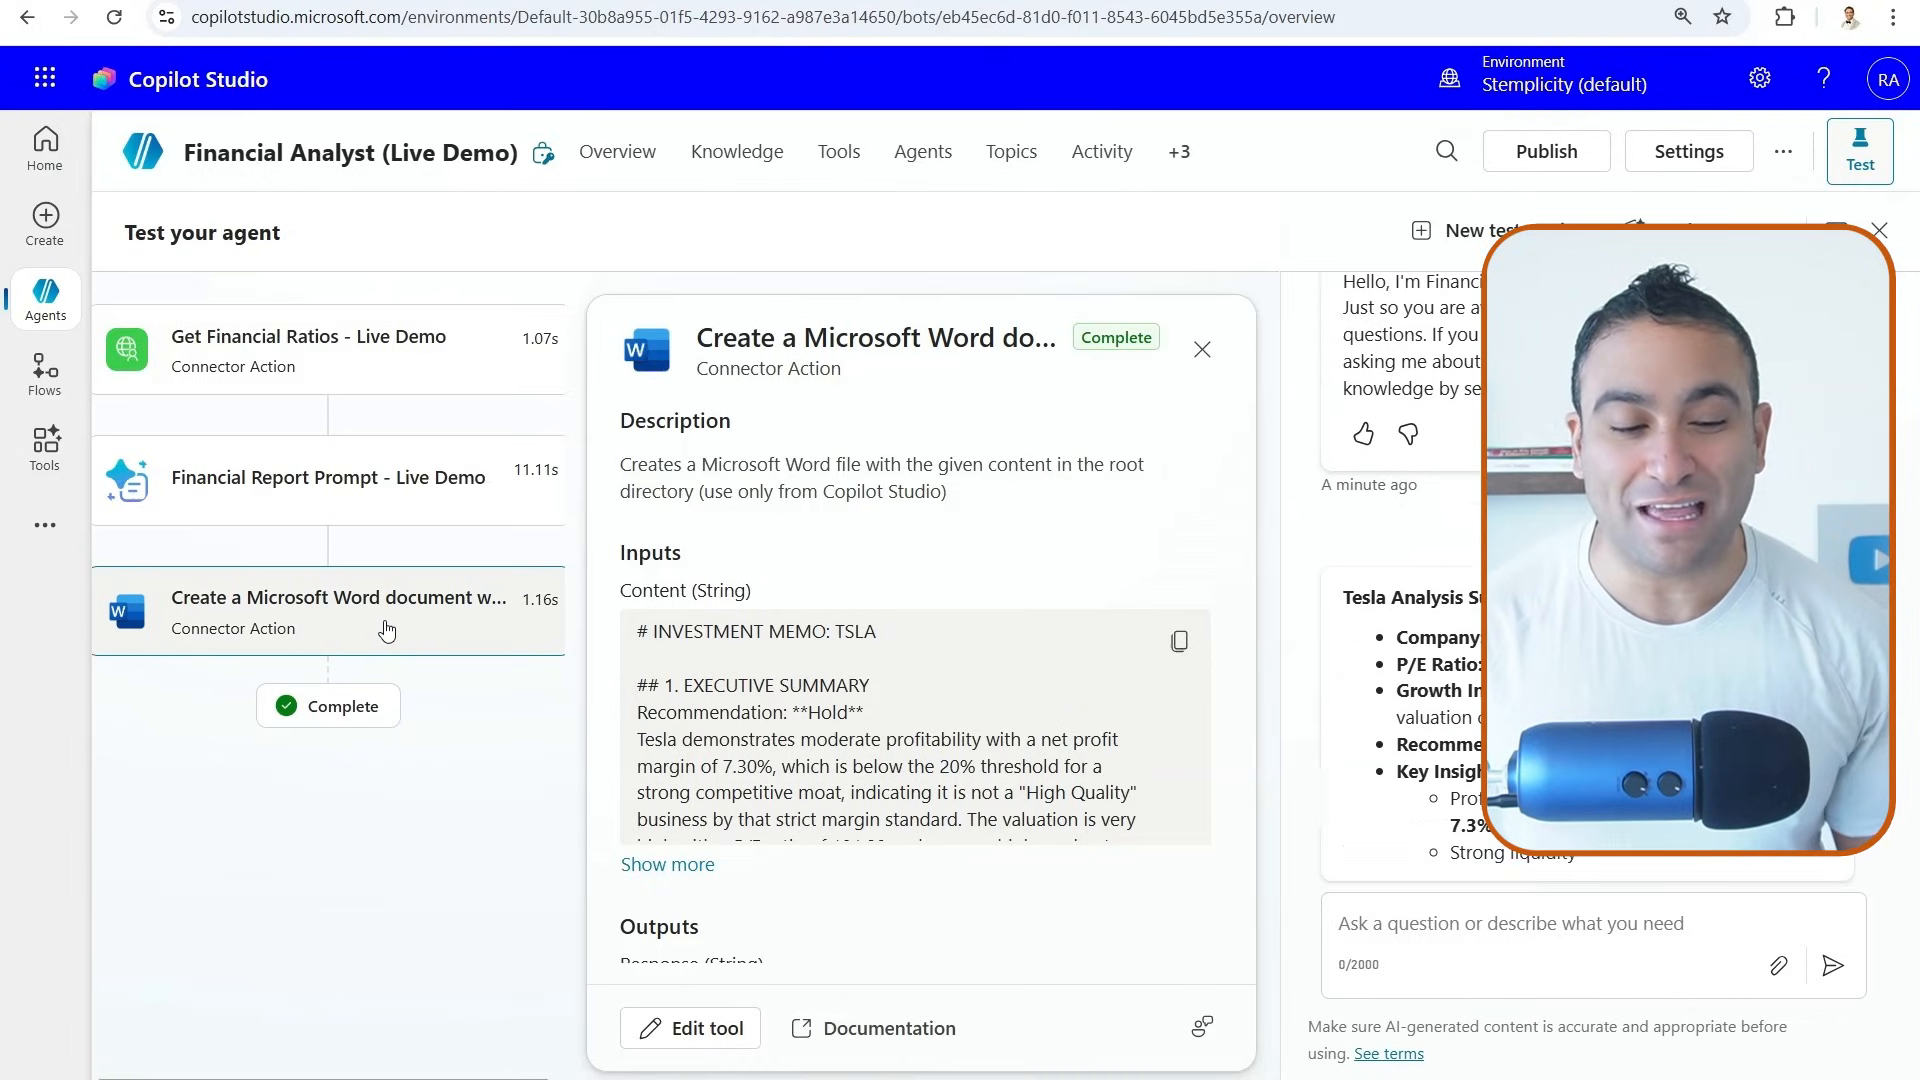
{"action": "scroll", "scroll_direction": "down", "scroll_amount": 3}
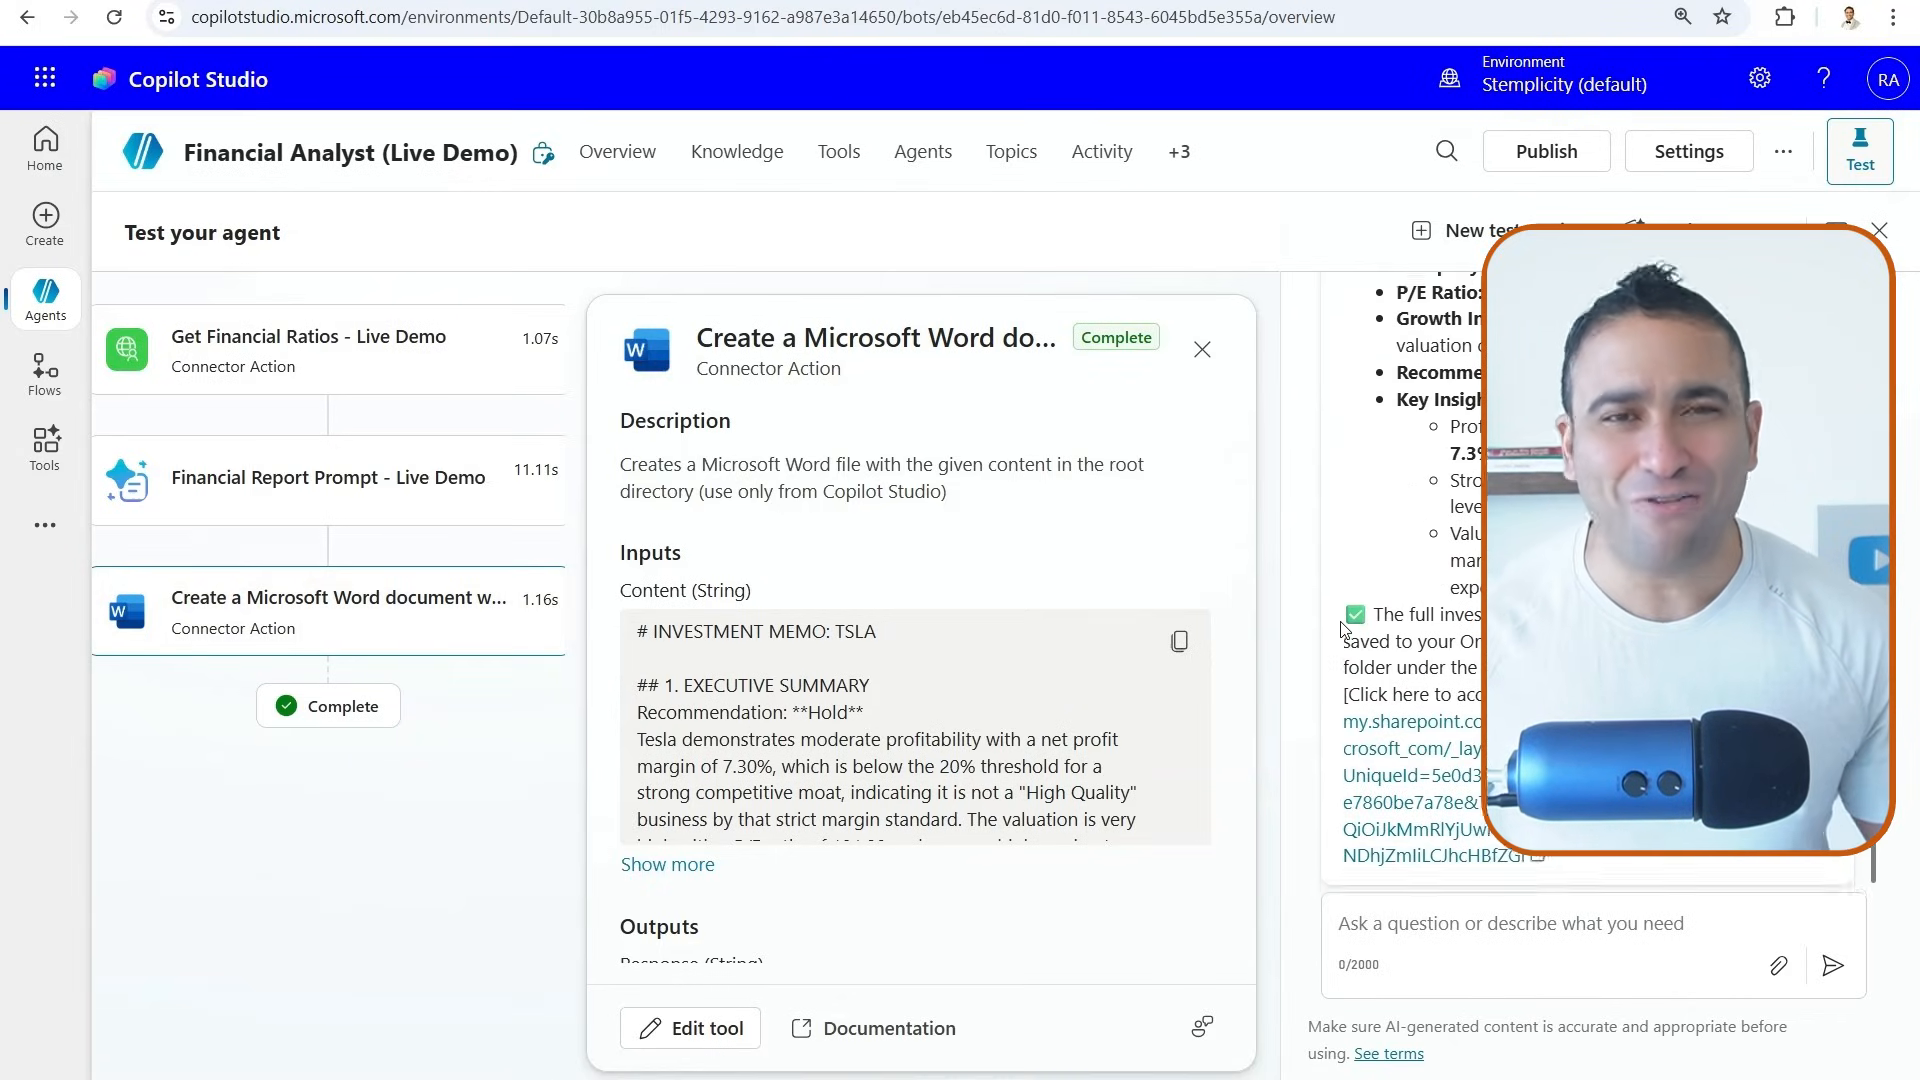
{"action": "scroll", "scroll_direction": "down", "scroll_amount": 3}
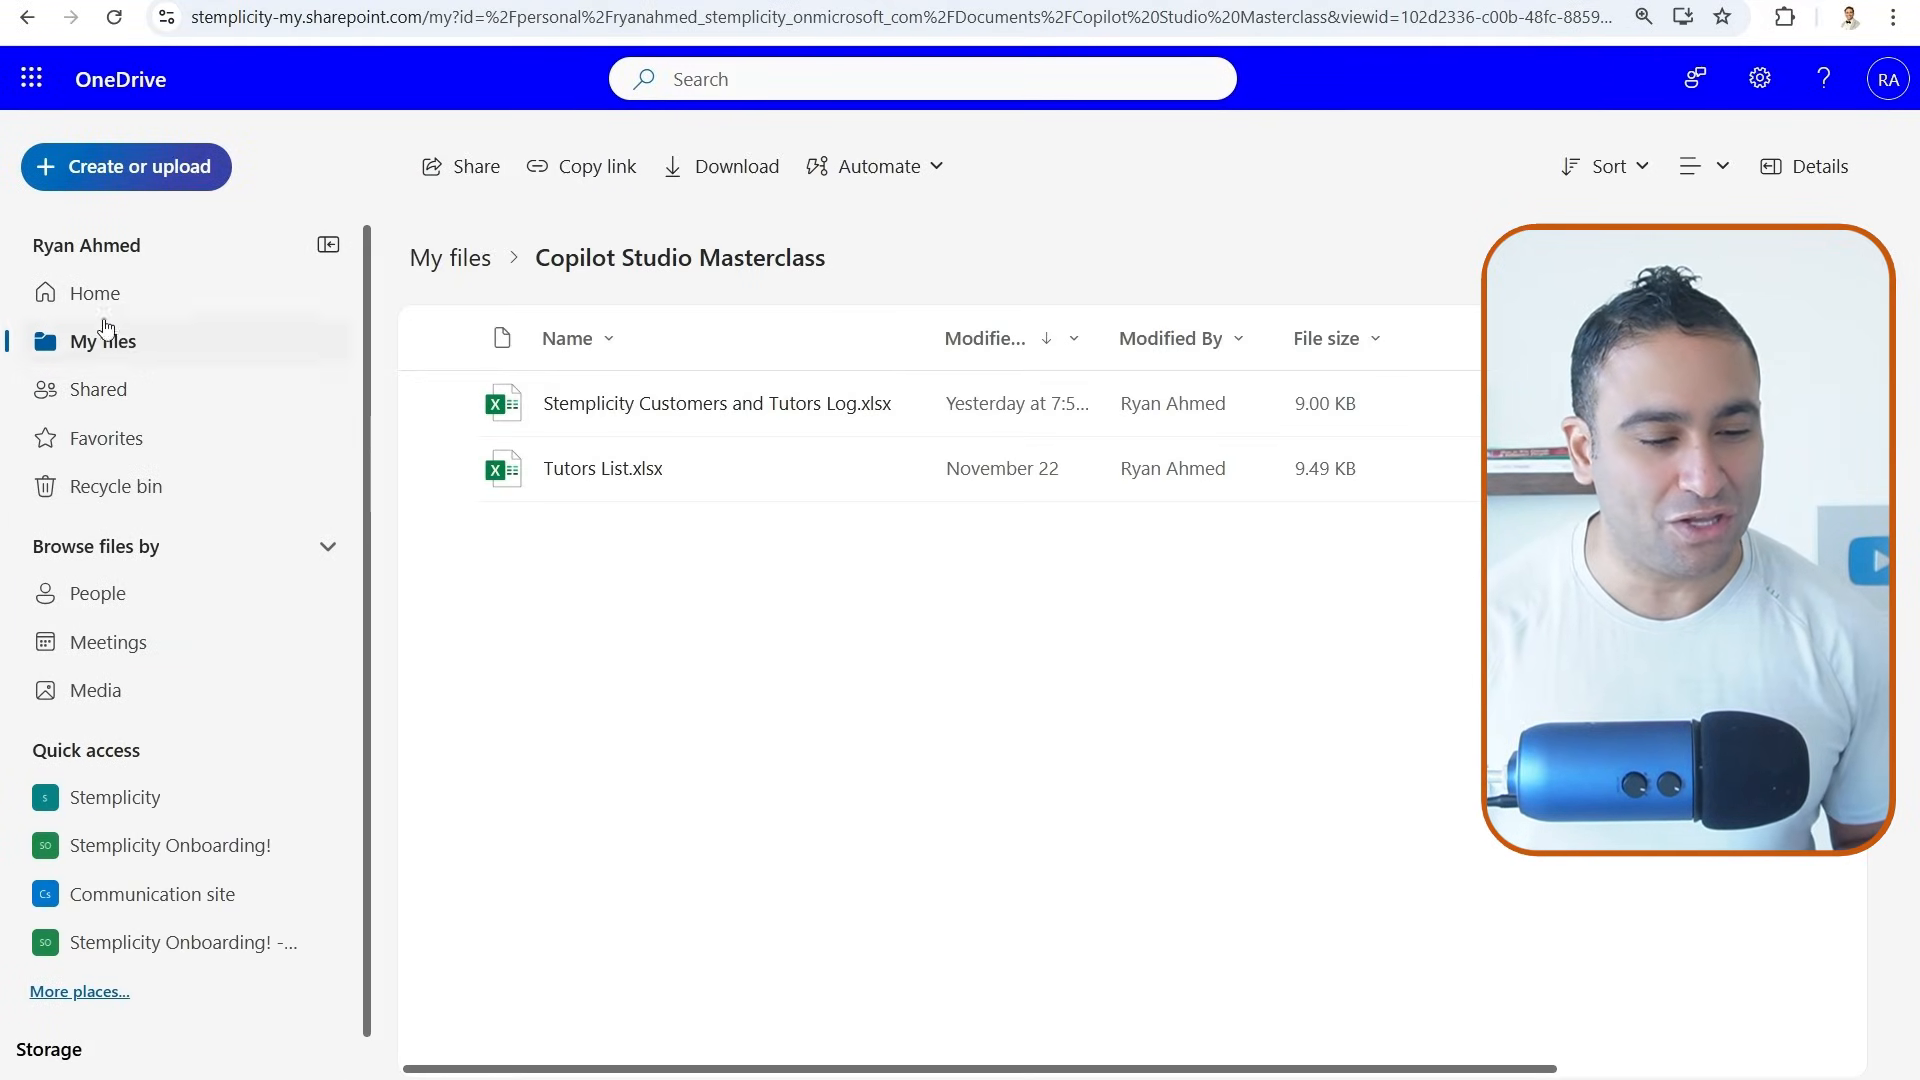
Open the latest NewFile Word document from OneDrive's recent files, reloading after the connection reset
{"action": "left_click", "coordinate": [96, 292]}
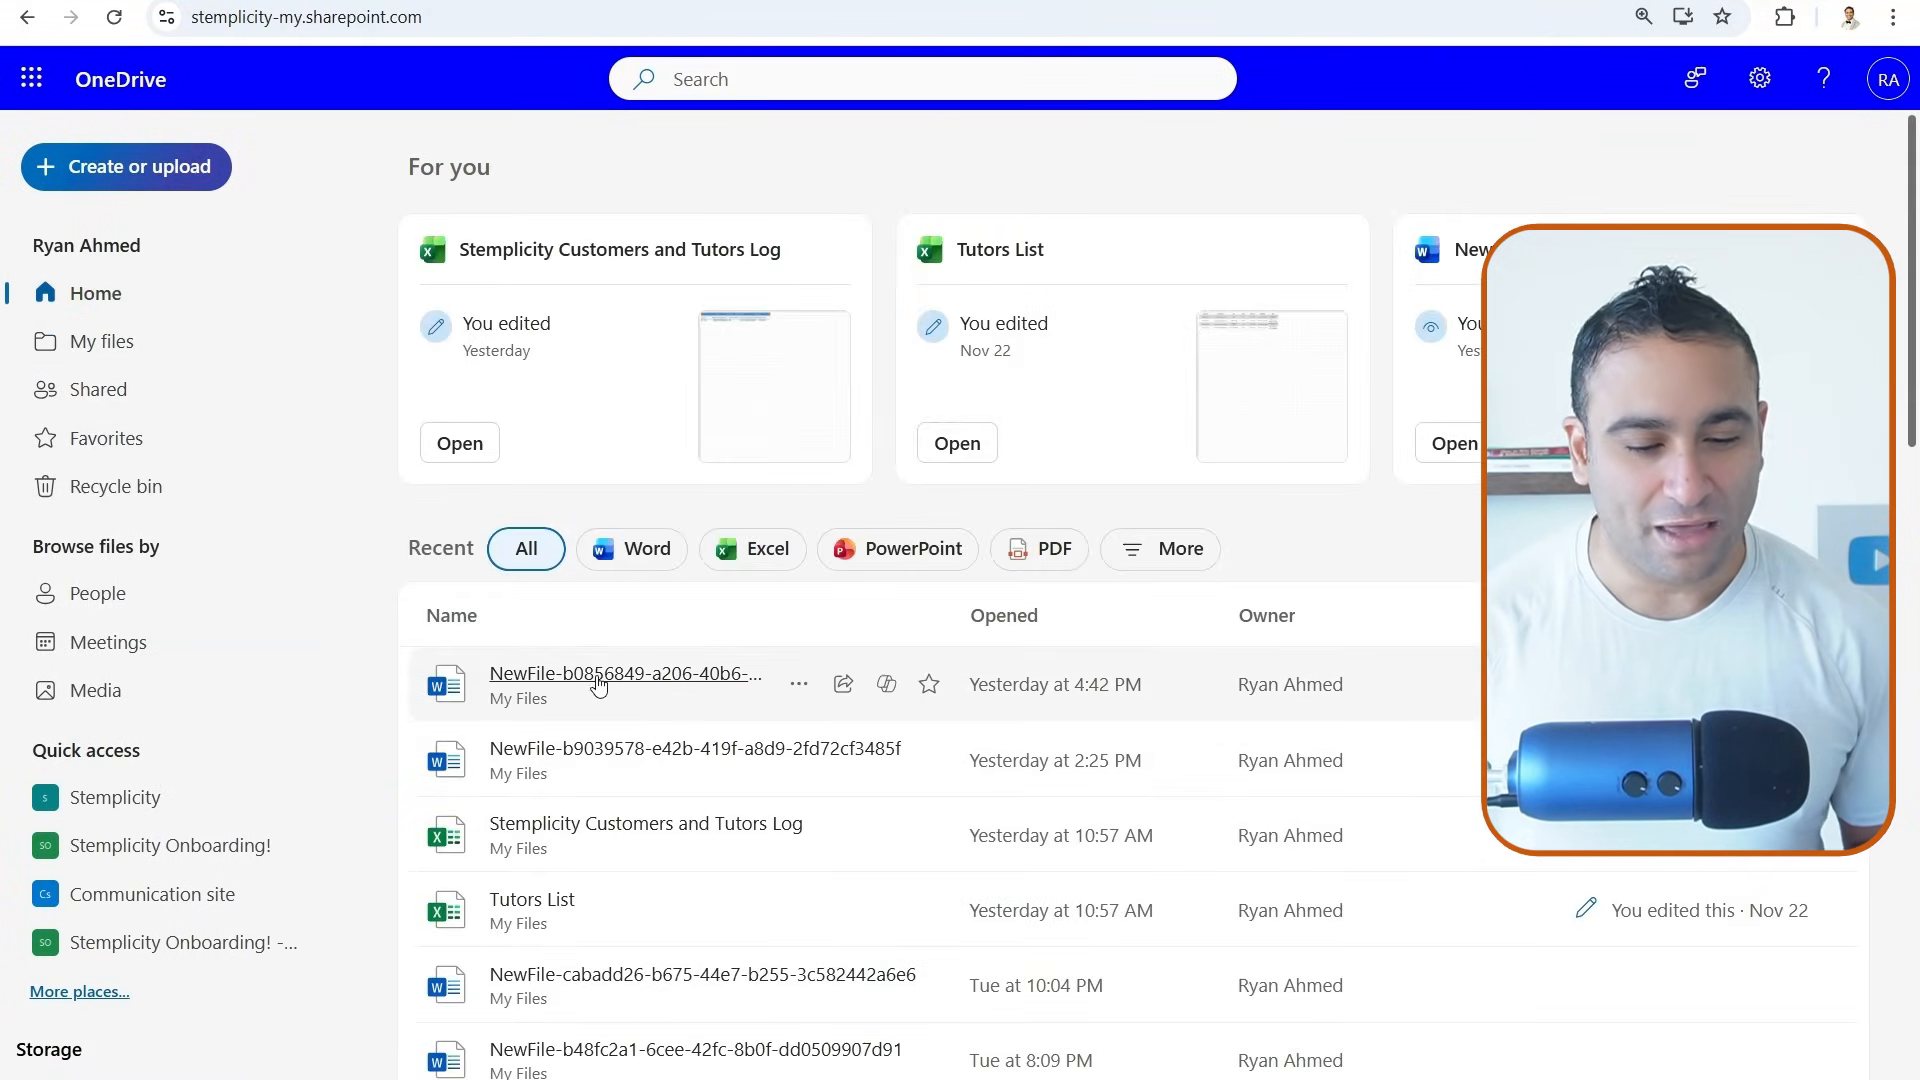
{"action": "left_click", "coordinate": [103, 340]}
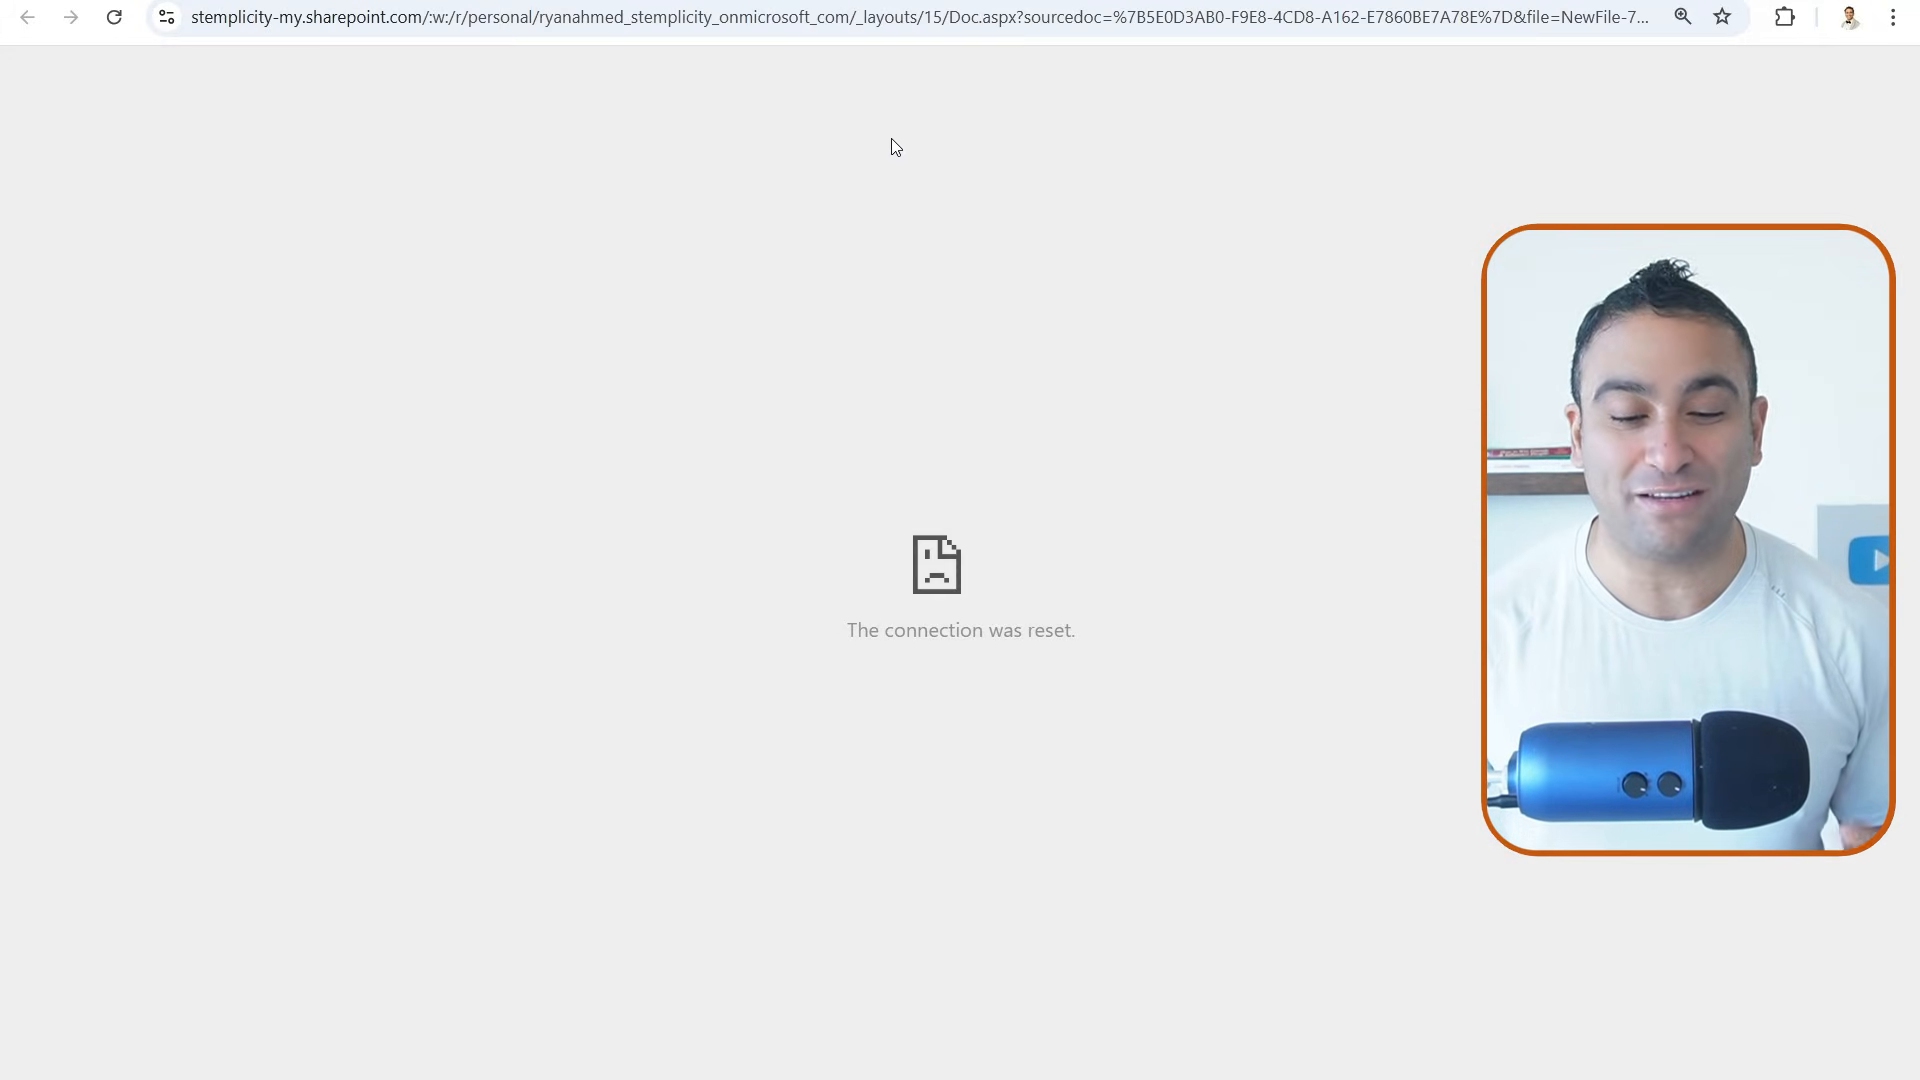
{"action": "left_click", "coordinate": [115, 17]}
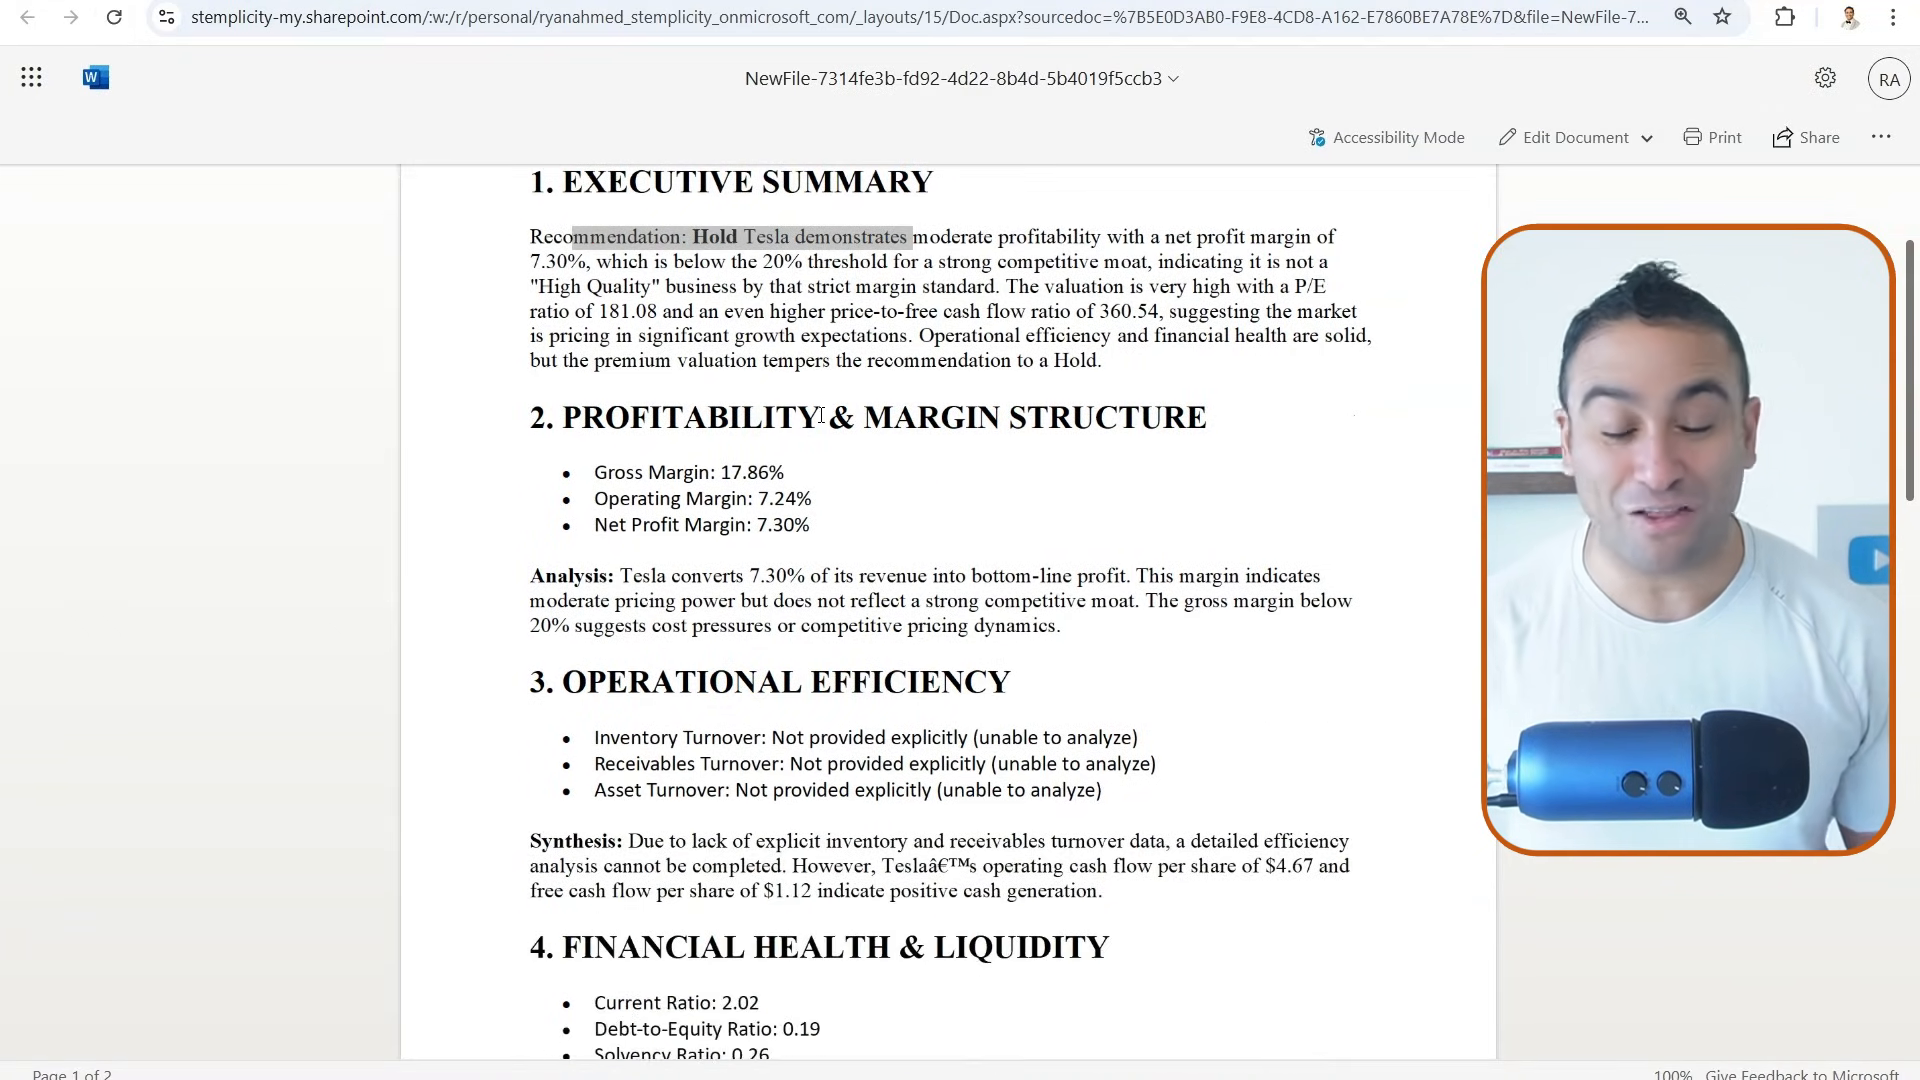
{"action": "scroll", "scroll_direction": "down", "scroll_amount": 3}
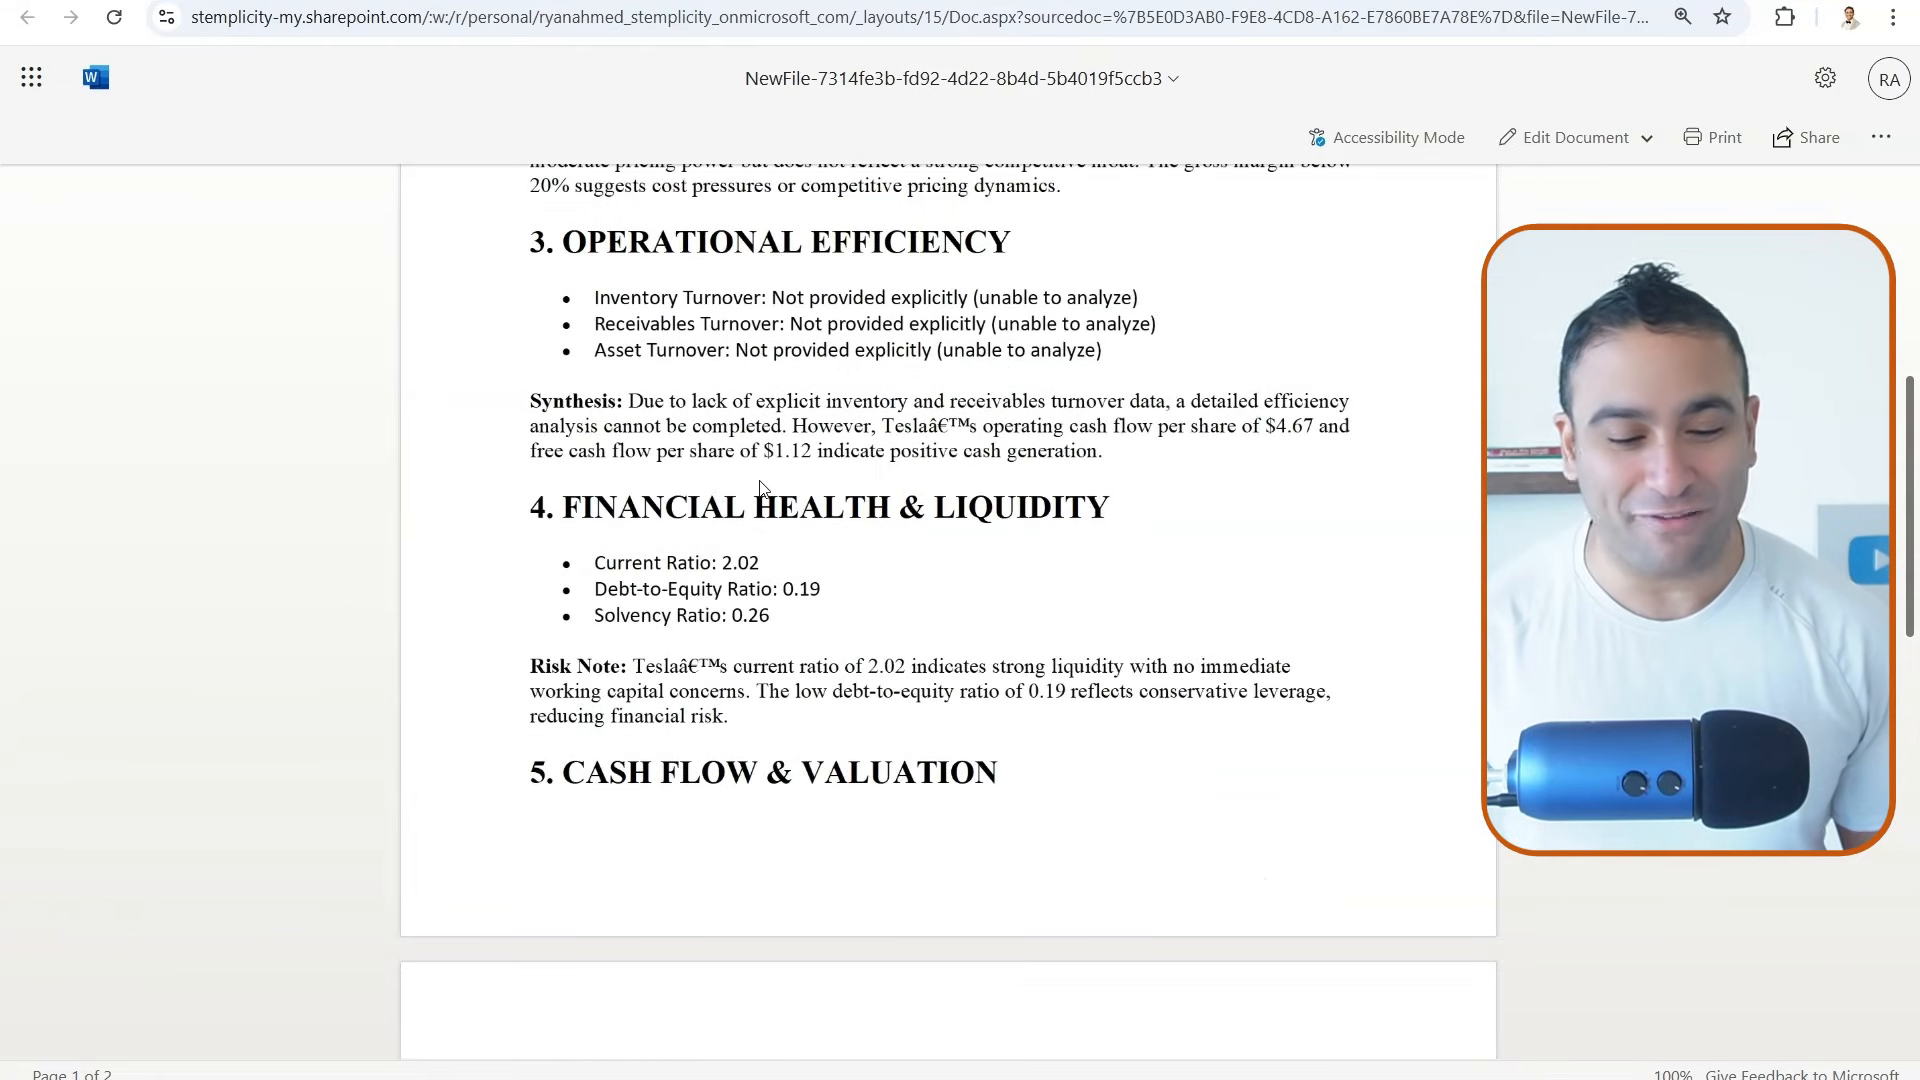
{"action": "scroll", "scroll_direction": "down", "scroll_amount": 3}
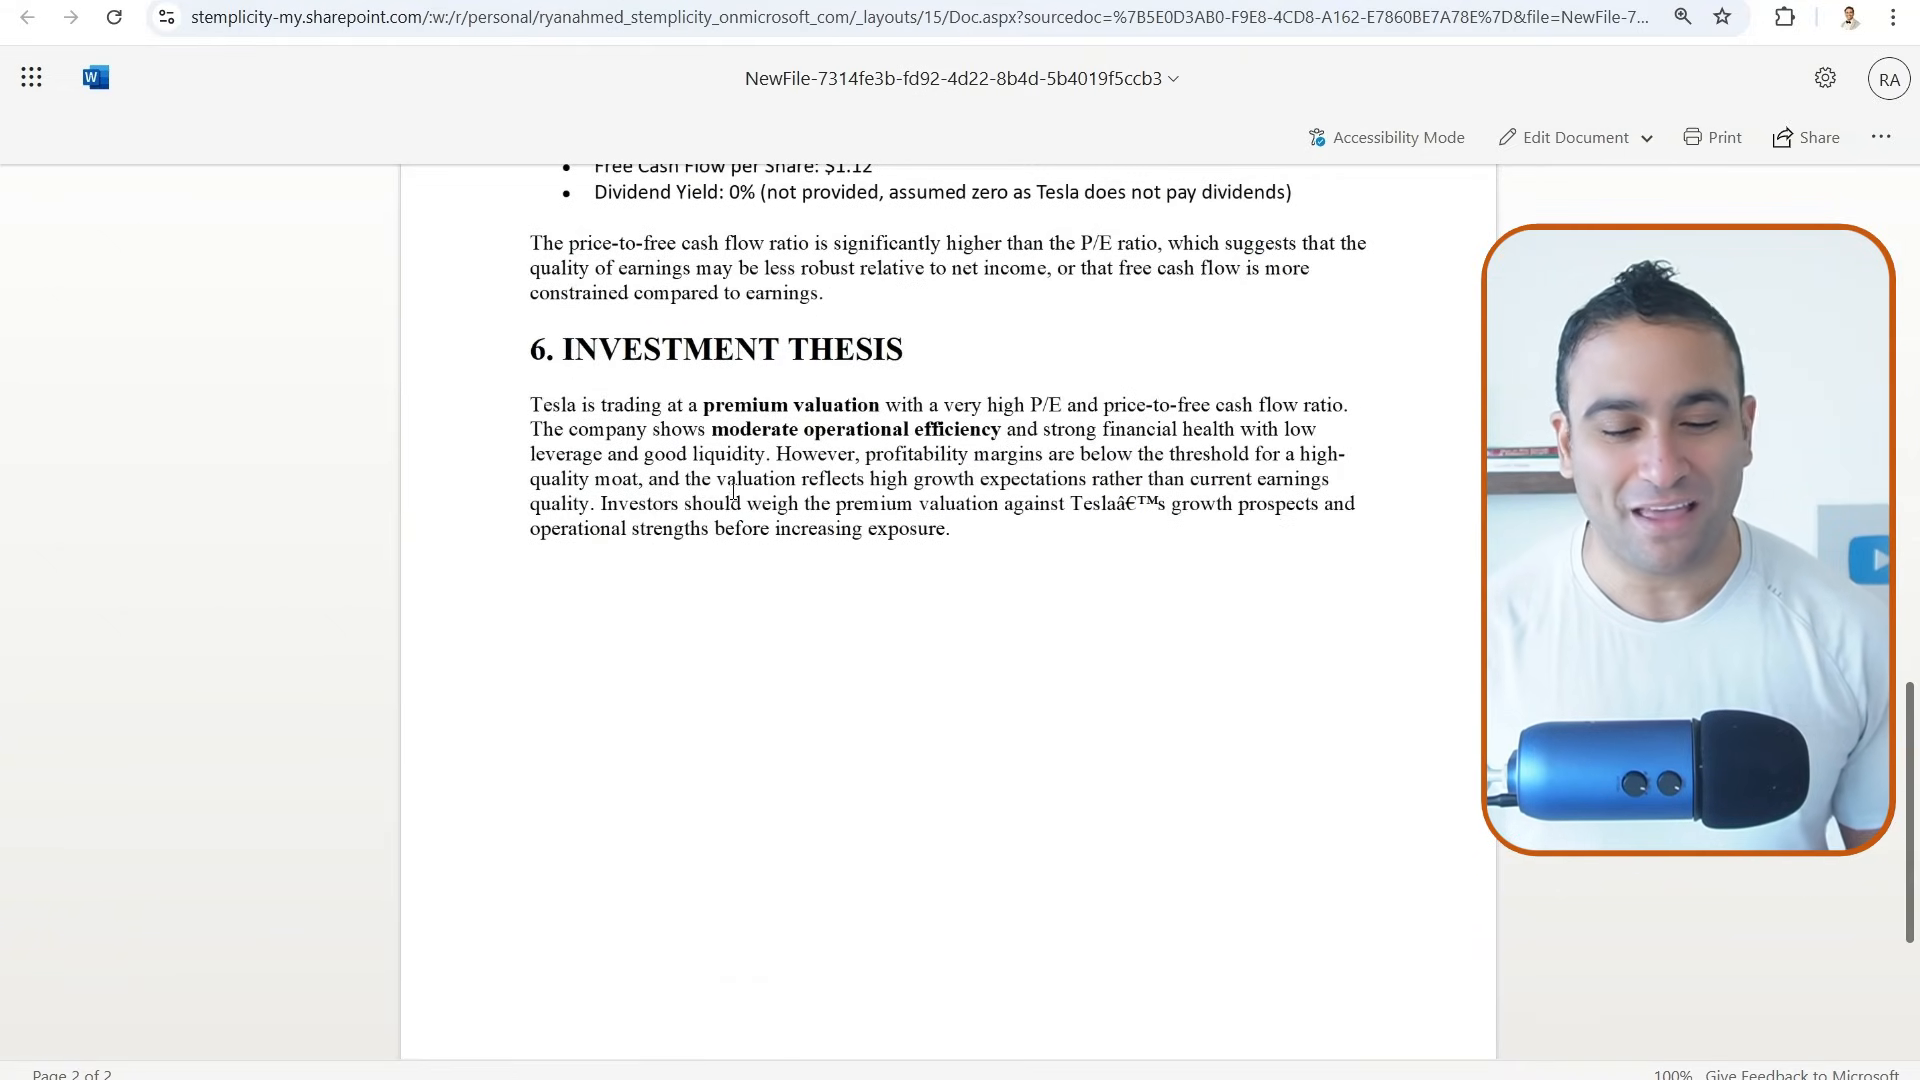